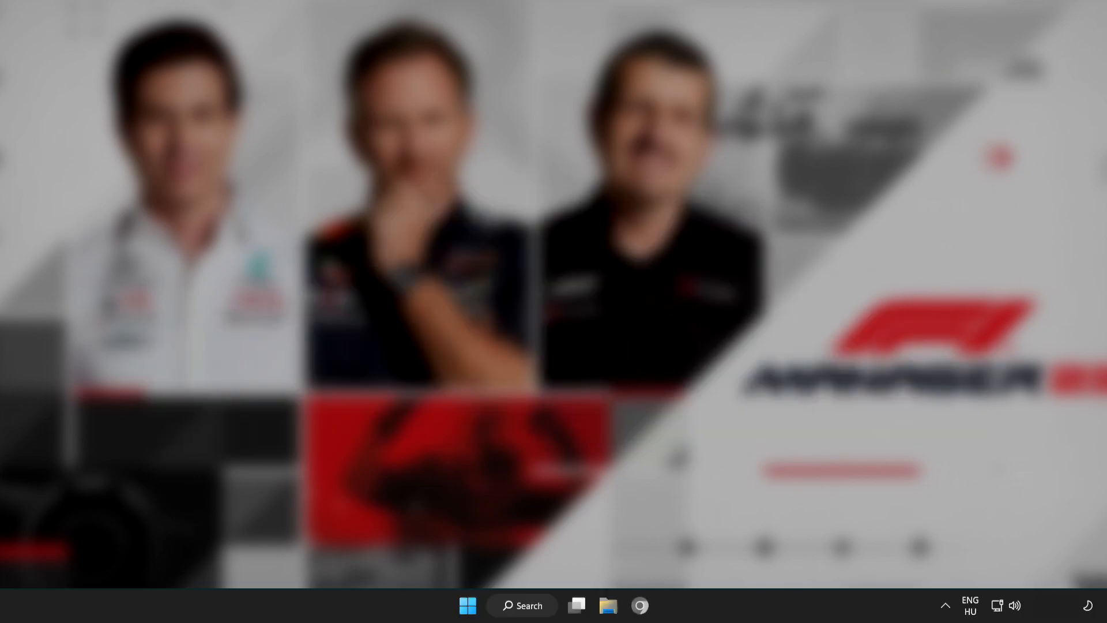
pyautogui.moveTo(528, 611)
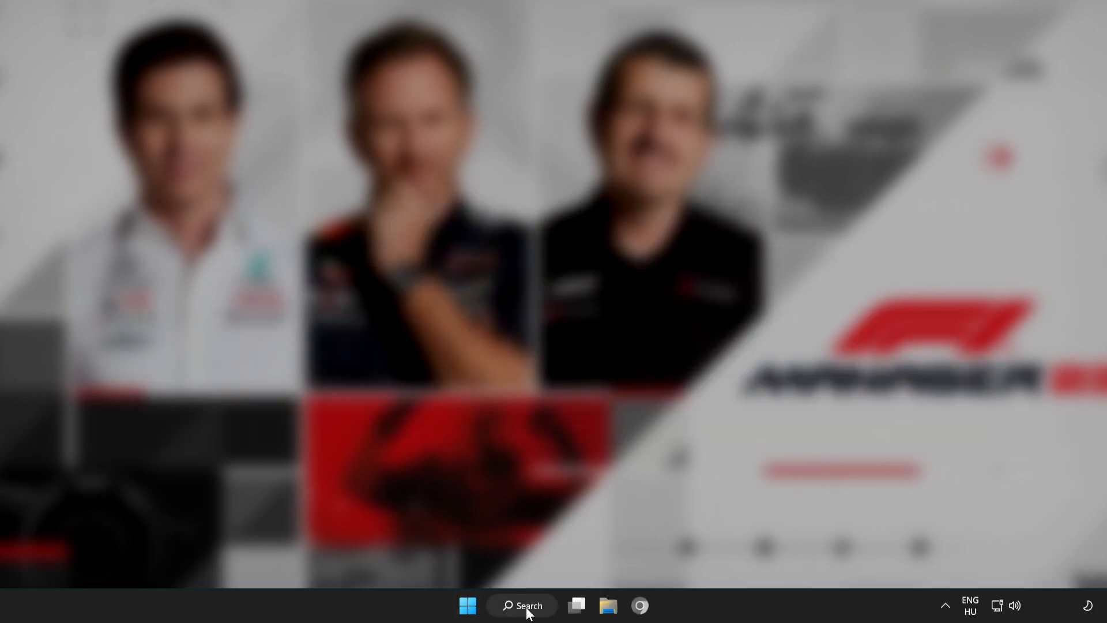
# Search for "device" from the taskbar to locate Device Manager
pyautogui.click(521, 605)
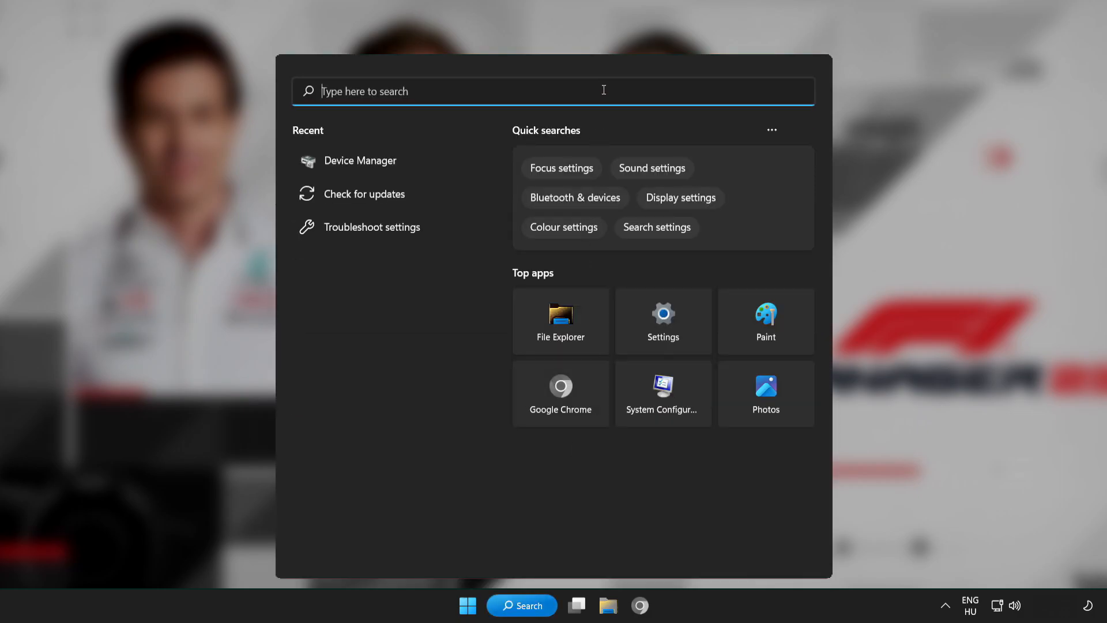
pyautogui.write('device')
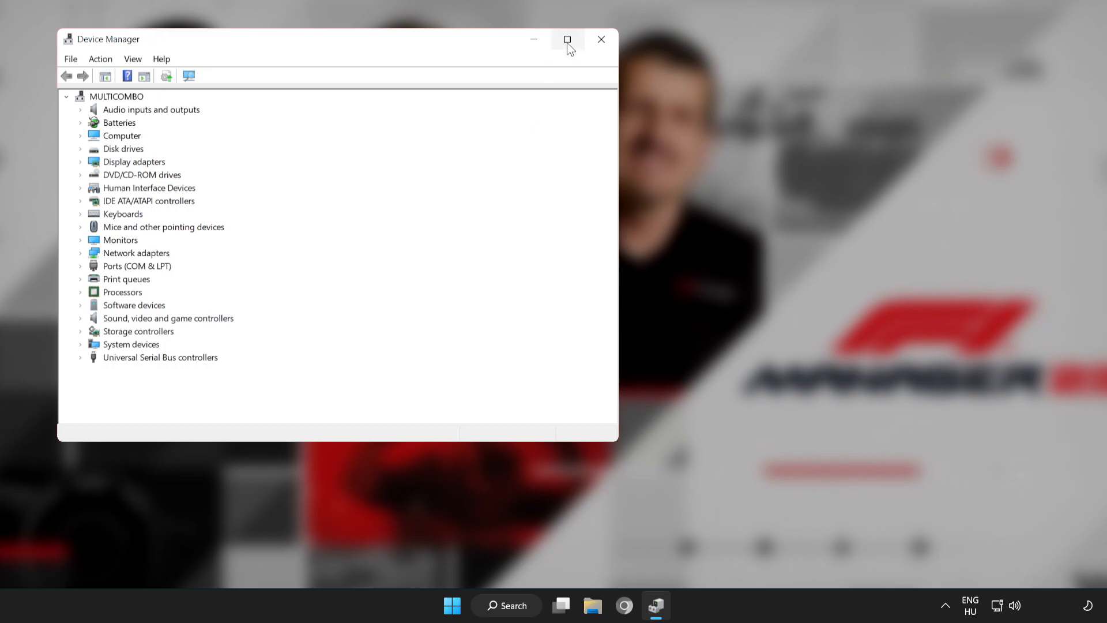
# Maximize Device Manager, expand Display adapters and bring up actions for VMware SVGA 3D
pyautogui.click(567, 39)
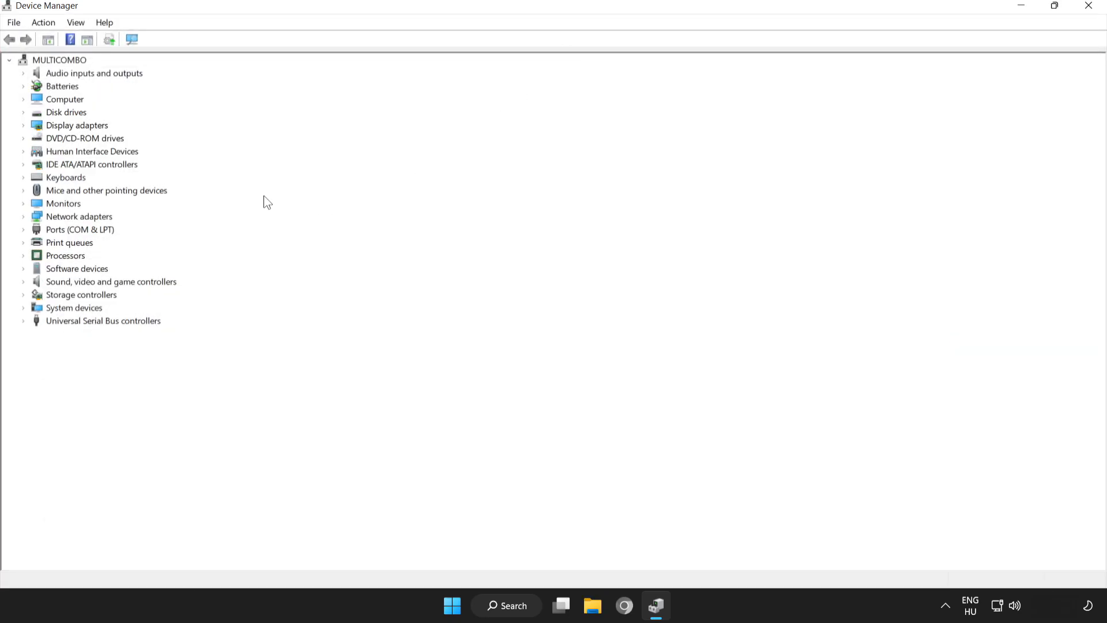
pyautogui.click(76, 125)
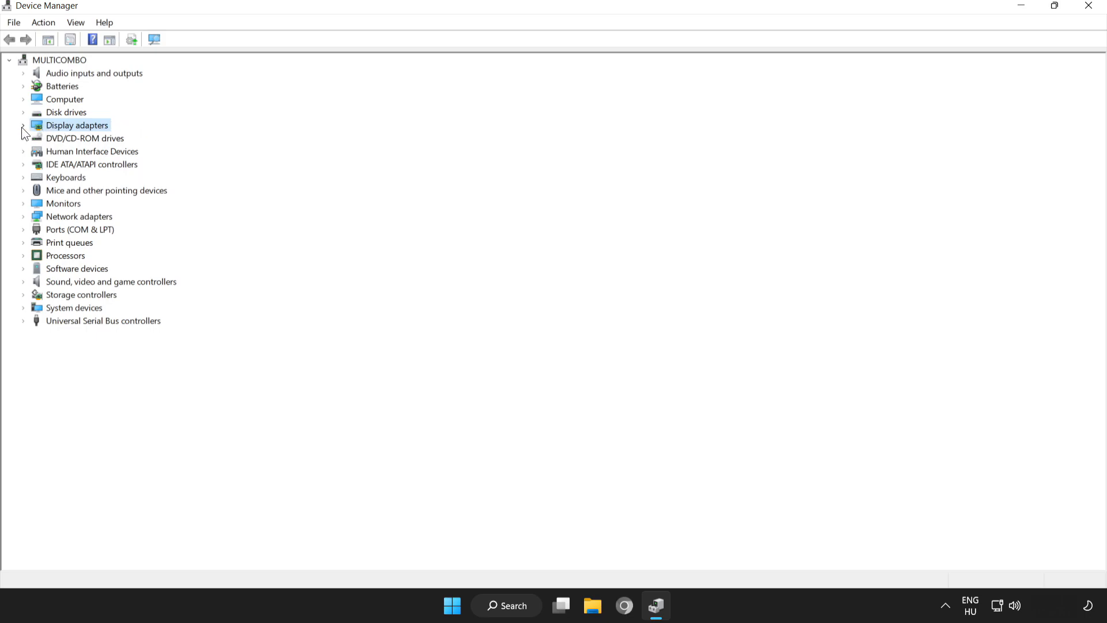
pyautogui.click(23, 124)
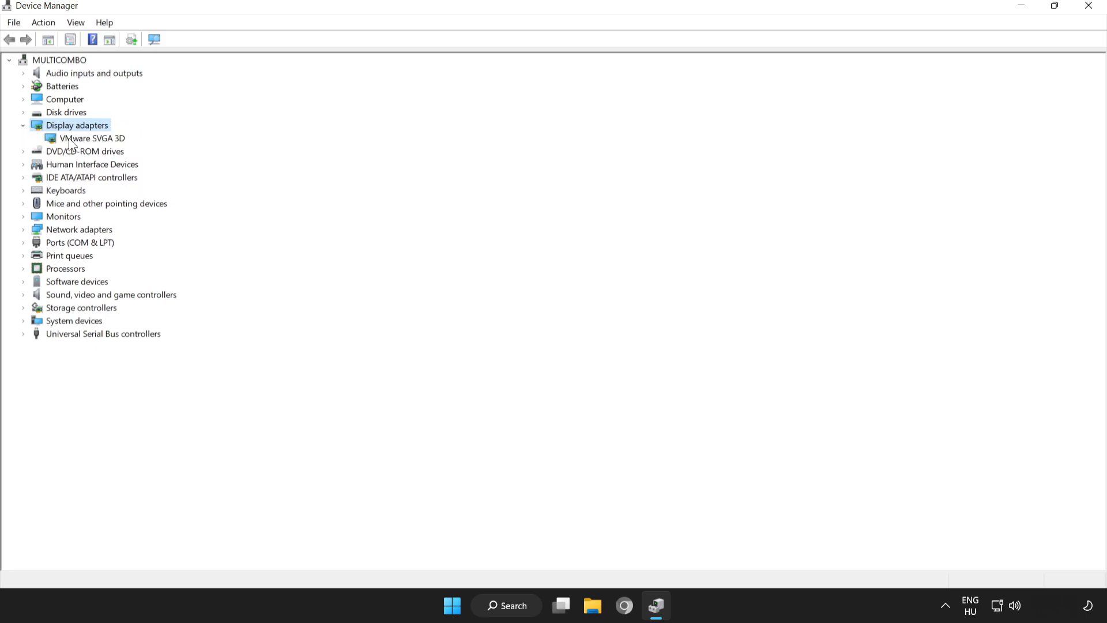
pyautogui.click(92, 137)
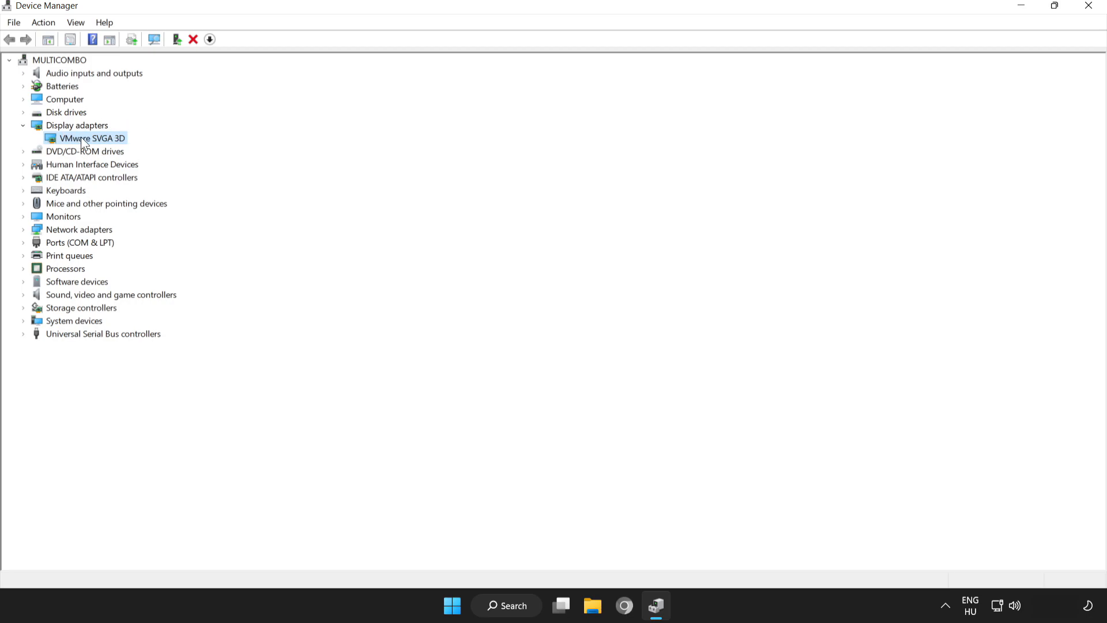
pyautogui.rightClick(90, 137)
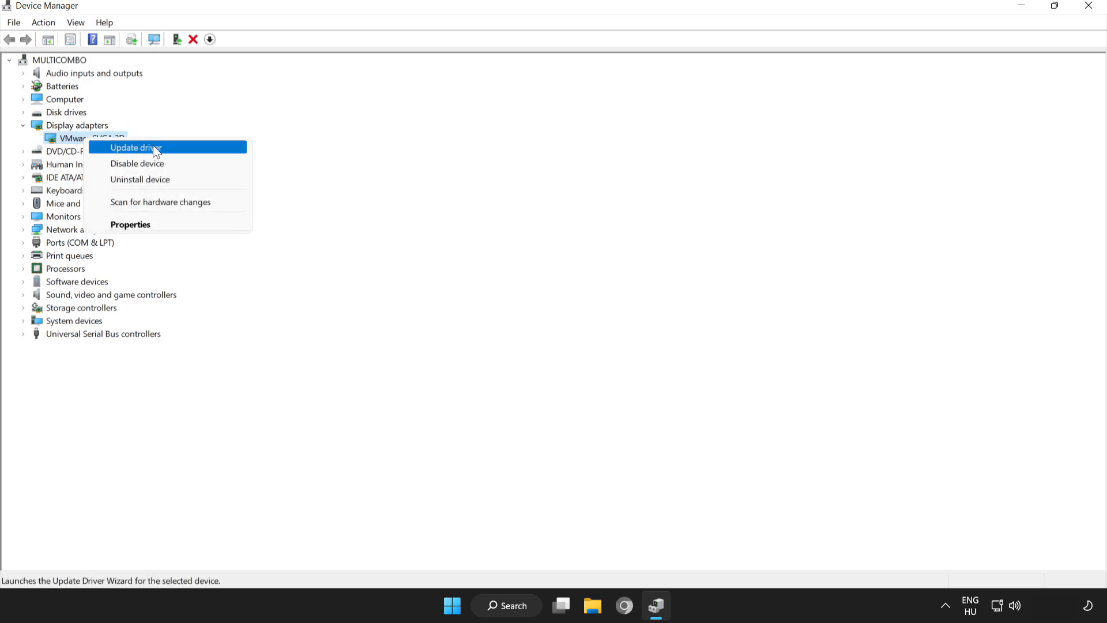
# Update the VMware SVGA 3D driver via automatic search, confirm the best is installed, then close Device Manager
pyautogui.click(134, 148)
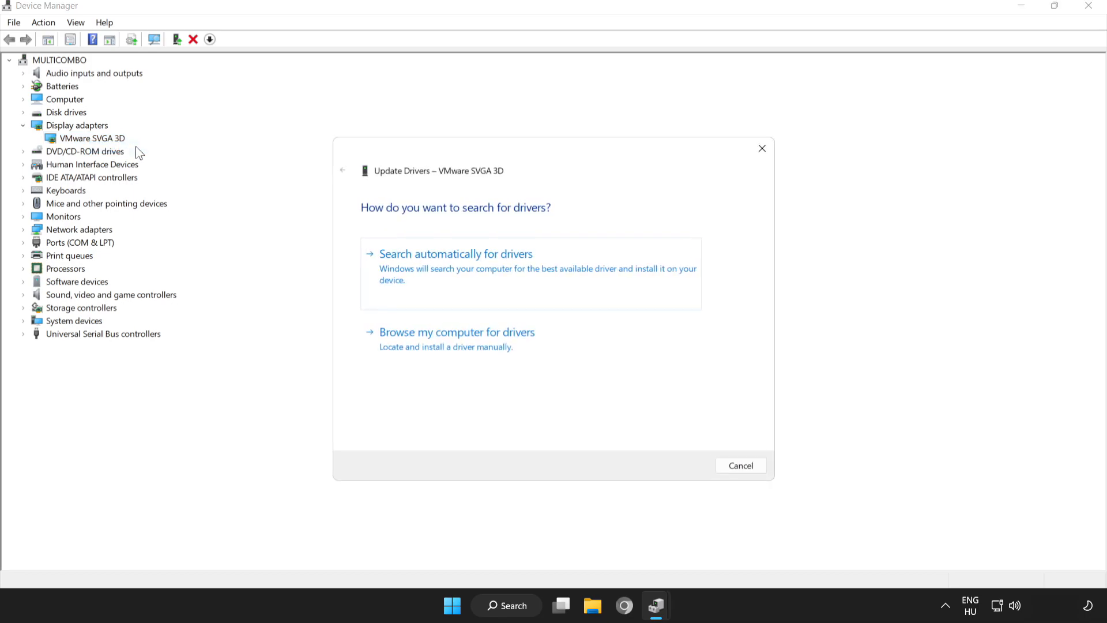
pyautogui.moveTo(581, 254)
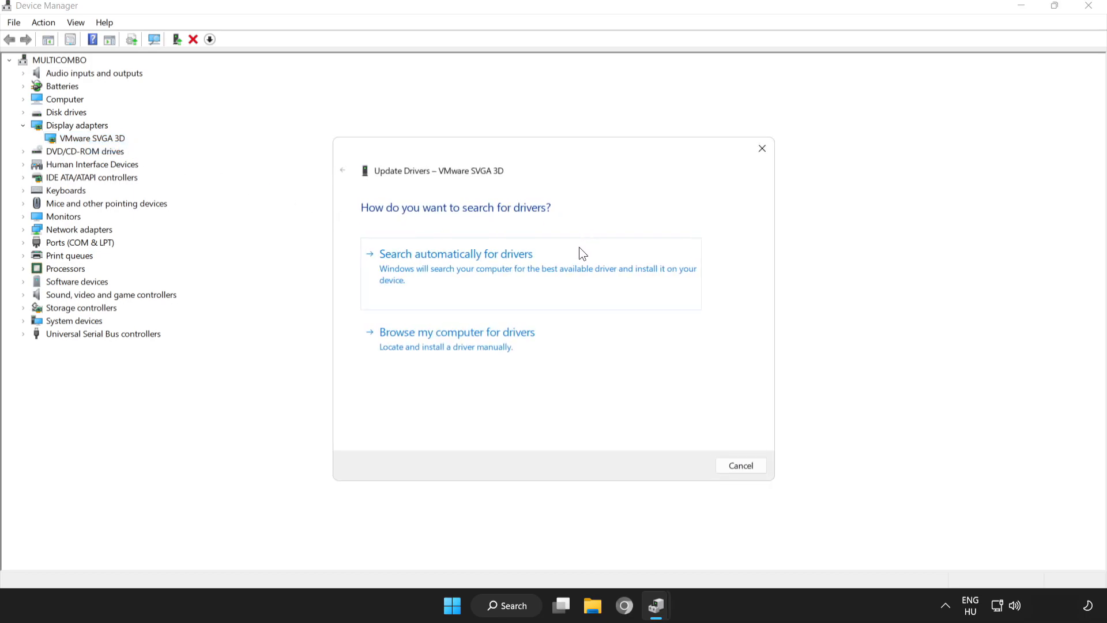
pyautogui.moveTo(460, 260)
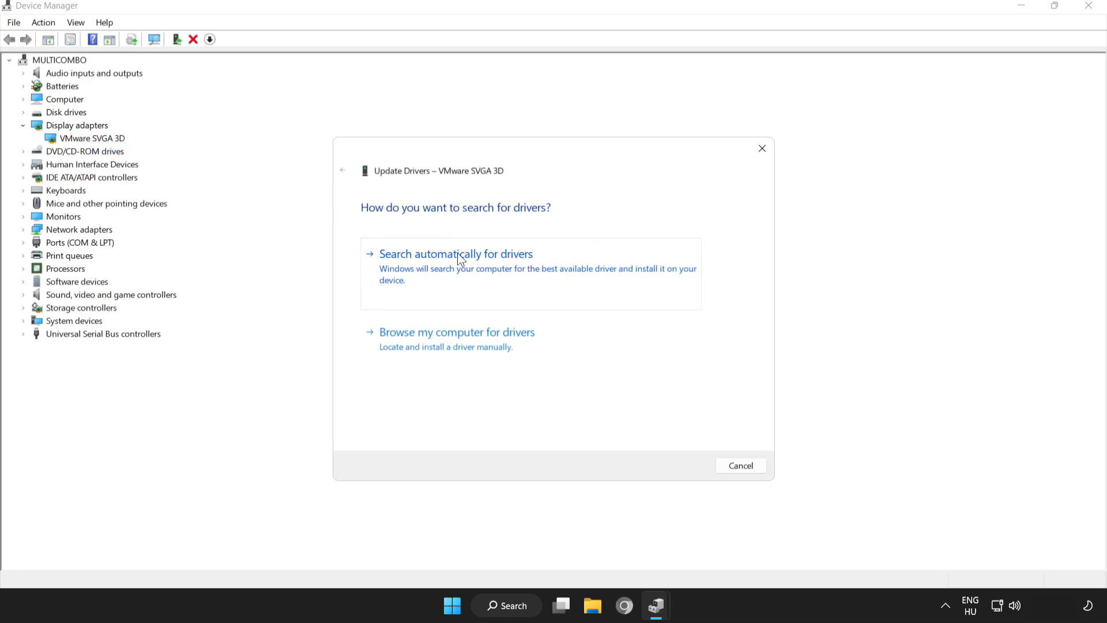
pyautogui.click(455, 254)
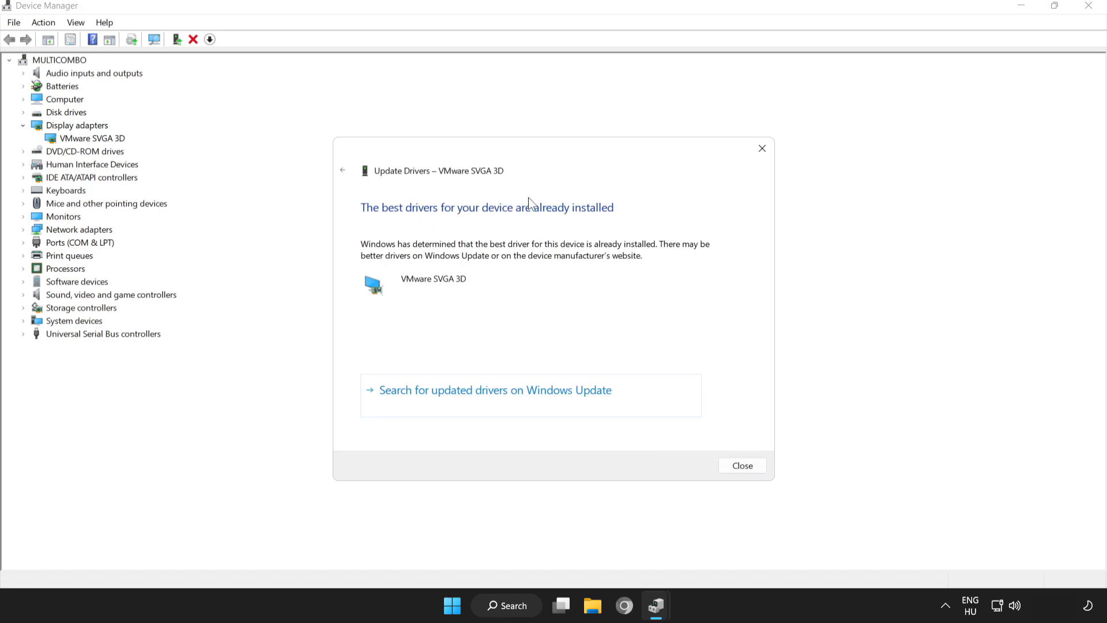
pyautogui.moveTo(741, 465)
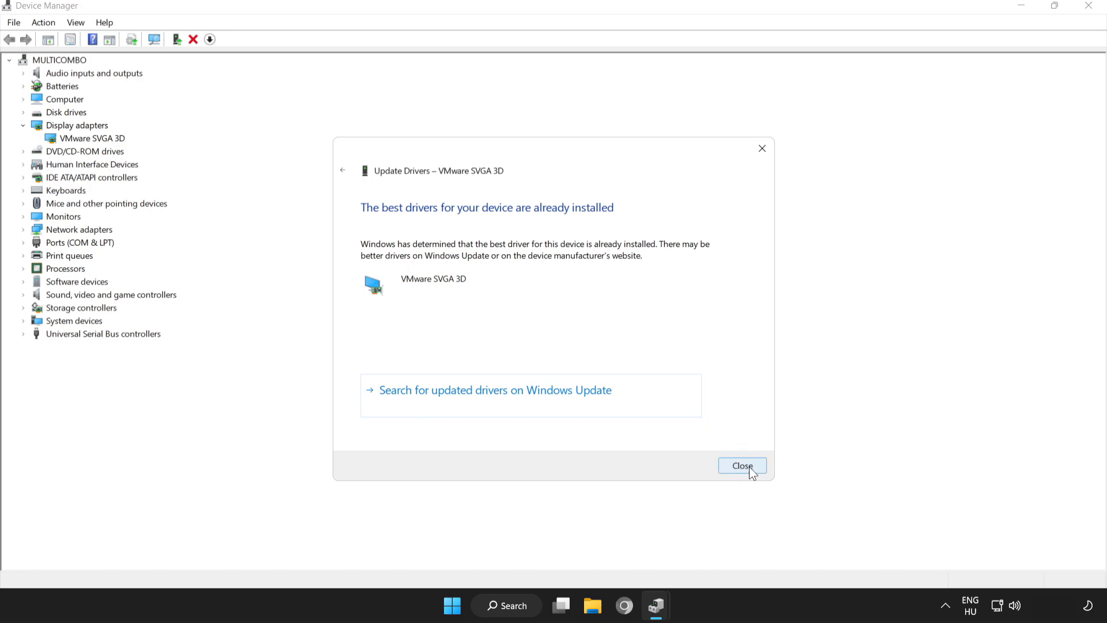
pyautogui.click(742, 465)
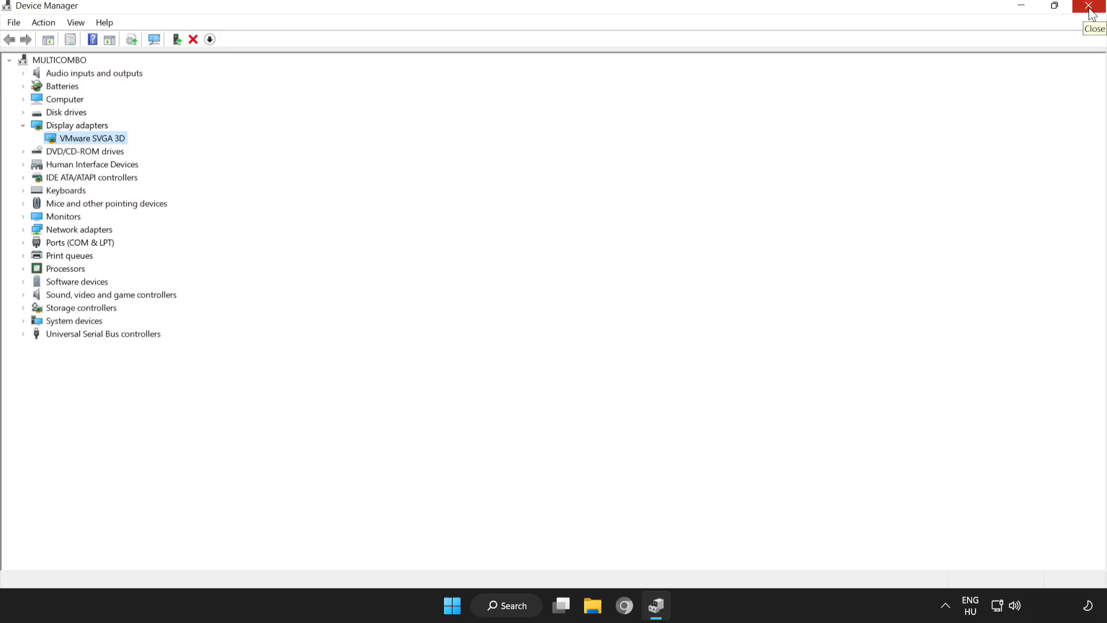
pyautogui.click(1093, 5)
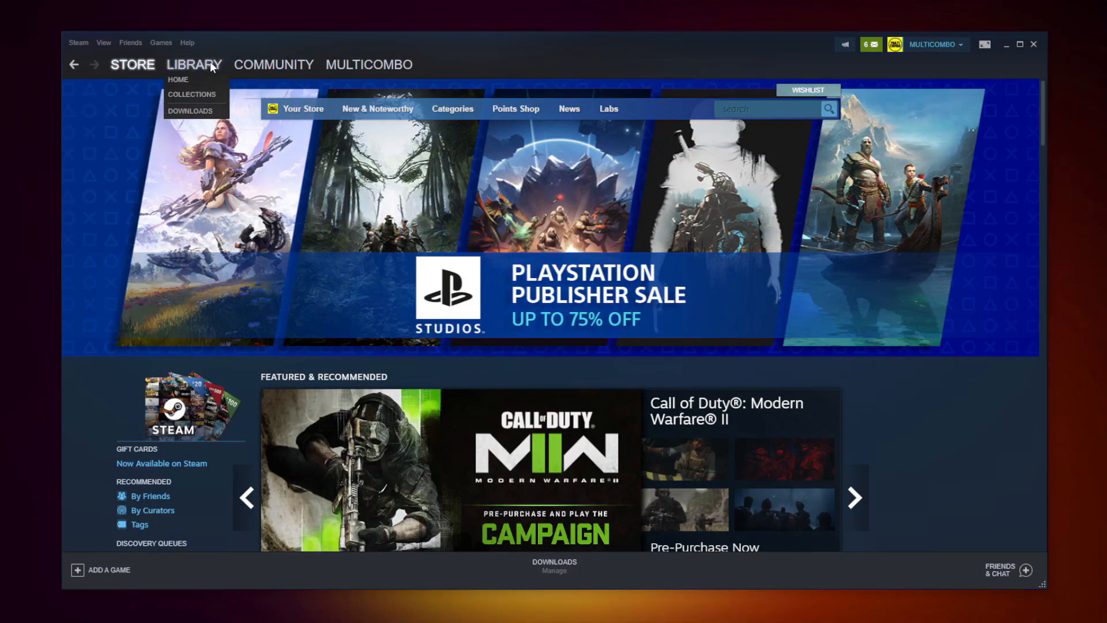
# Go to the Steam Library and bring up options for F1 MANAGER 2023
pyautogui.click(177, 80)
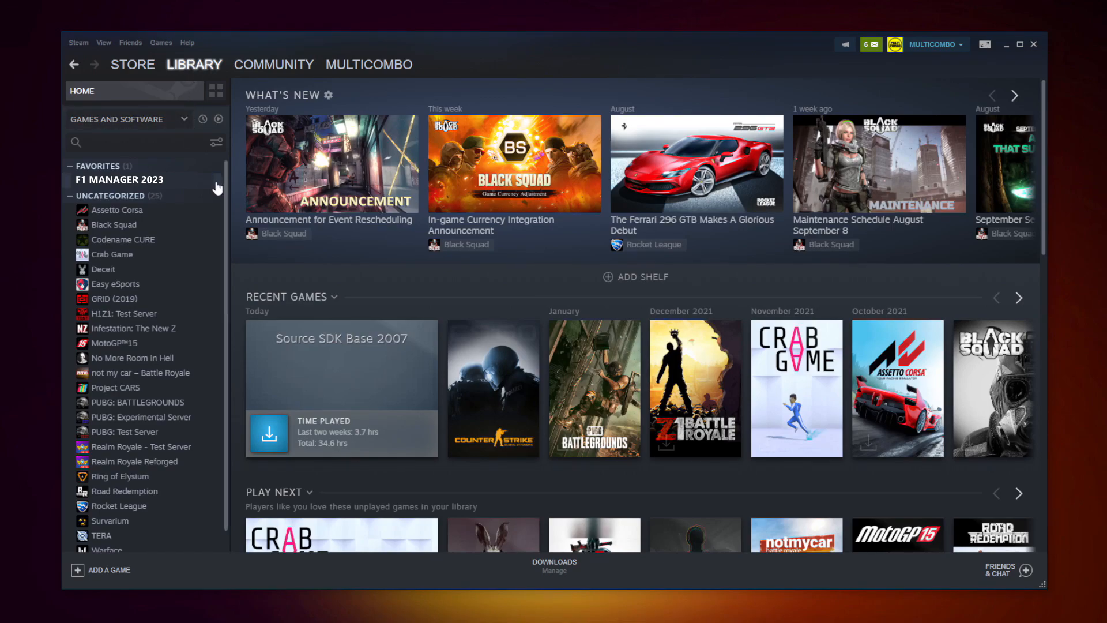
pyautogui.rightClick(125, 179)
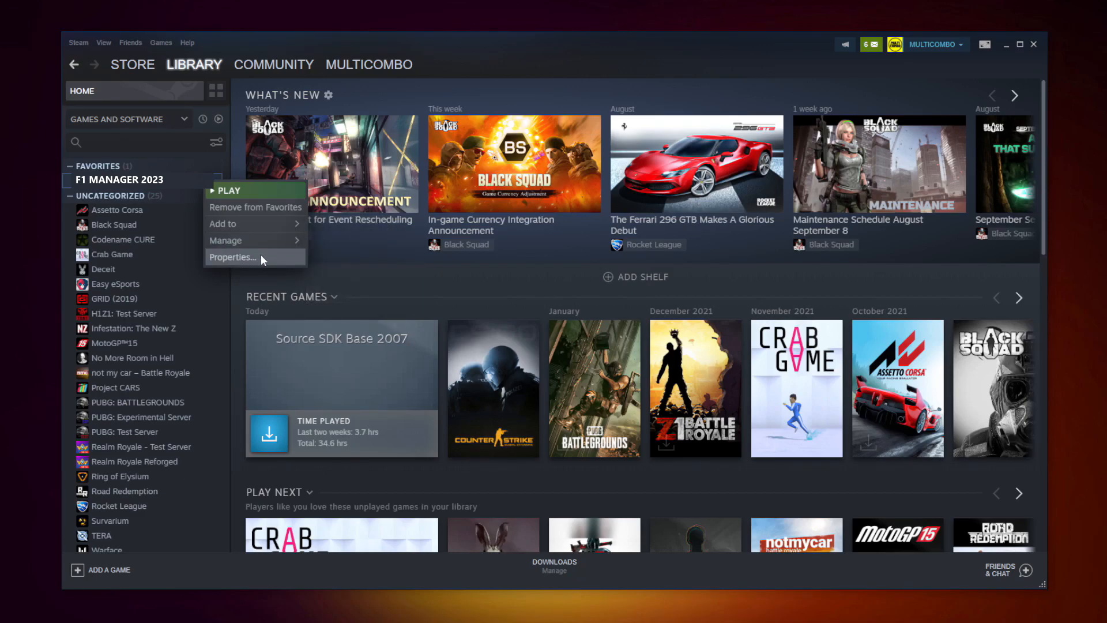
pyautogui.moveTo(249, 259)
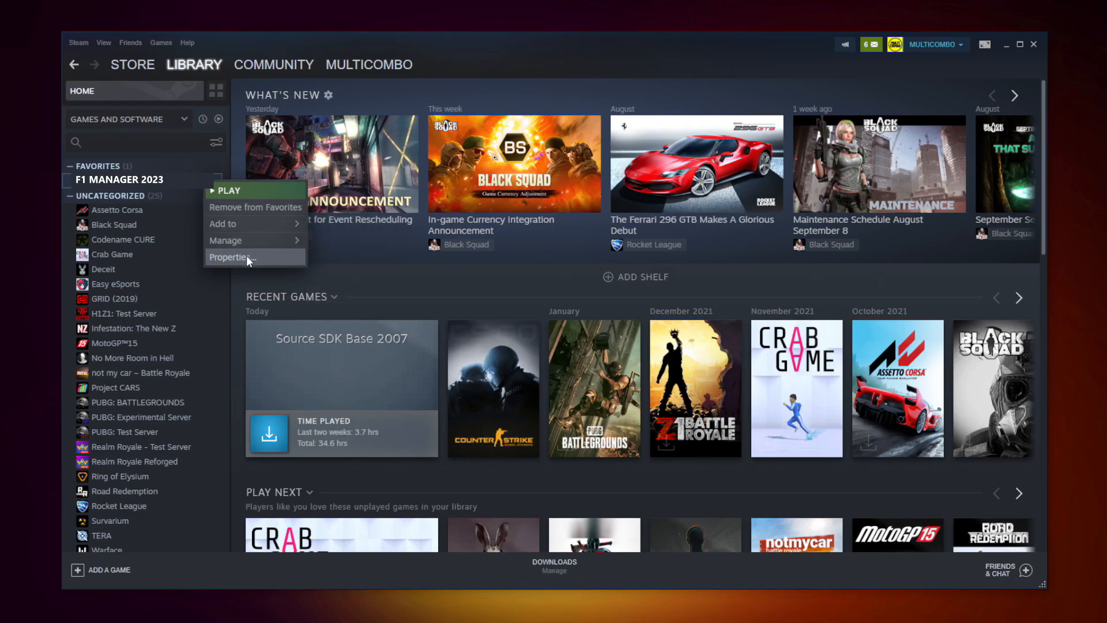
# Verify integrity of F1 Manager 2023's game files from Properties > Local Files
pyautogui.click(229, 257)
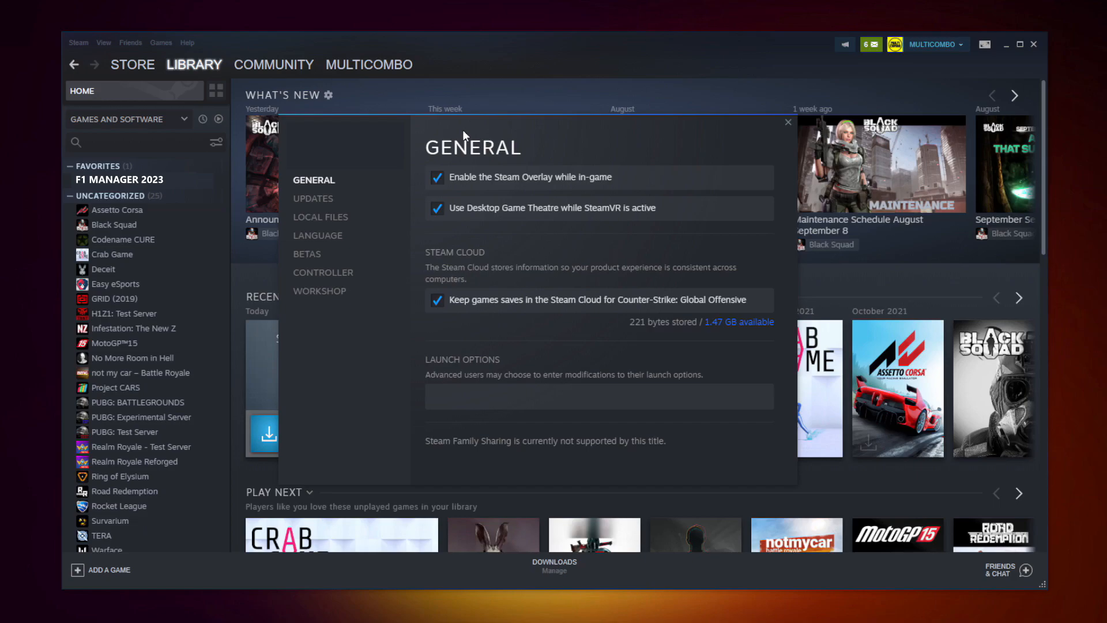
pyautogui.moveTo(452, 149)
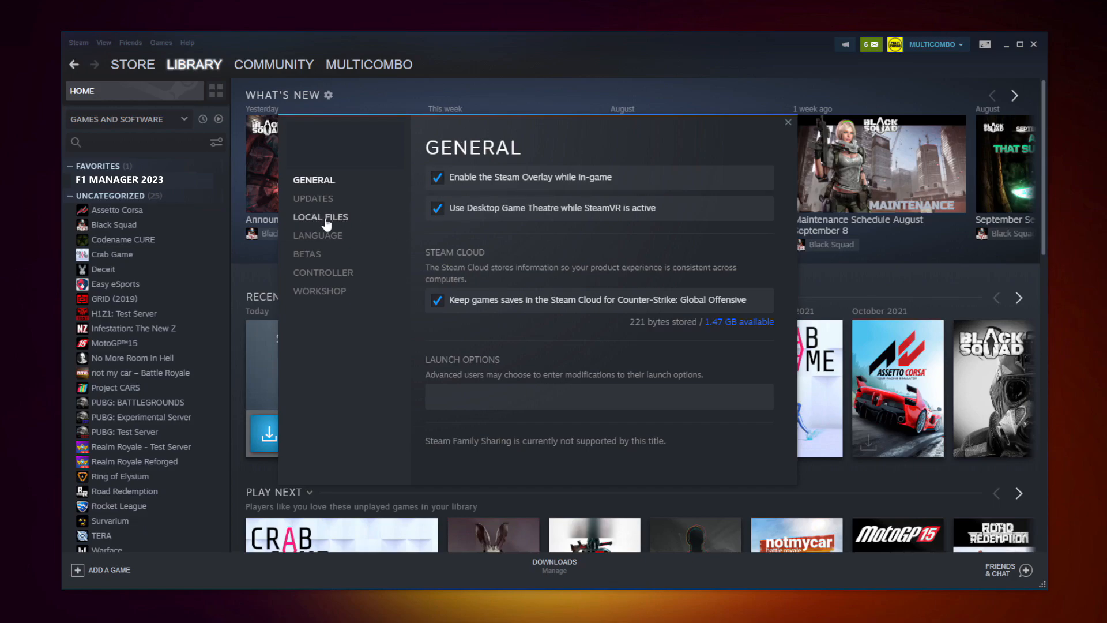
pyautogui.click(319, 217)
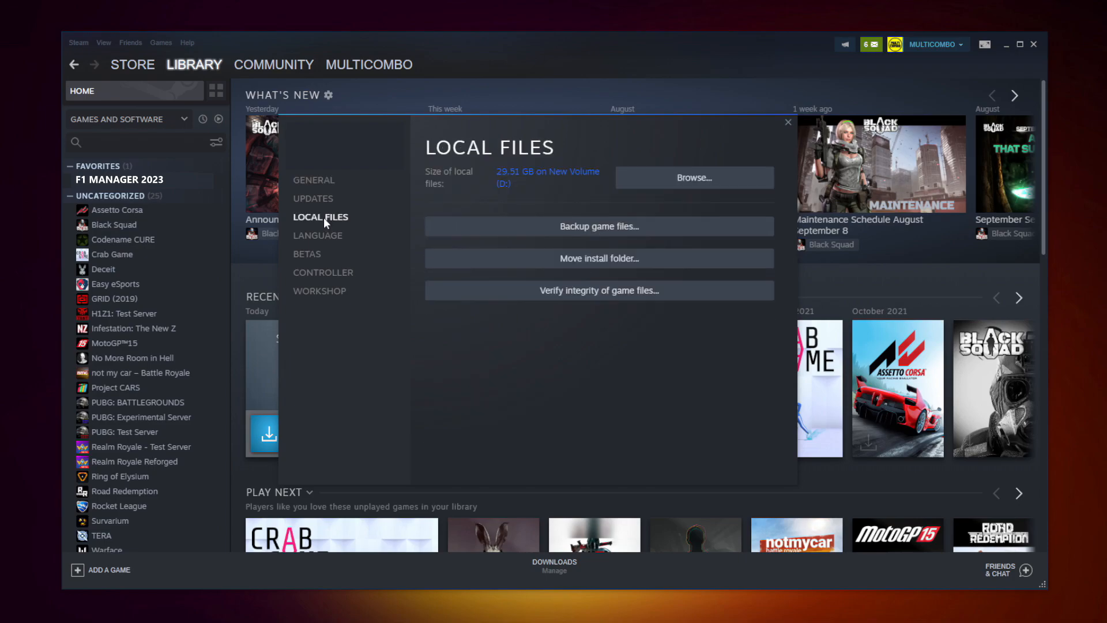
pyautogui.moveTo(571, 299)
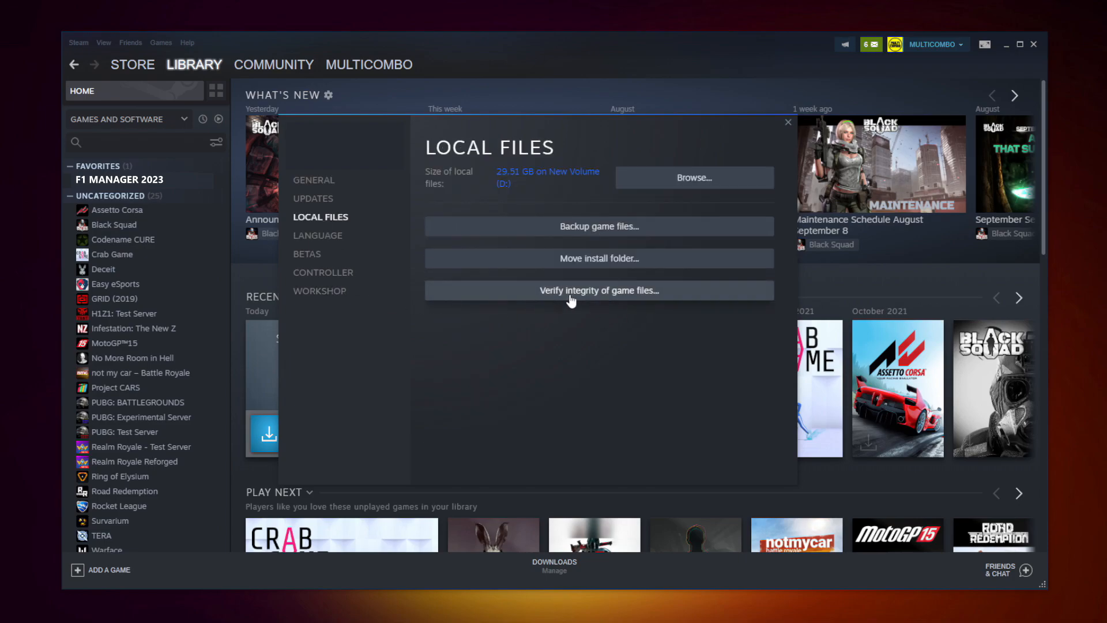
pyautogui.moveTo(604, 297)
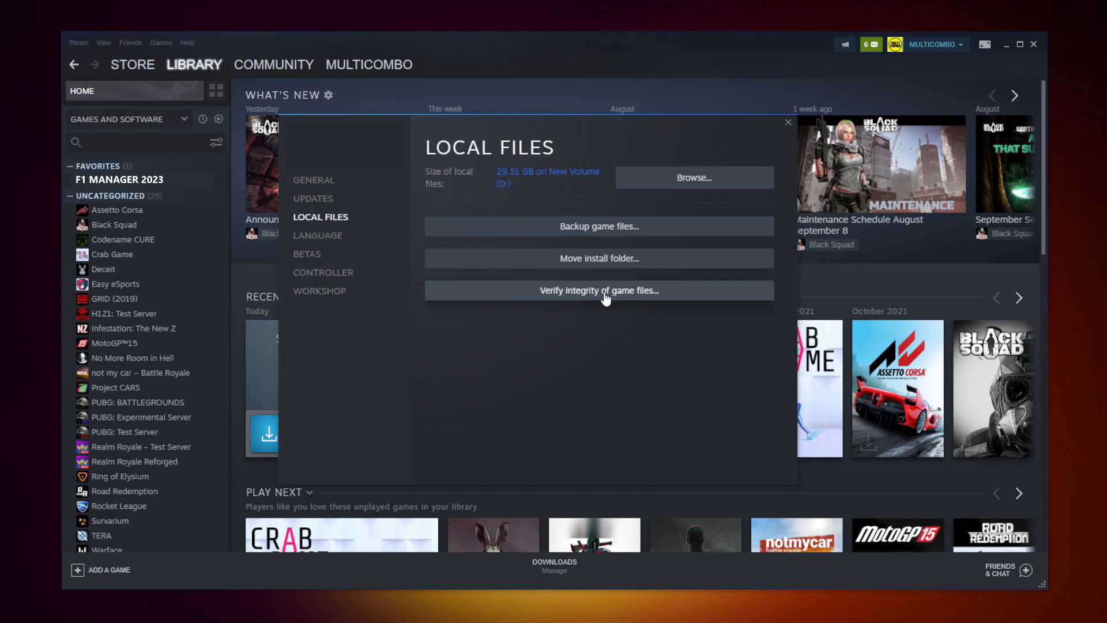
pyautogui.click(598, 291)
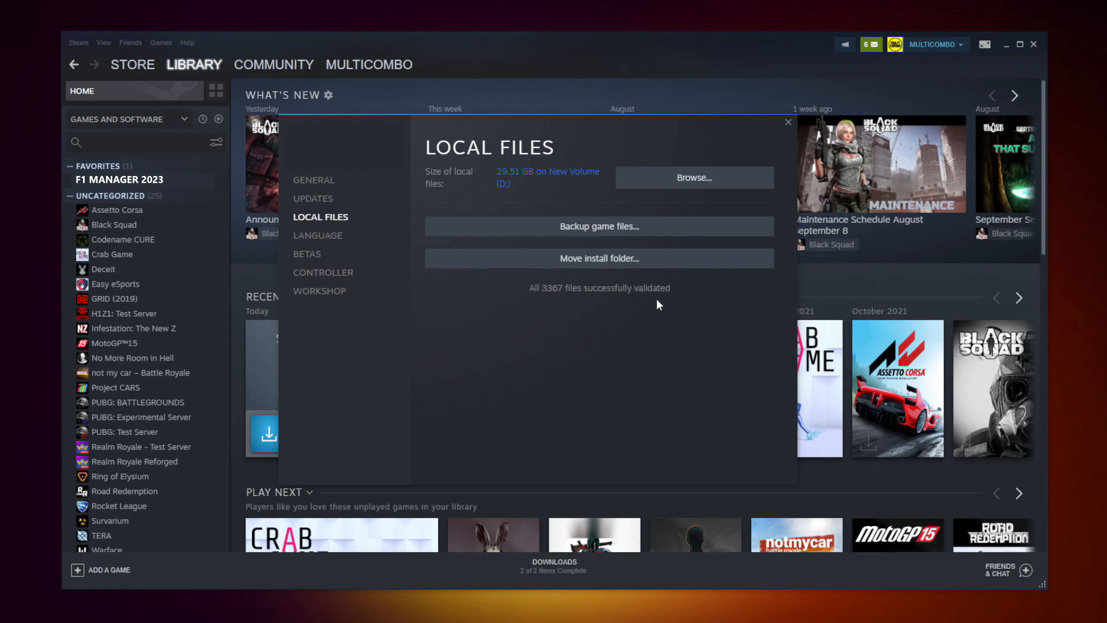
pyautogui.moveTo(562, 318)
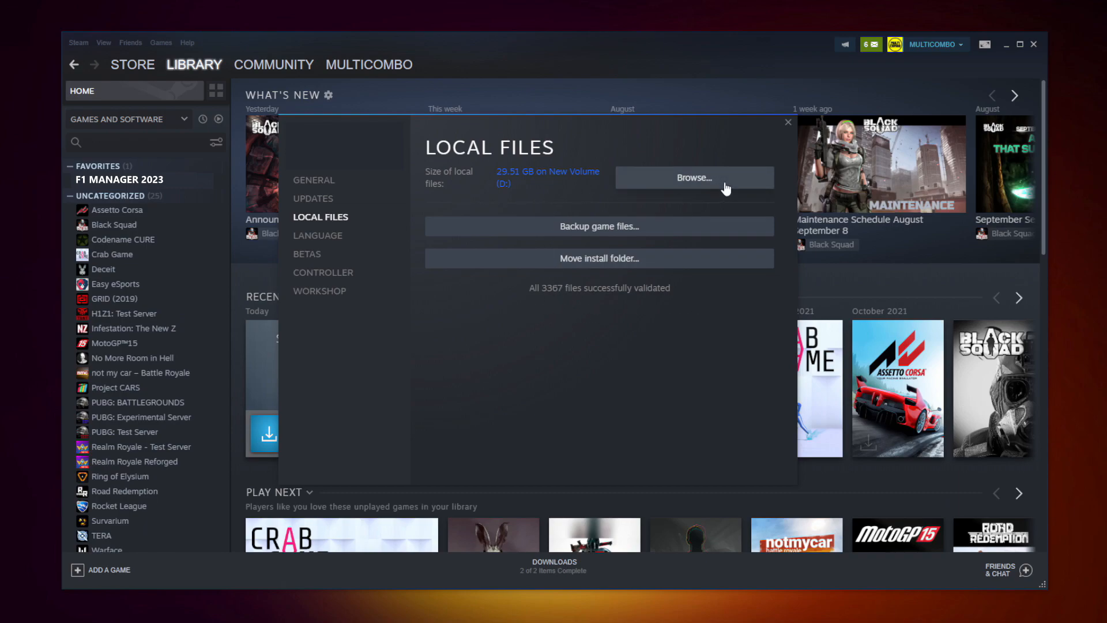
# Browse to the game's install folder and open Properties for the F1 Manager 2023 .exe
pyautogui.click(693, 177)
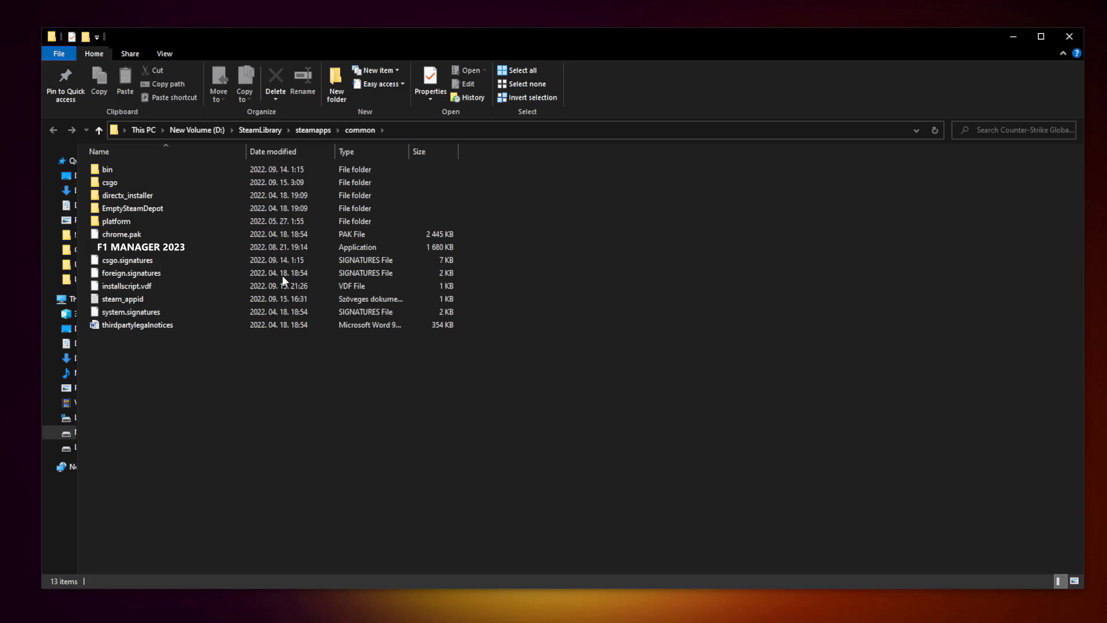
pyautogui.click(141, 246)
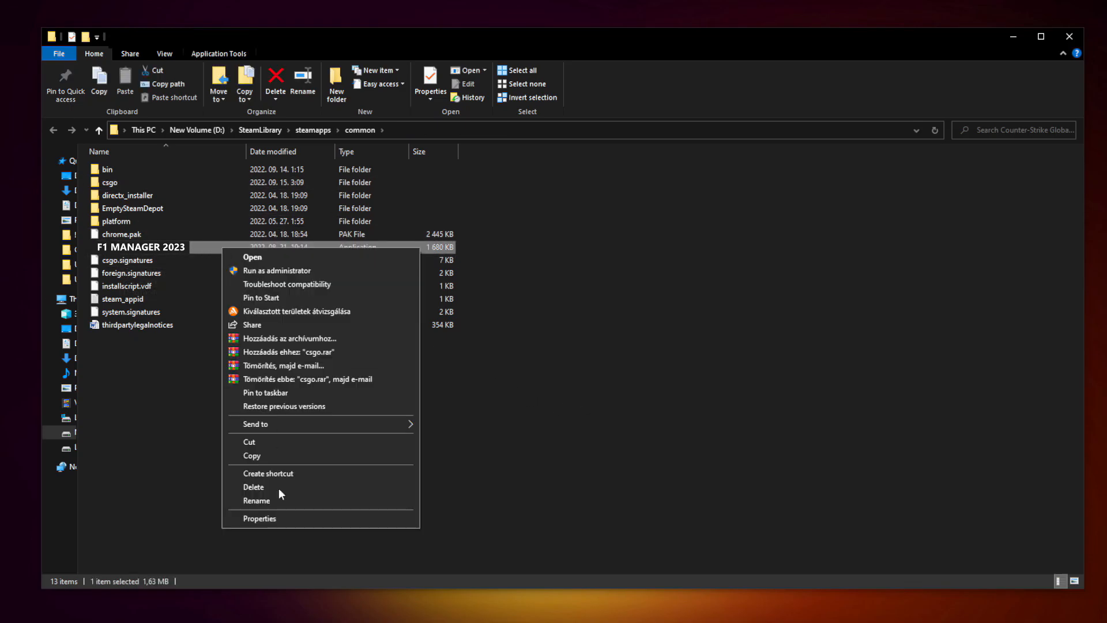
pyautogui.moveTo(320, 517)
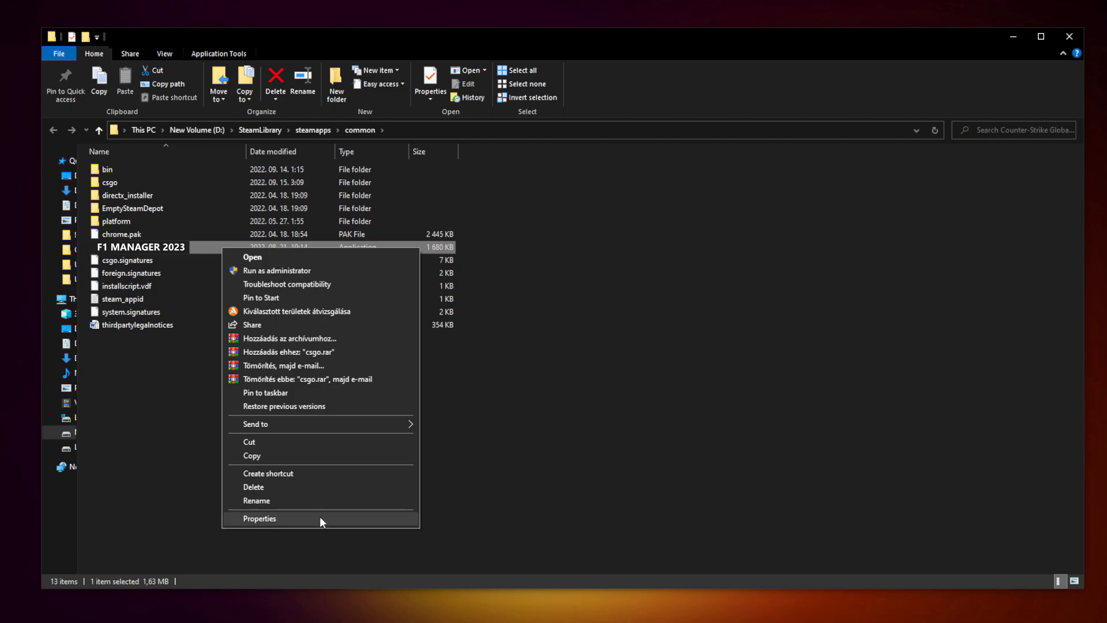
pyautogui.click(259, 518)
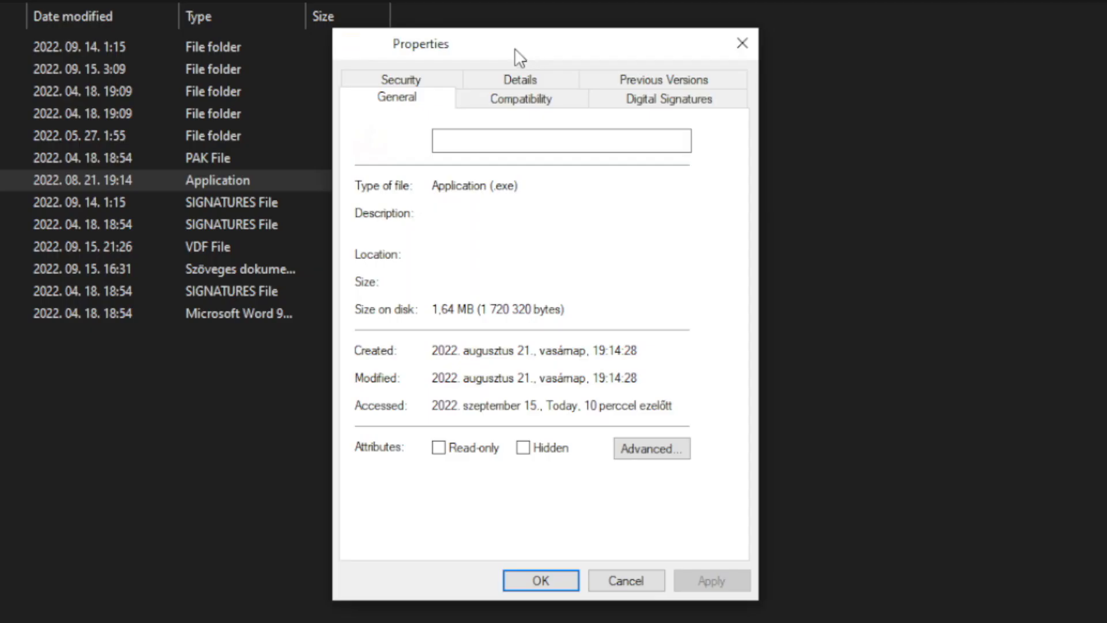
# On Compatibility, set Windows 8 mode, disable fullscreen optimizations, run as administrator, and apply
pyautogui.click(520, 98)
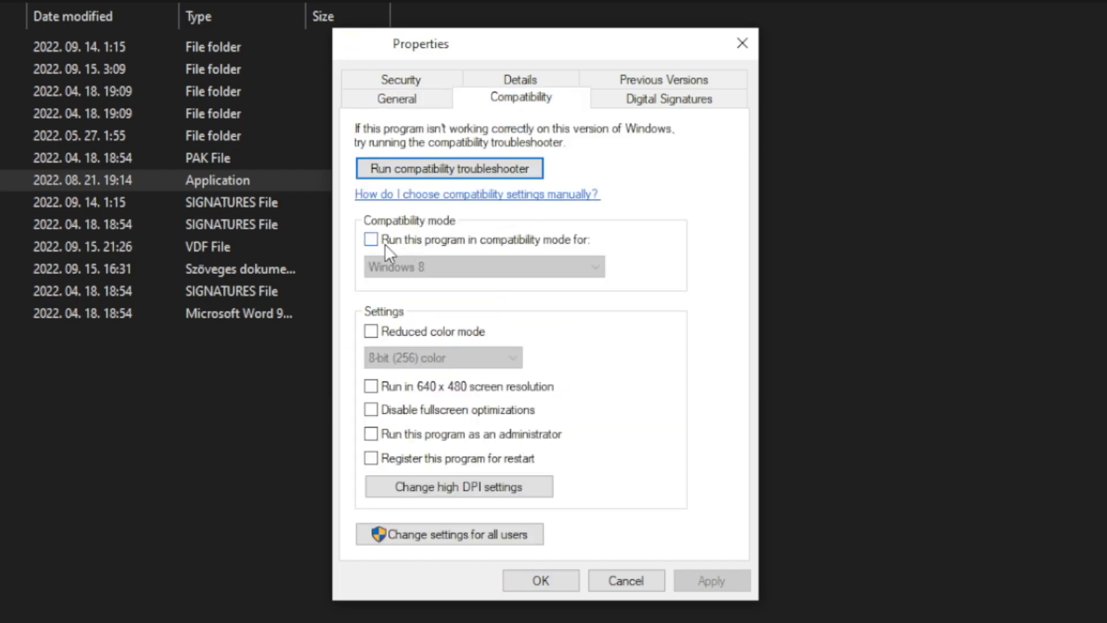
pyautogui.click(371, 240)
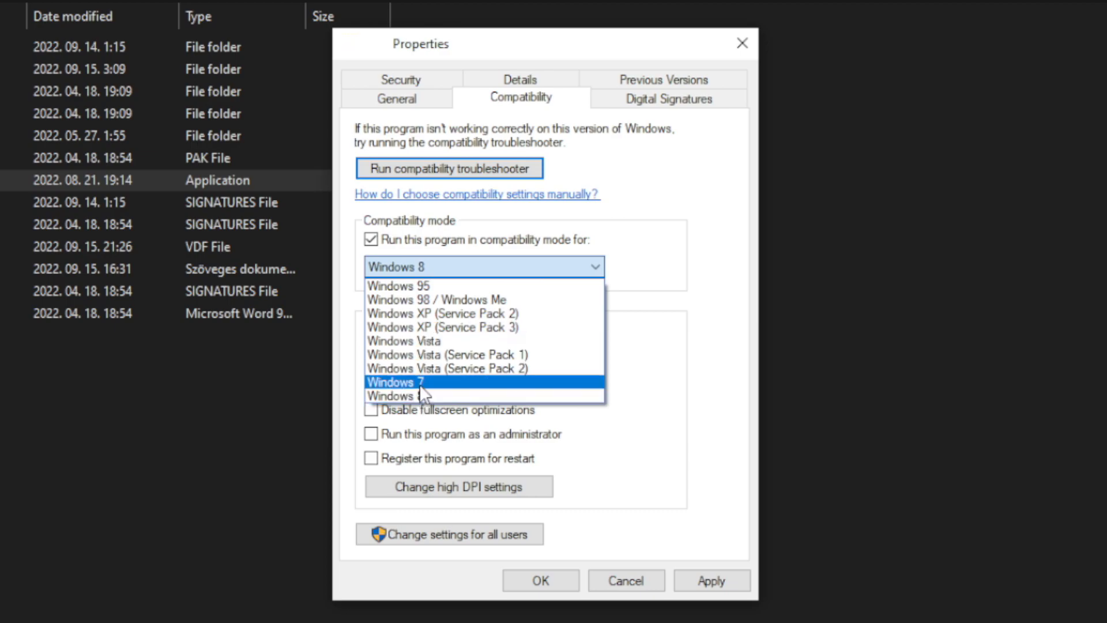
pyautogui.click(483, 266)
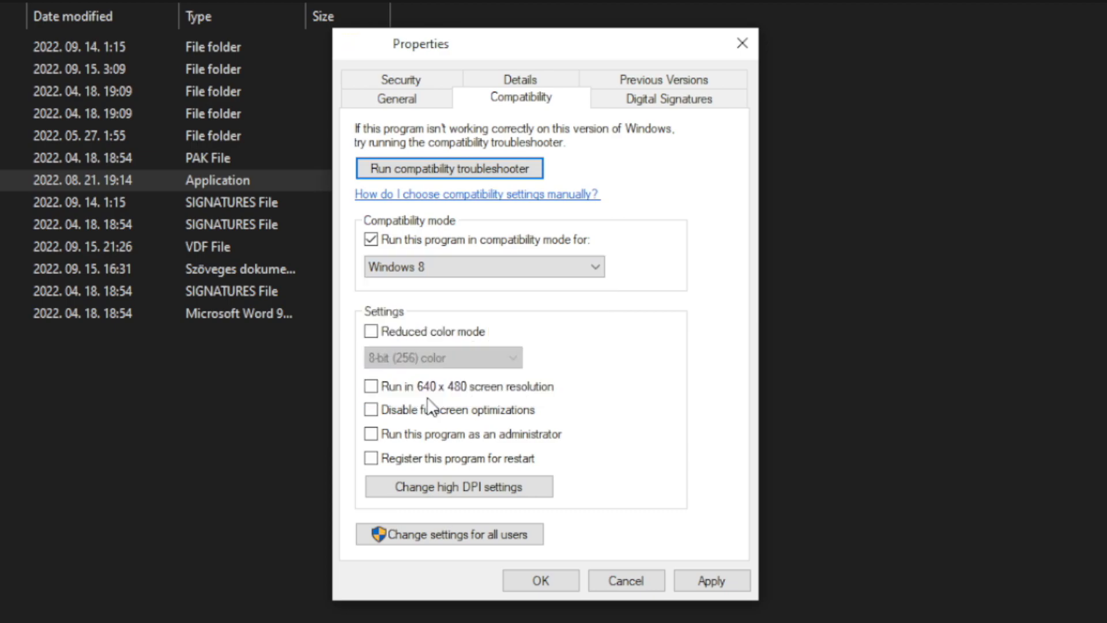
pyautogui.moveTo(477, 319)
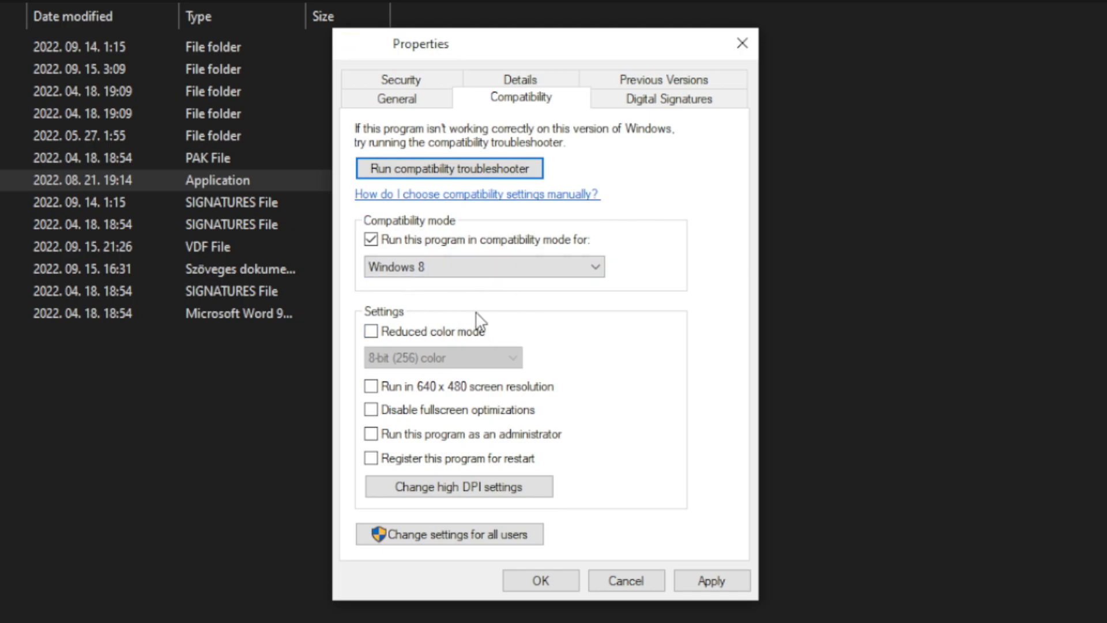
pyautogui.moveTo(492, 391)
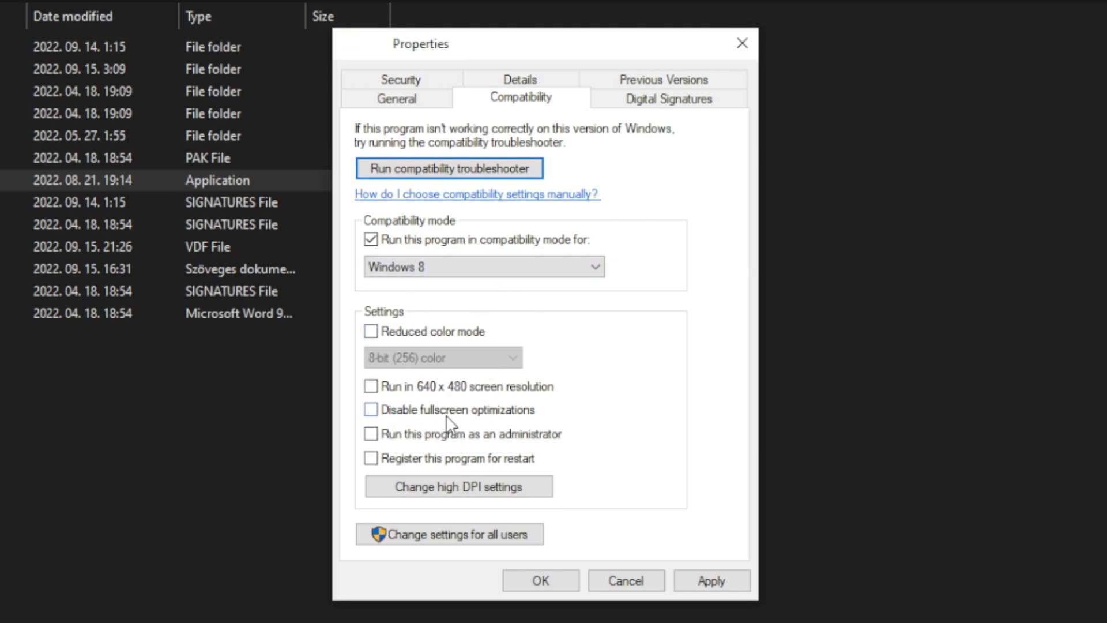
pyautogui.click(370, 409)
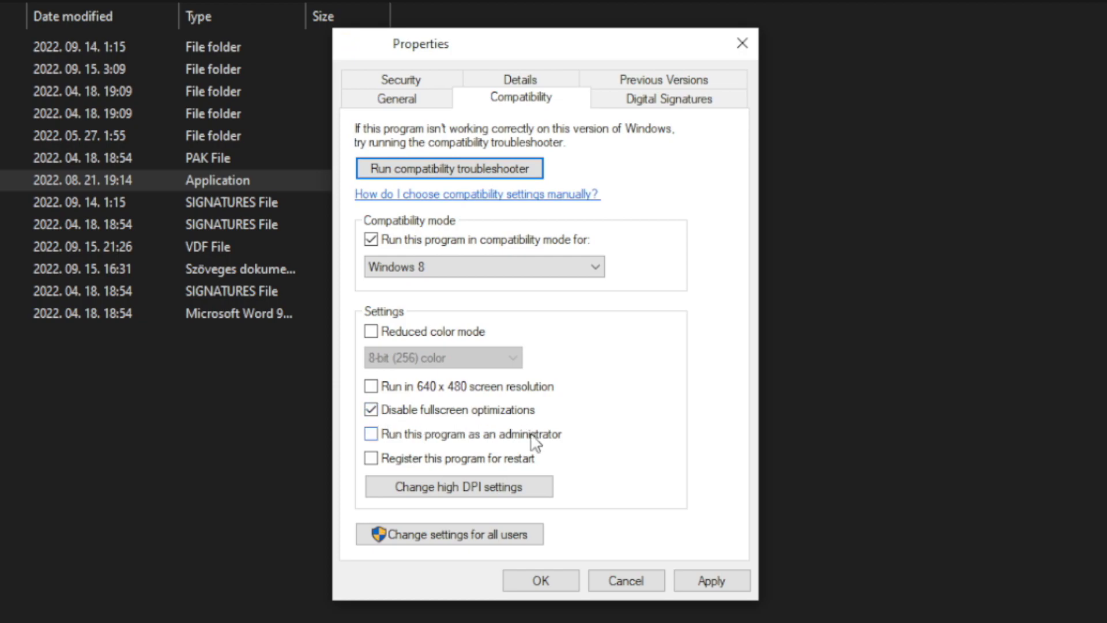
pyautogui.click(370, 433)
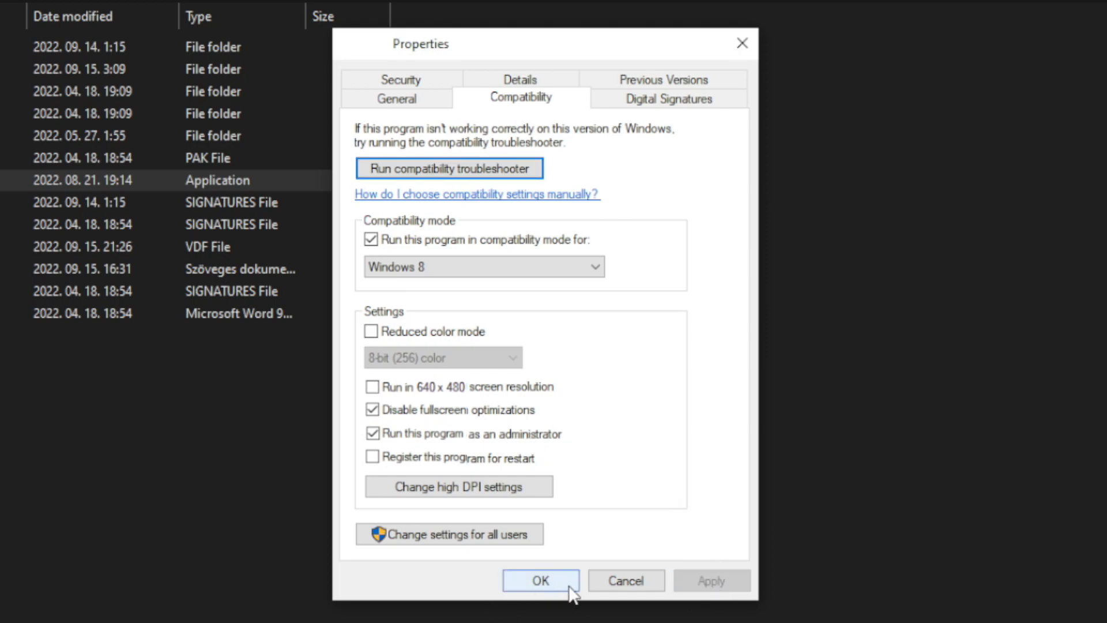
pyautogui.click(540, 580)
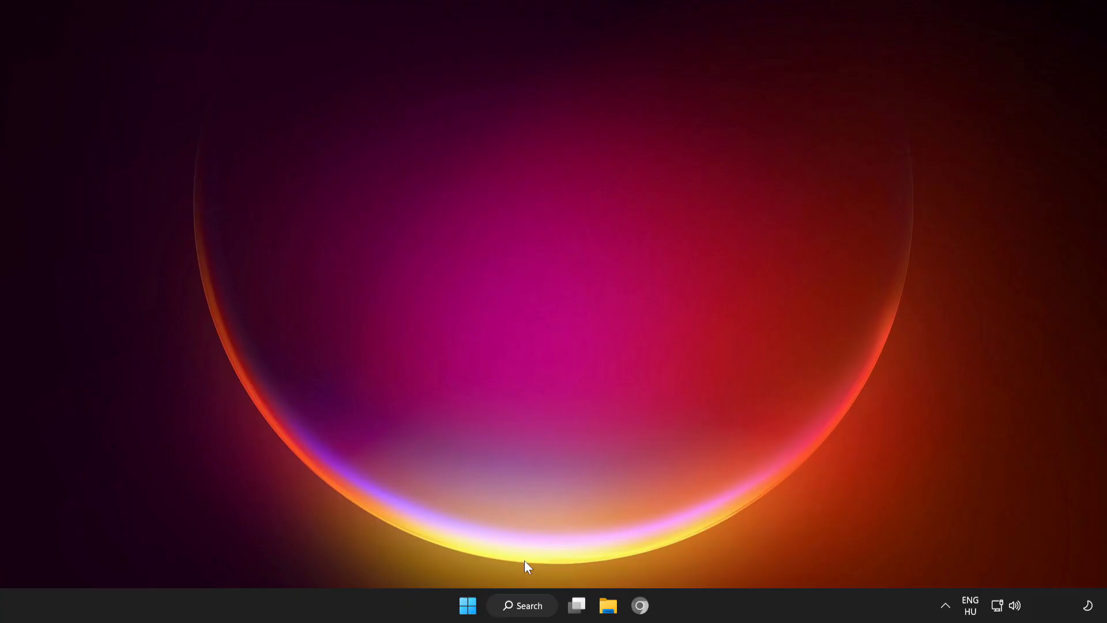
# Search "update", run Check for updates in Windows Update, confirm up to date, then close Settings
pyautogui.click(521, 605)
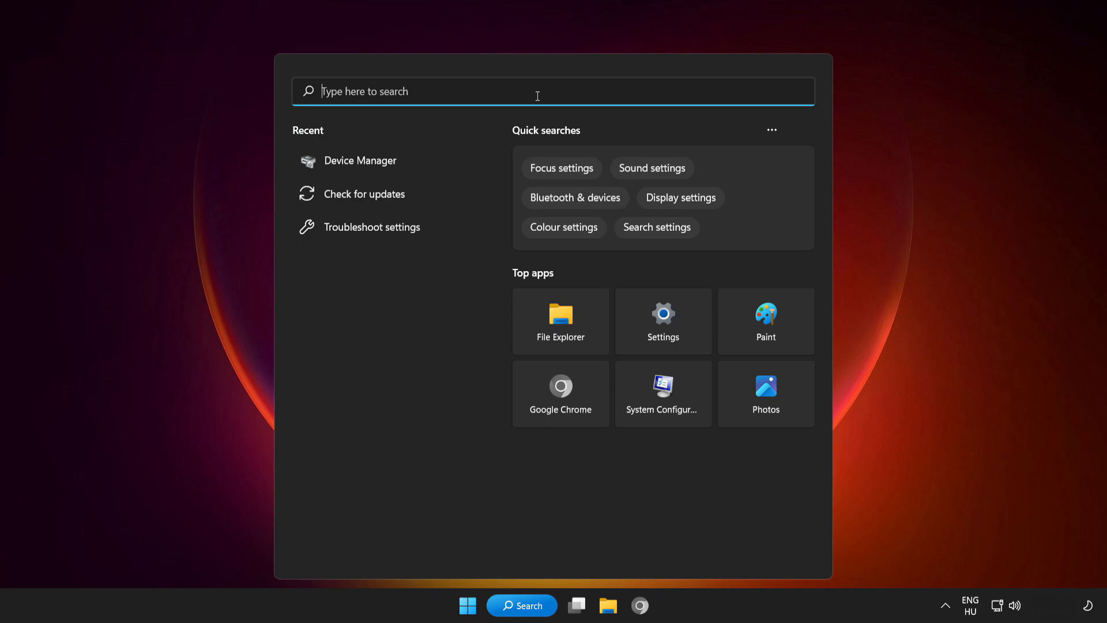
pyautogui.write('update')
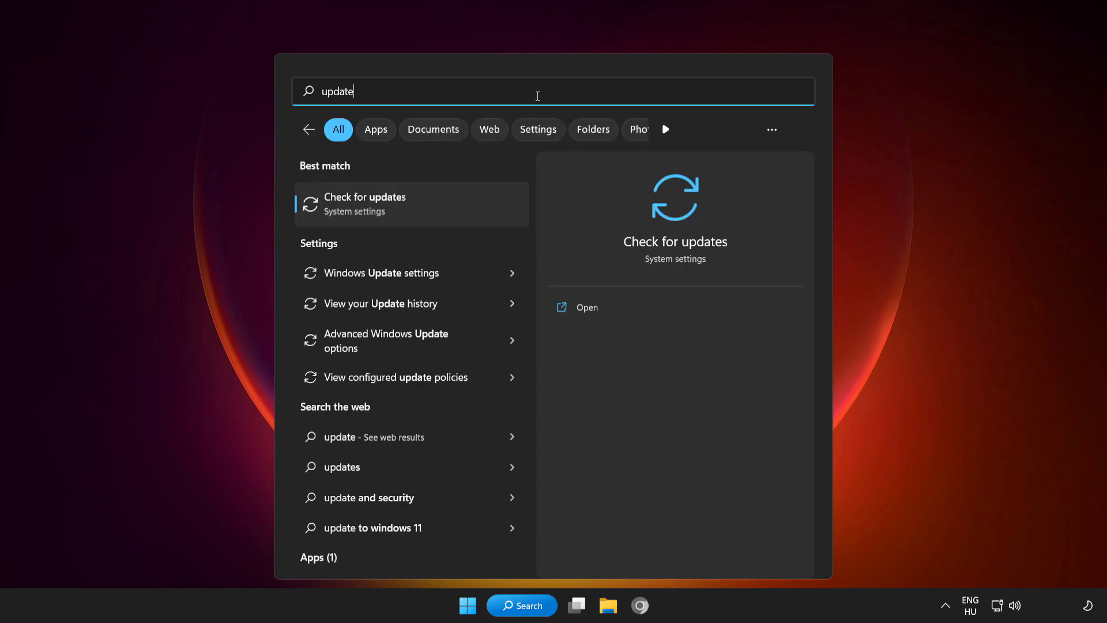
pyautogui.moveTo(438, 208)
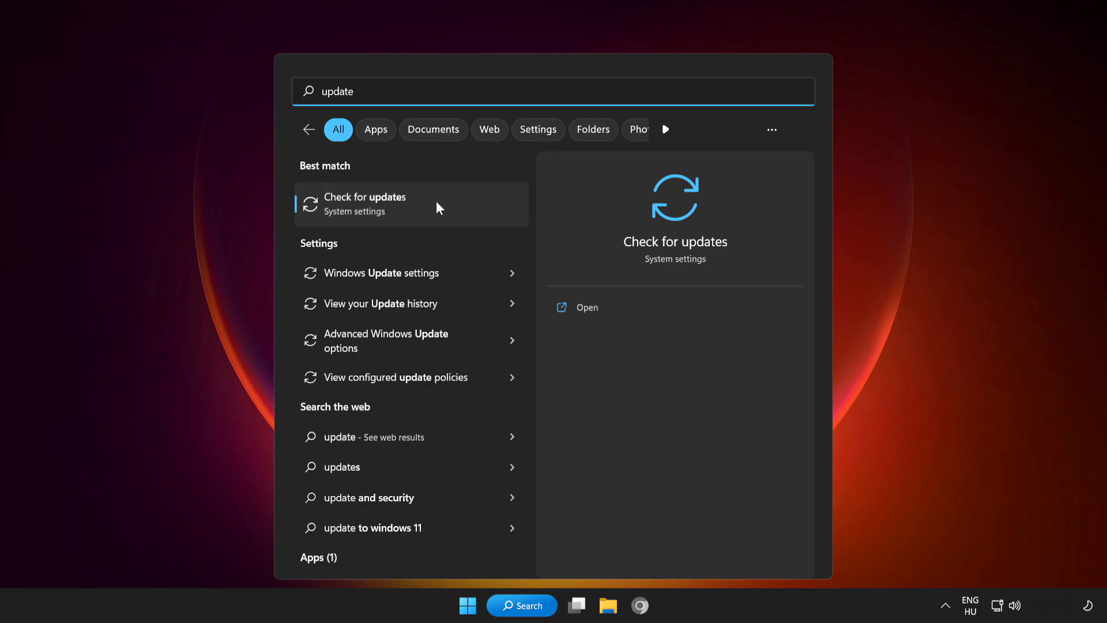
pyautogui.click(364, 203)
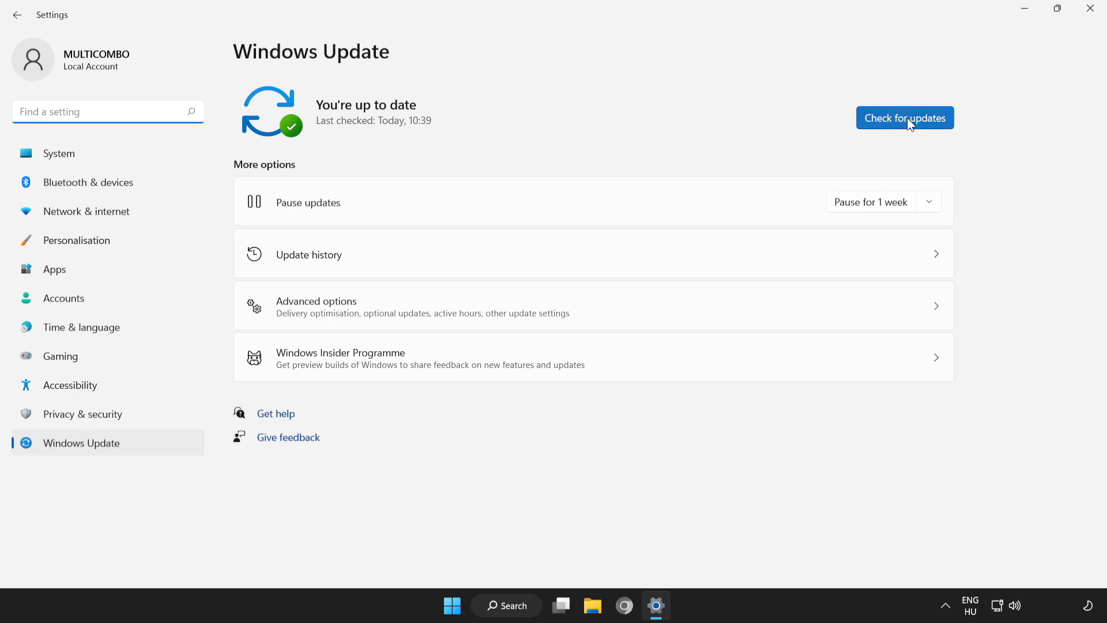
pyautogui.click(905, 118)
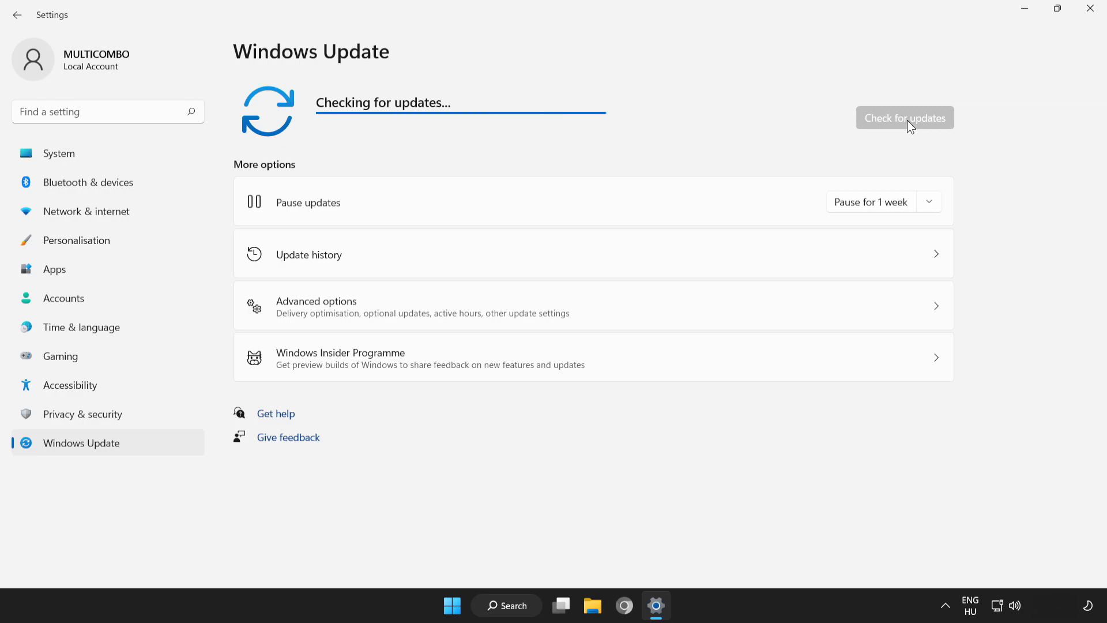
pyautogui.moveTo(767, 143)
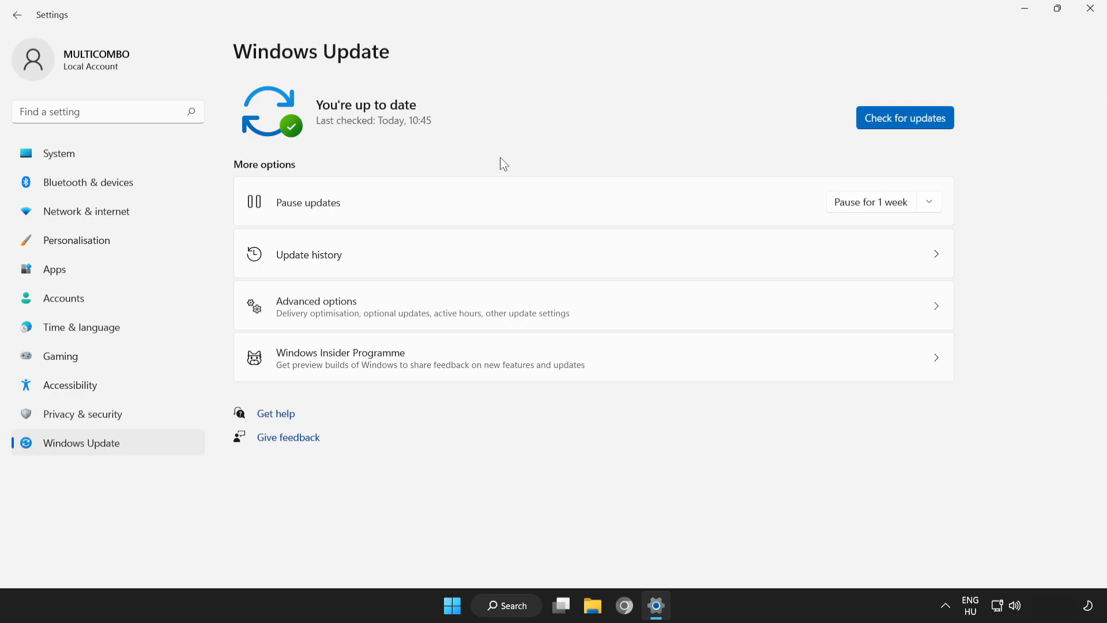
pyautogui.moveTo(1070, 33)
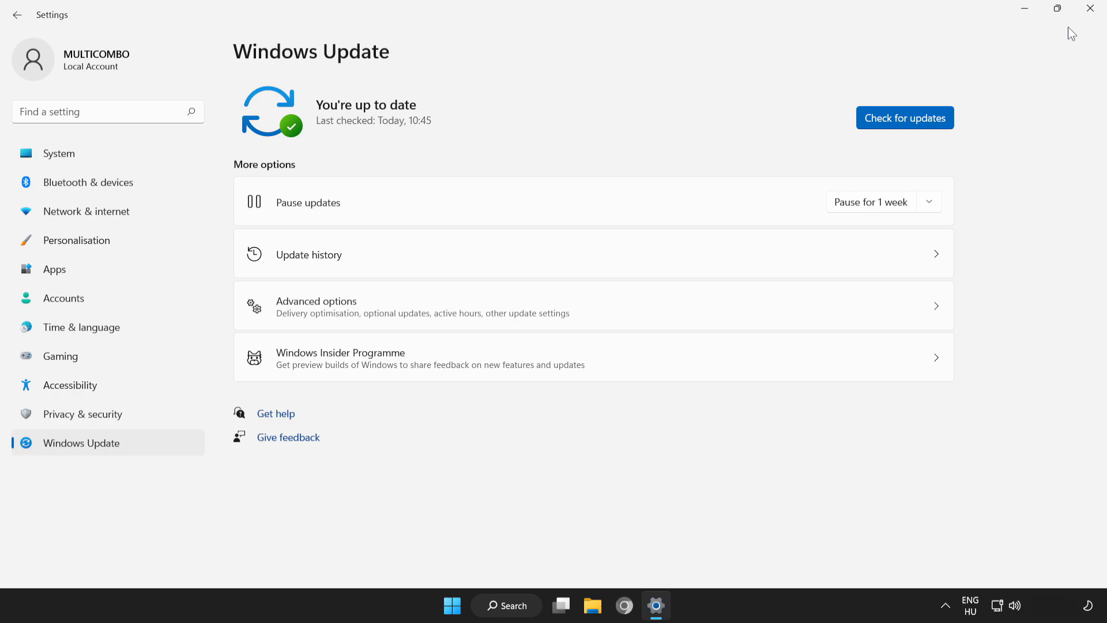
pyautogui.moveTo(1090, 8)
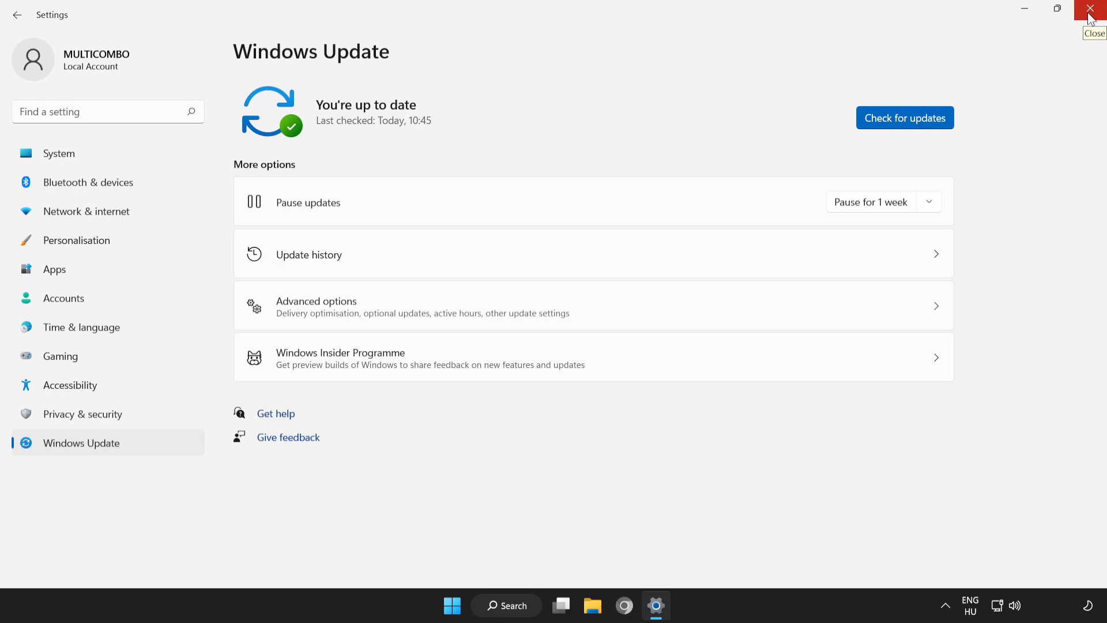
pyautogui.click(1093, 10)
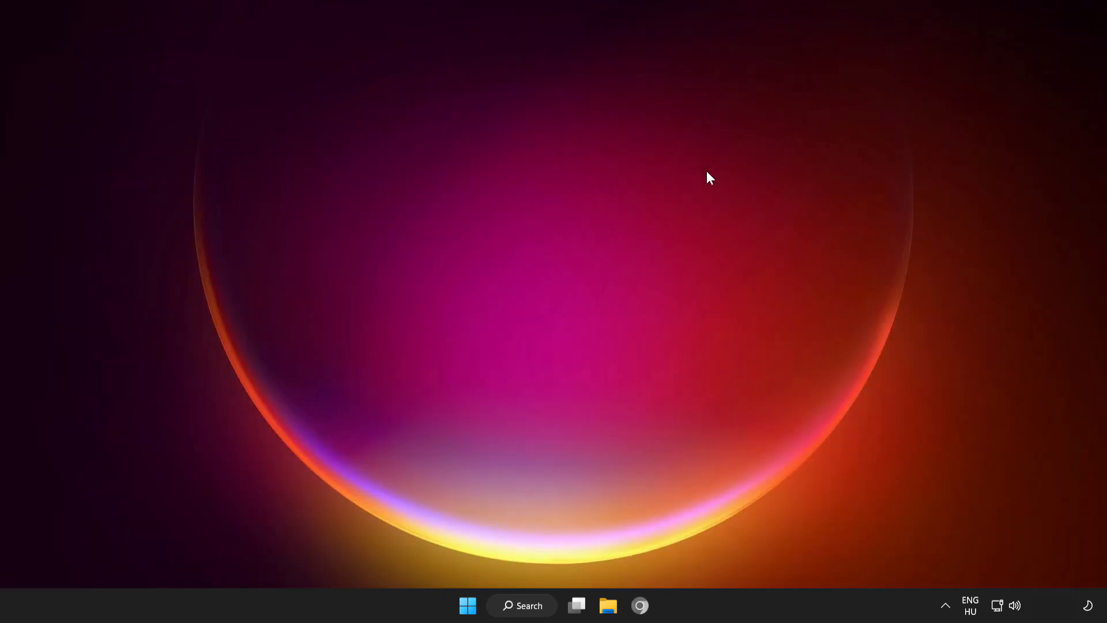
pyautogui.moveTo(467, 605)
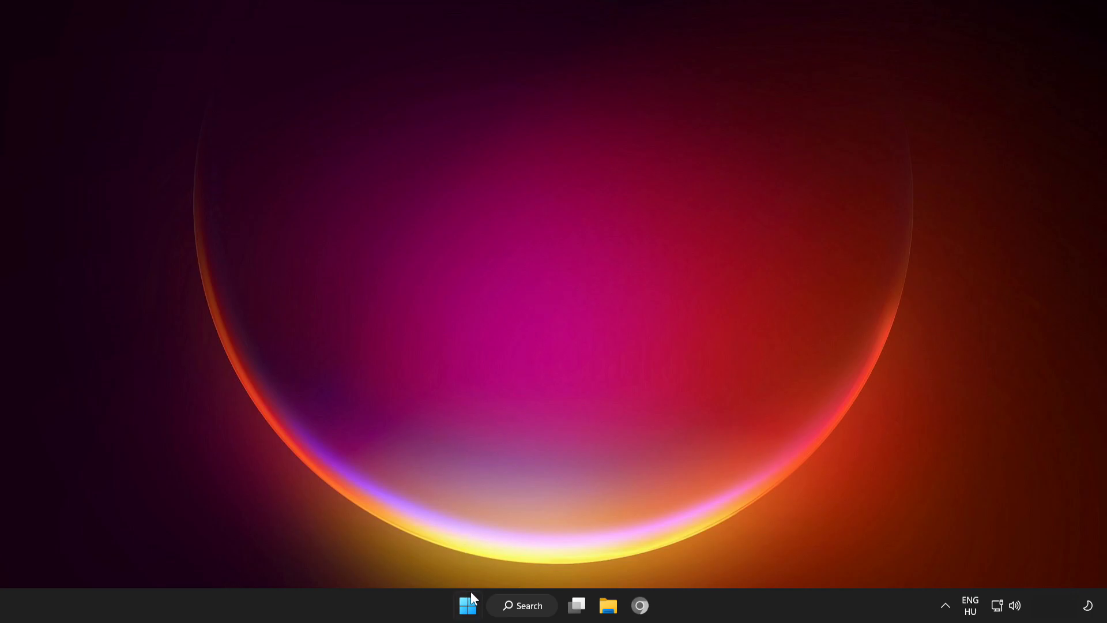
# Launch Task Manager from the Start button menu and switch to the Startup apps list
pyautogui.rightClick(468, 606)
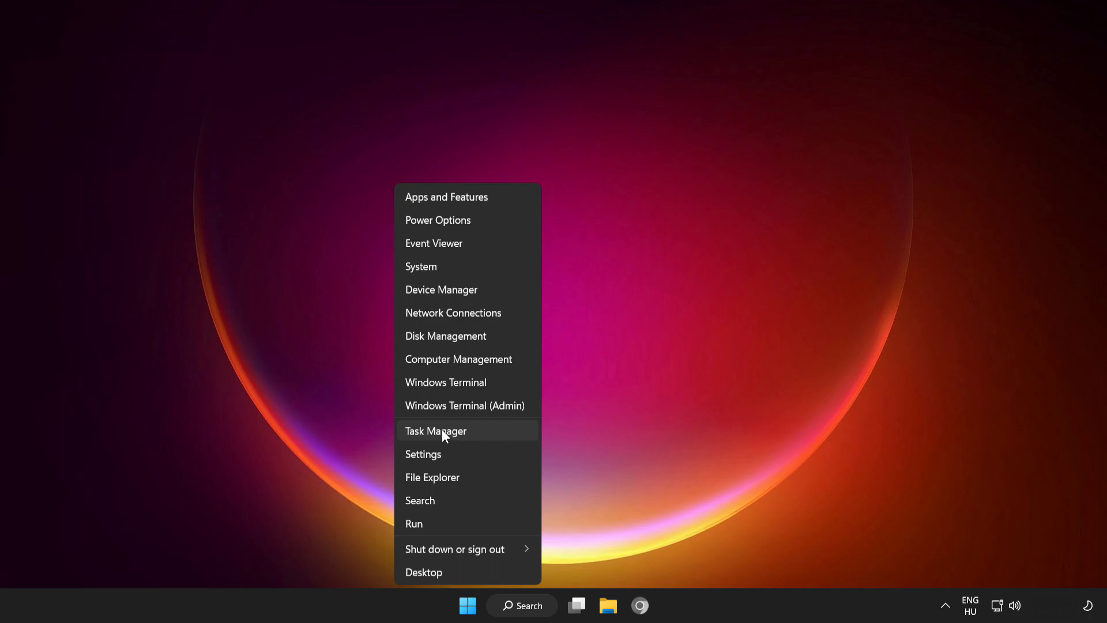
pyautogui.moveTo(504, 439)
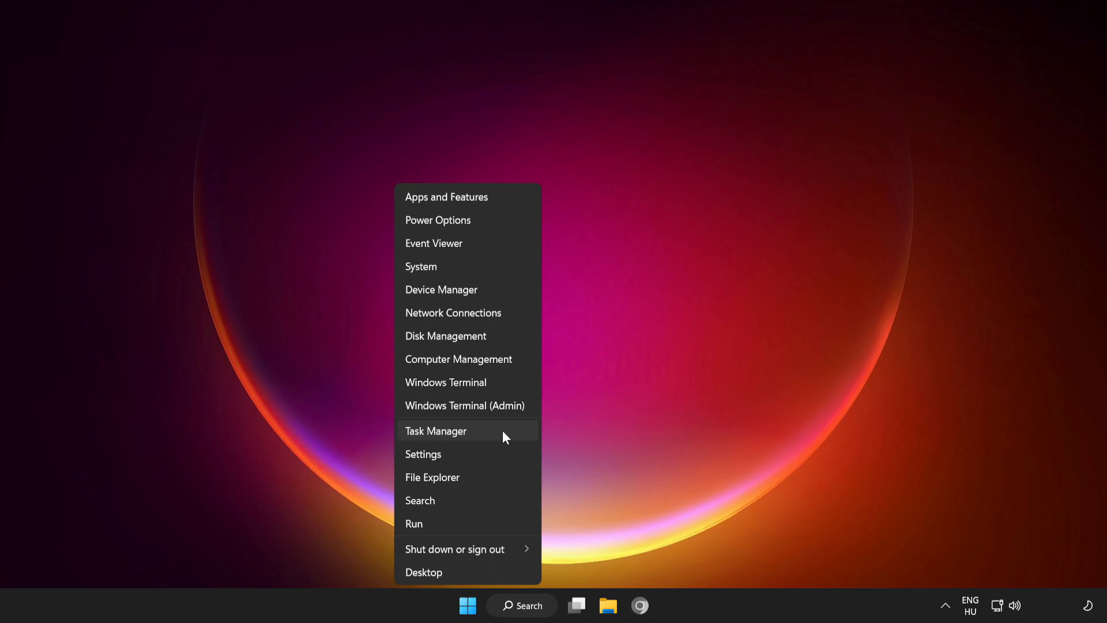
pyautogui.click(436, 430)
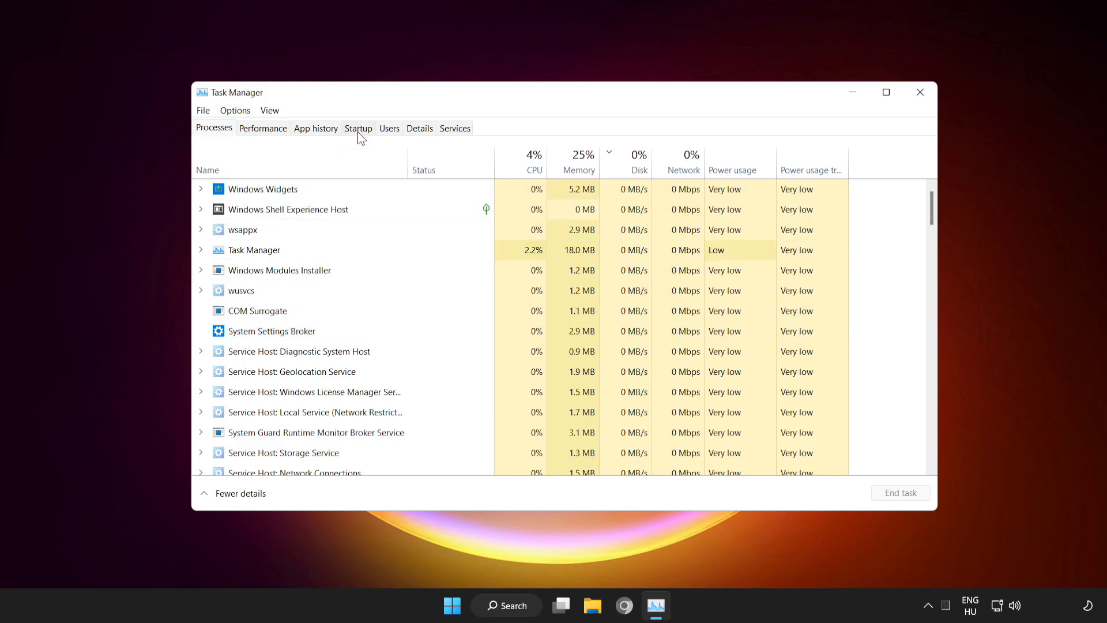
pyautogui.click(358, 128)
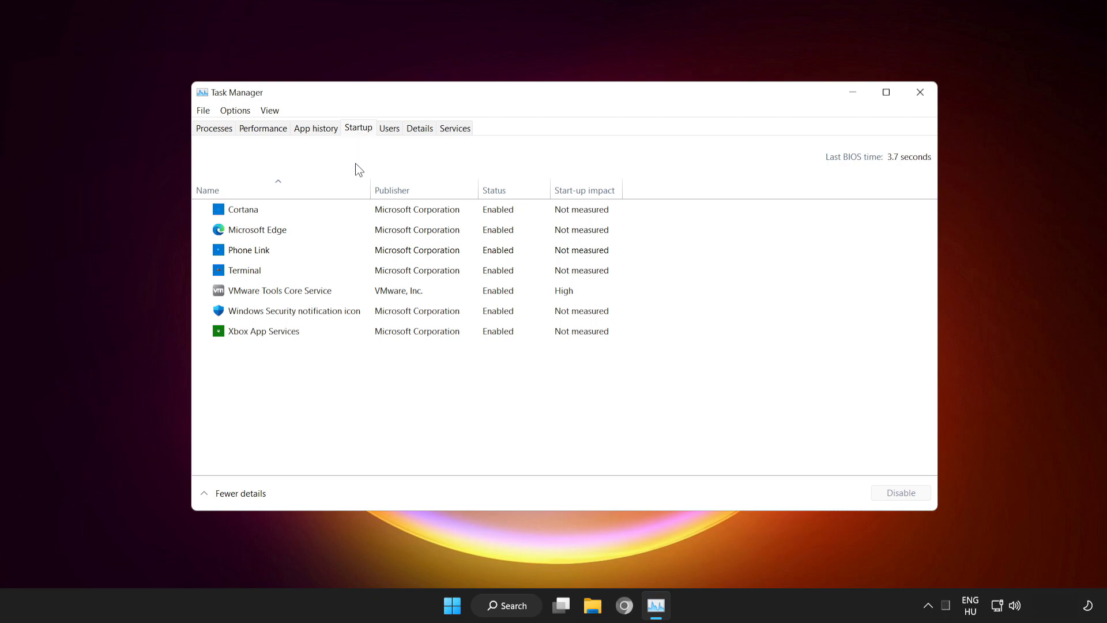
# Disable Cortana, Microsoft Edge, Phone Link and Terminal at startup, then close Task Manager
pyautogui.click(244, 209)
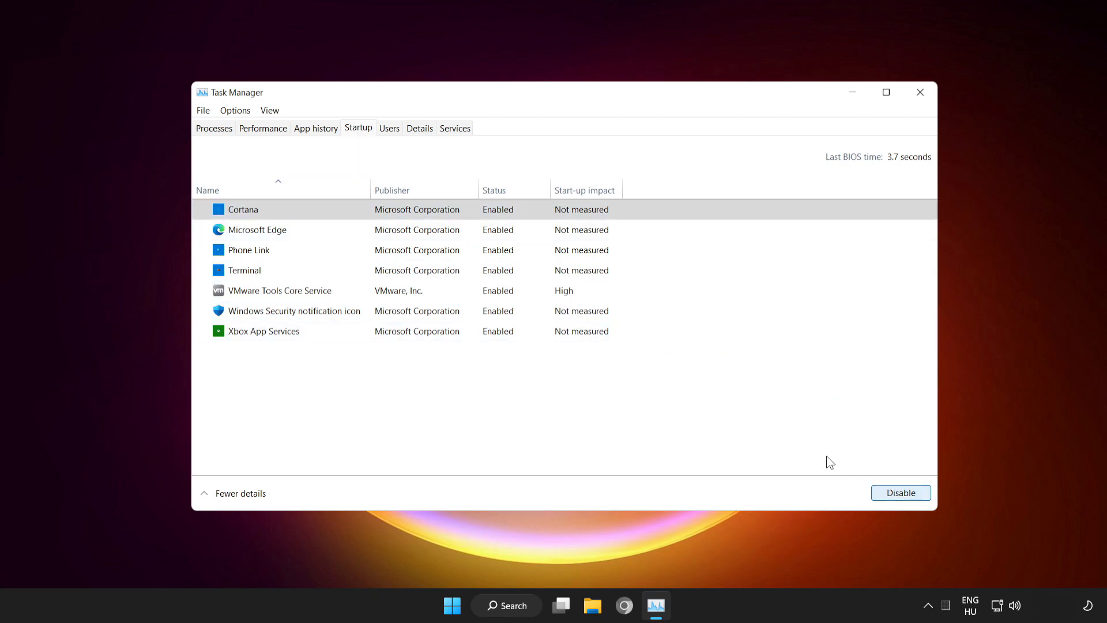
pyautogui.click(901, 493)
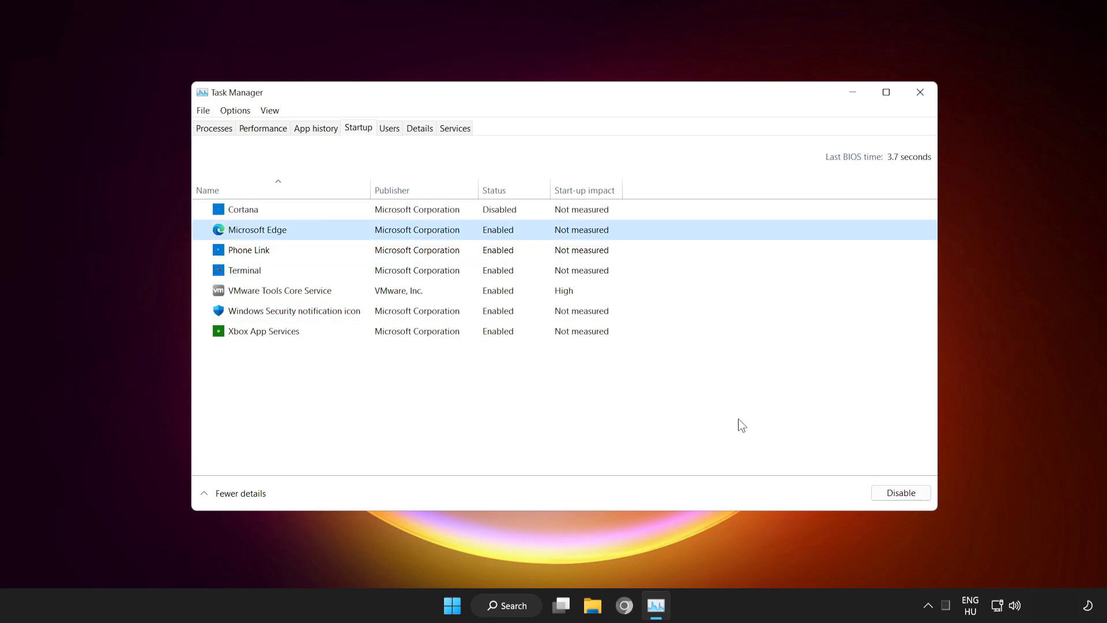
pyautogui.click(900, 493)
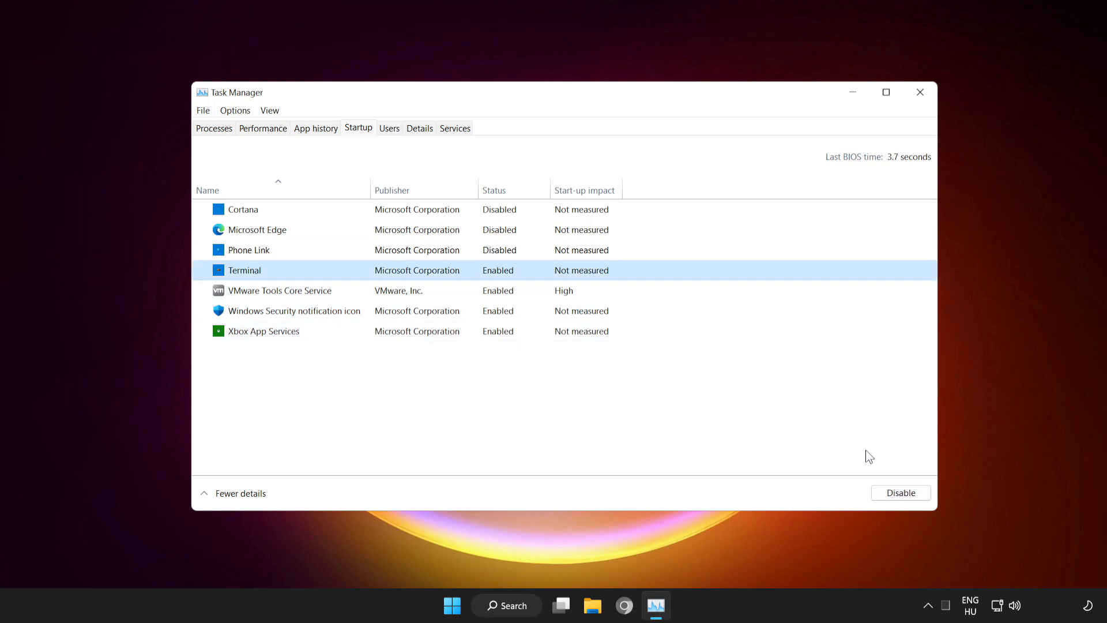
pyautogui.click(899, 492)
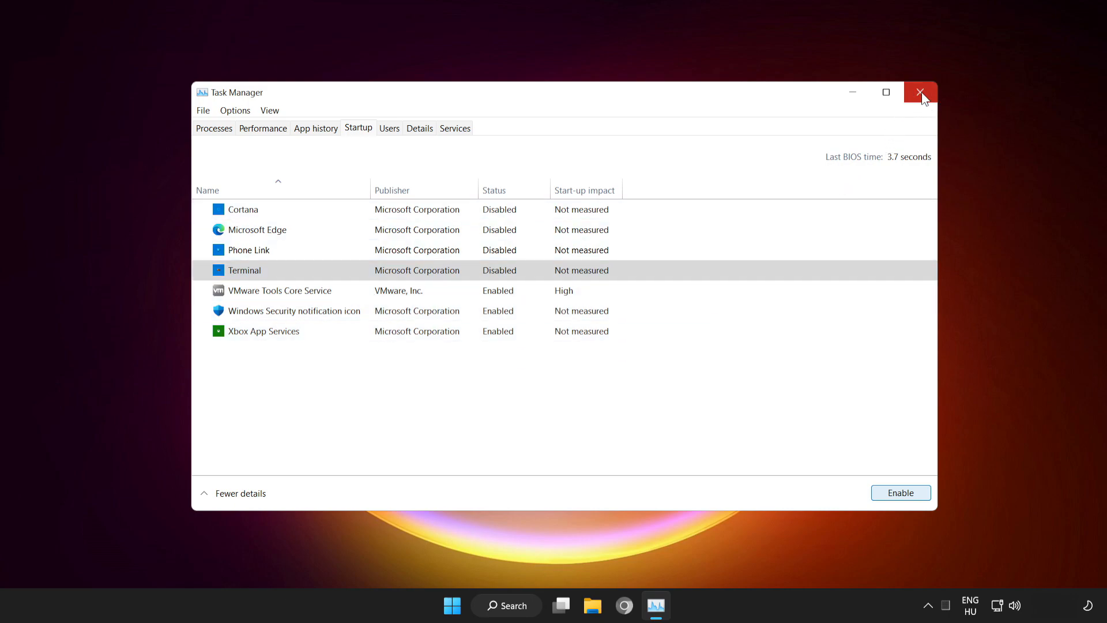
pyautogui.moveTo(920, 92)
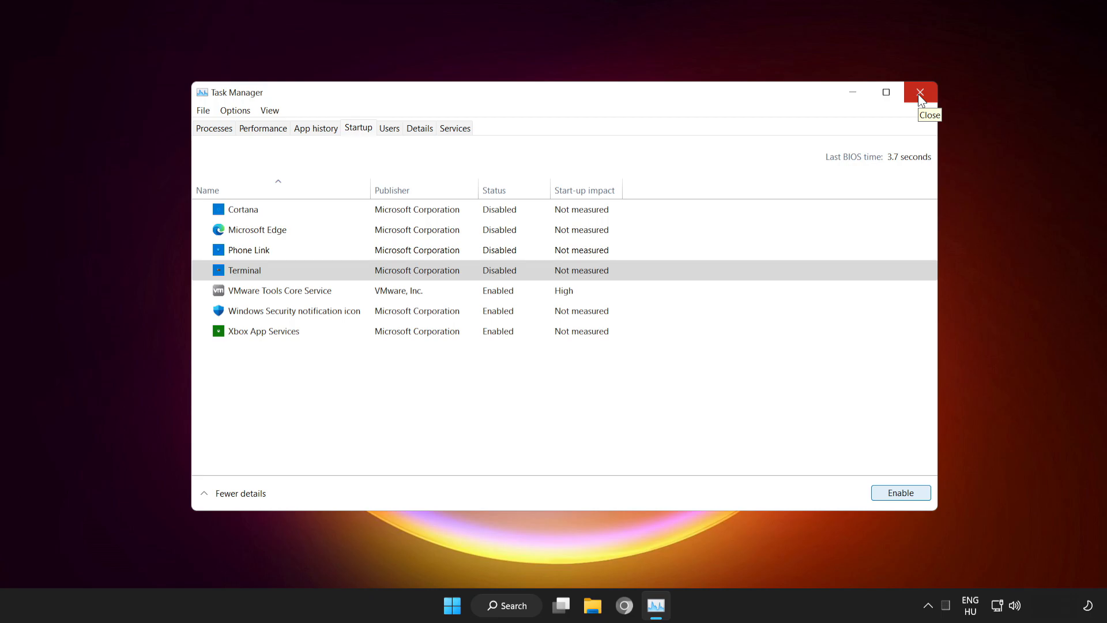
pyautogui.click(920, 92)
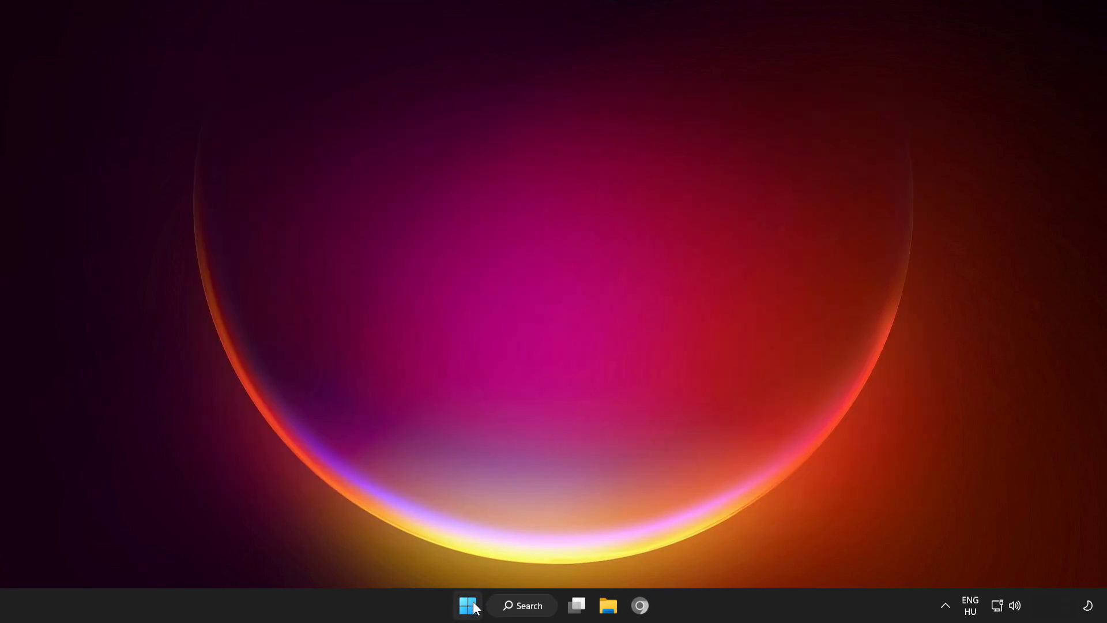
pyautogui.click(467, 606)
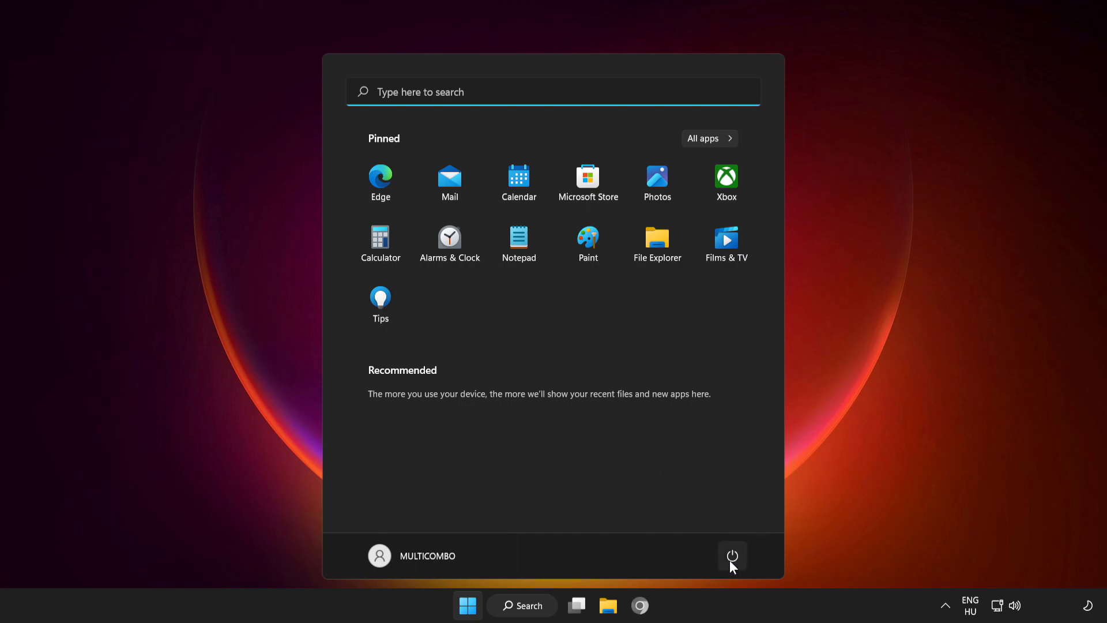
pyautogui.click(732, 555)
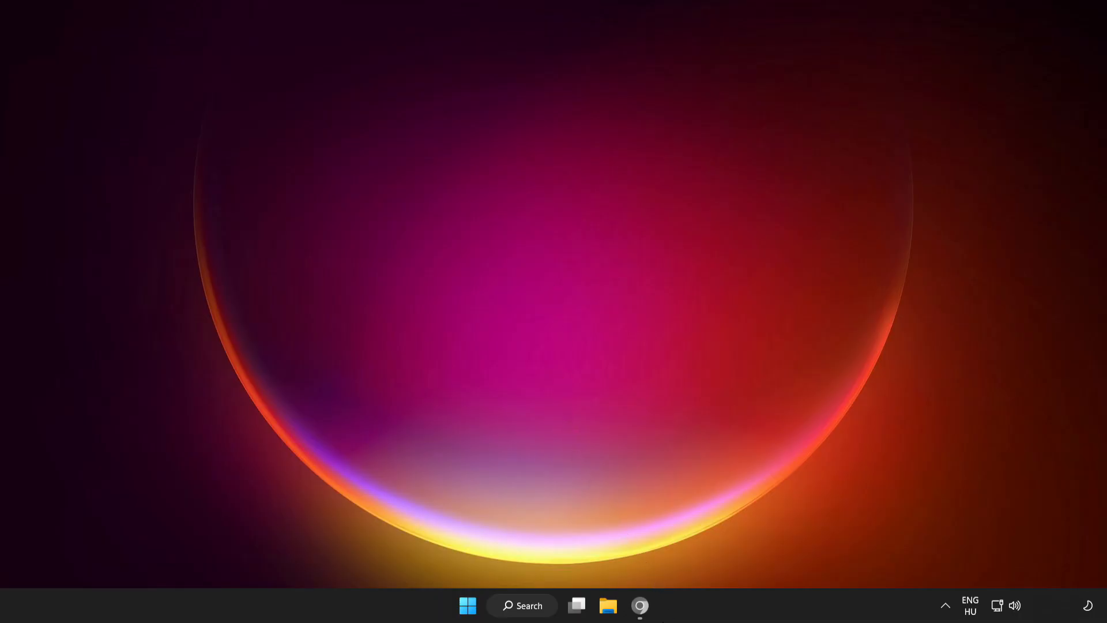
pyautogui.click(639, 605)
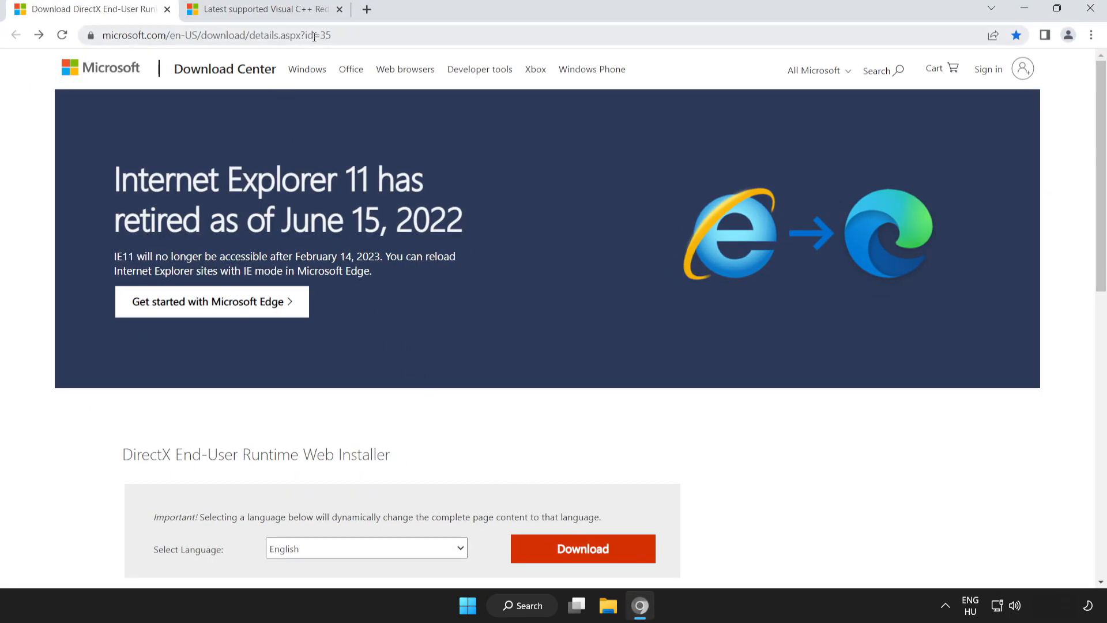
# Download the DirectX End-User Runtime Web Installer and launch dxwebsetup.exe from the download bar
pyautogui.click(212, 35)
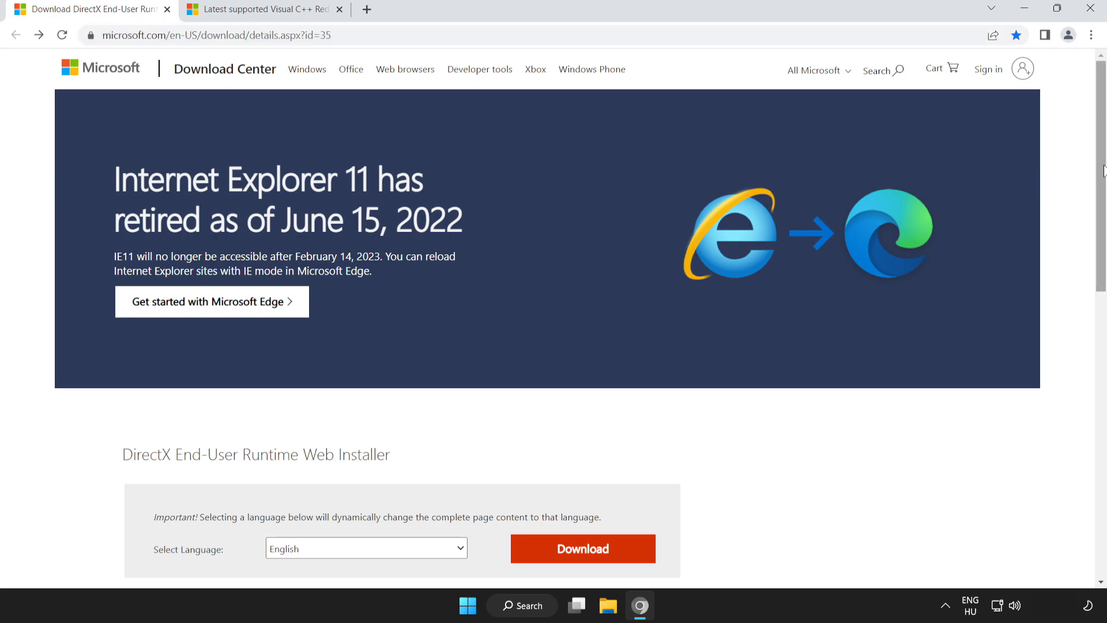
pyautogui.scroll(-3)
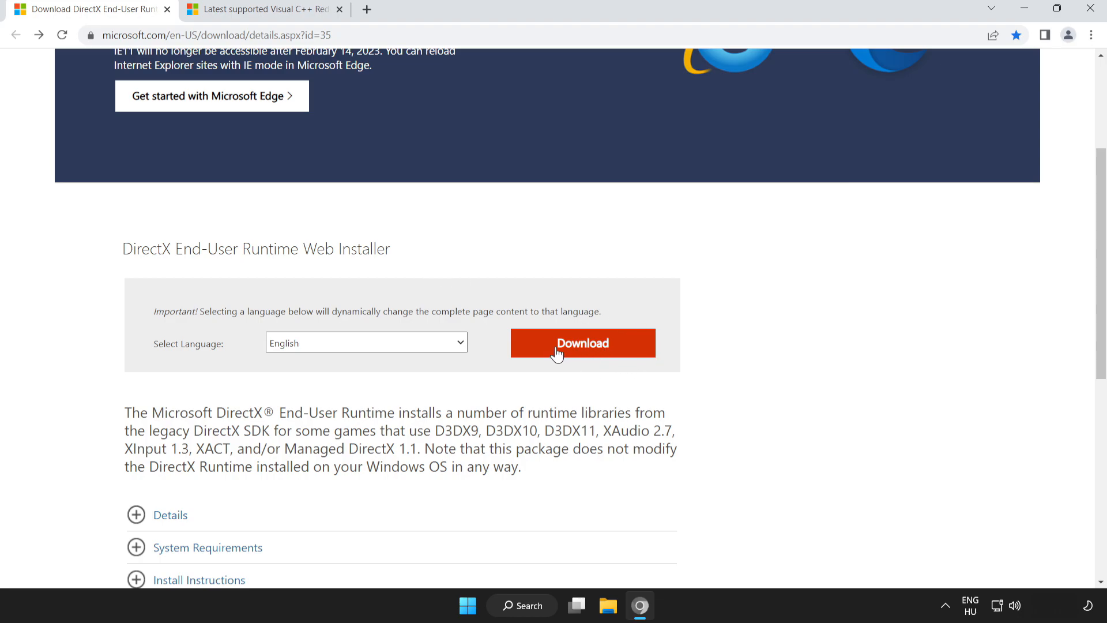
pyautogui.click(581, 343)
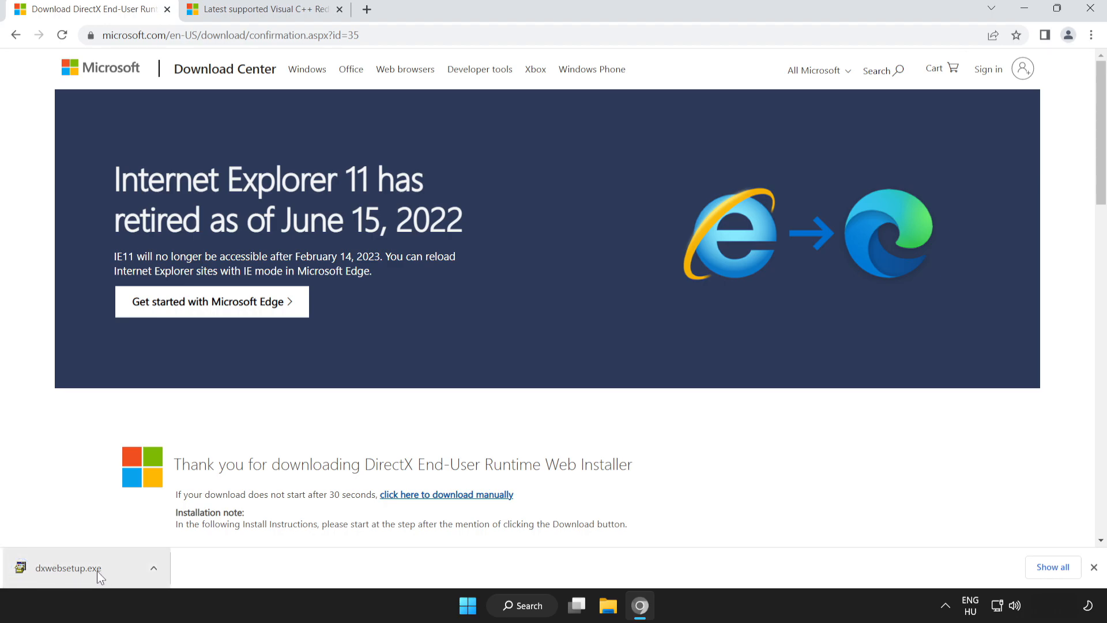
pyautogui.click(67, 569)
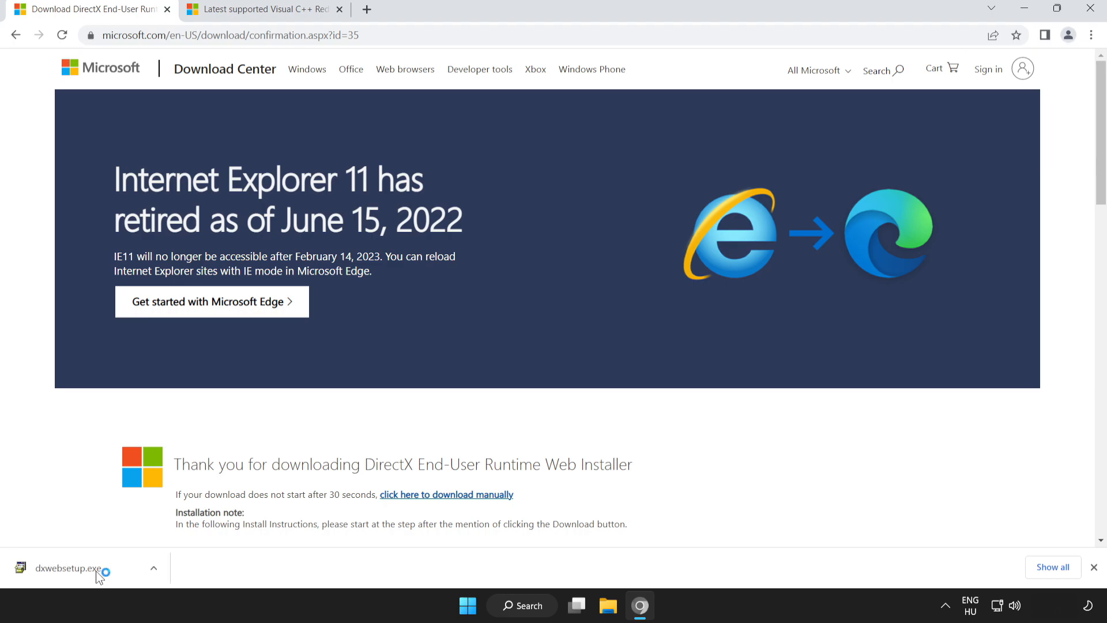
pyautogui.click(63, 568)
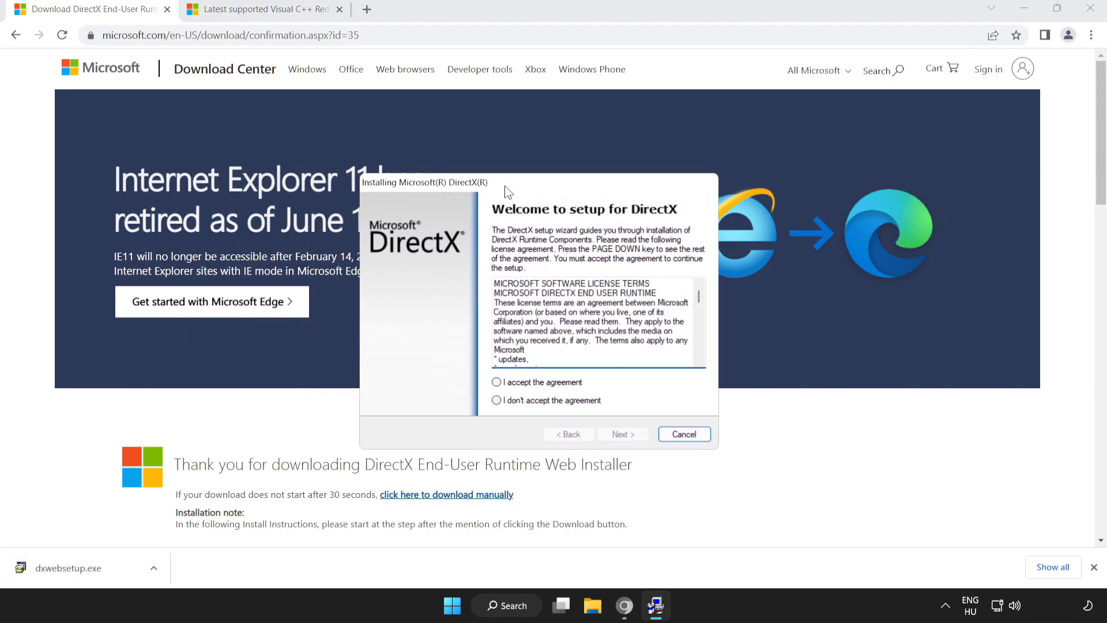
# Accept the DirectX licence, decline the Bing Bar, and finish the setup wizard
pyautogui.click(699, 368)
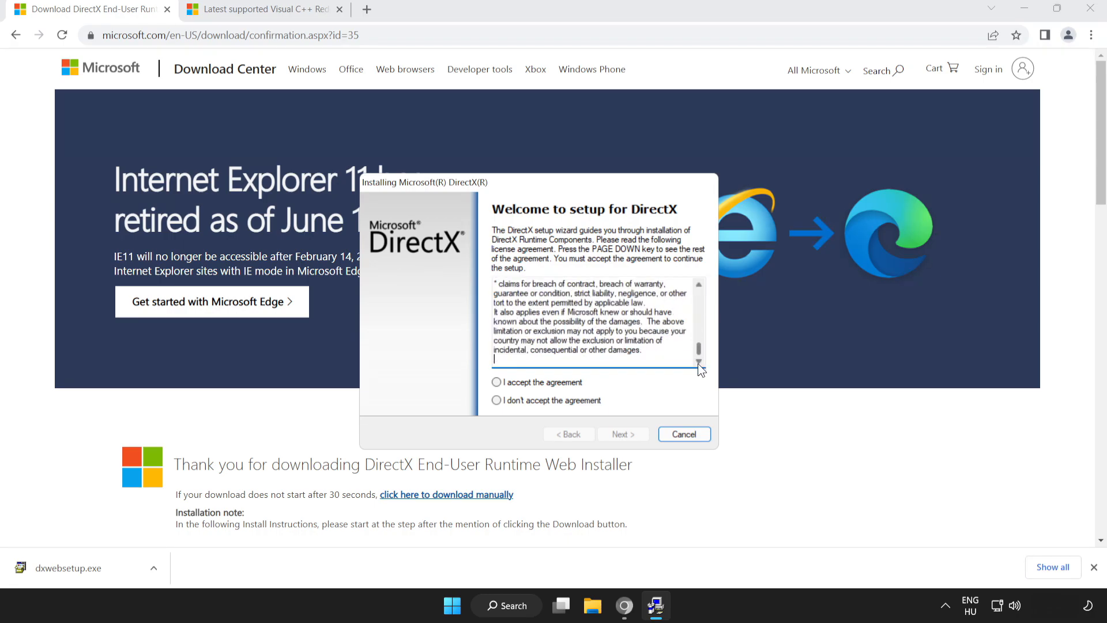
pyautogui.click(495, 381)
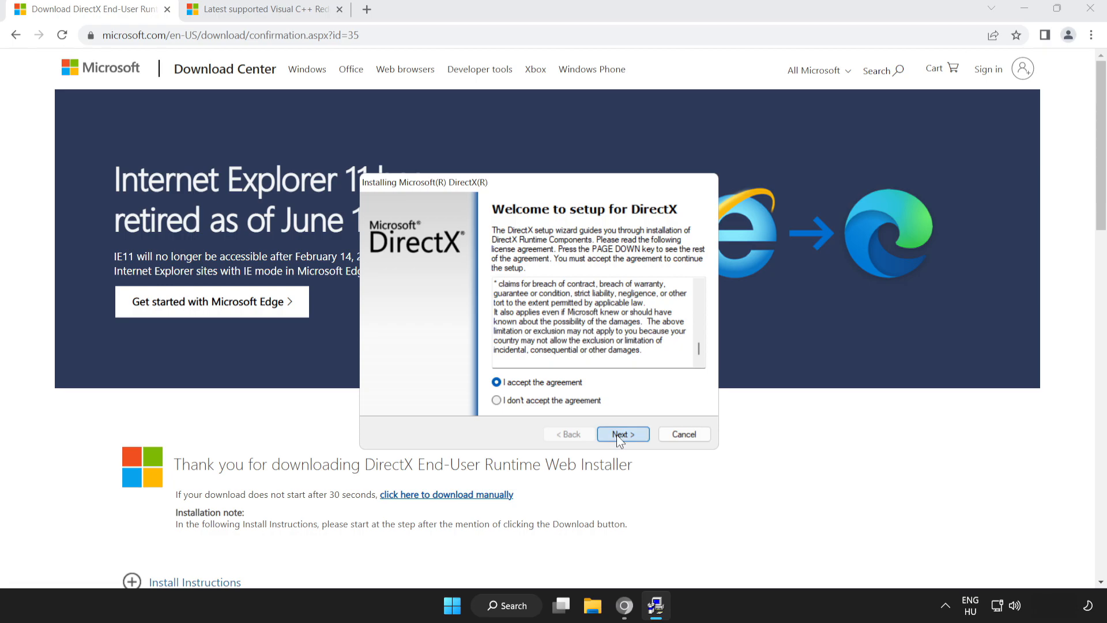
pyautogui.click(622, 434)
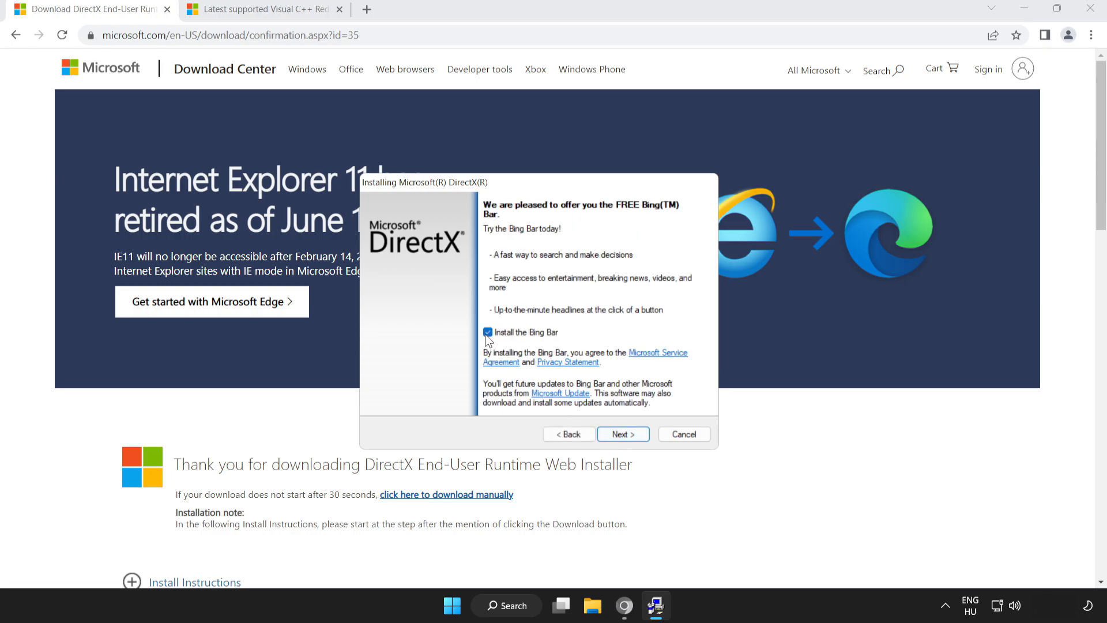
pyautogui.click(487, 332)
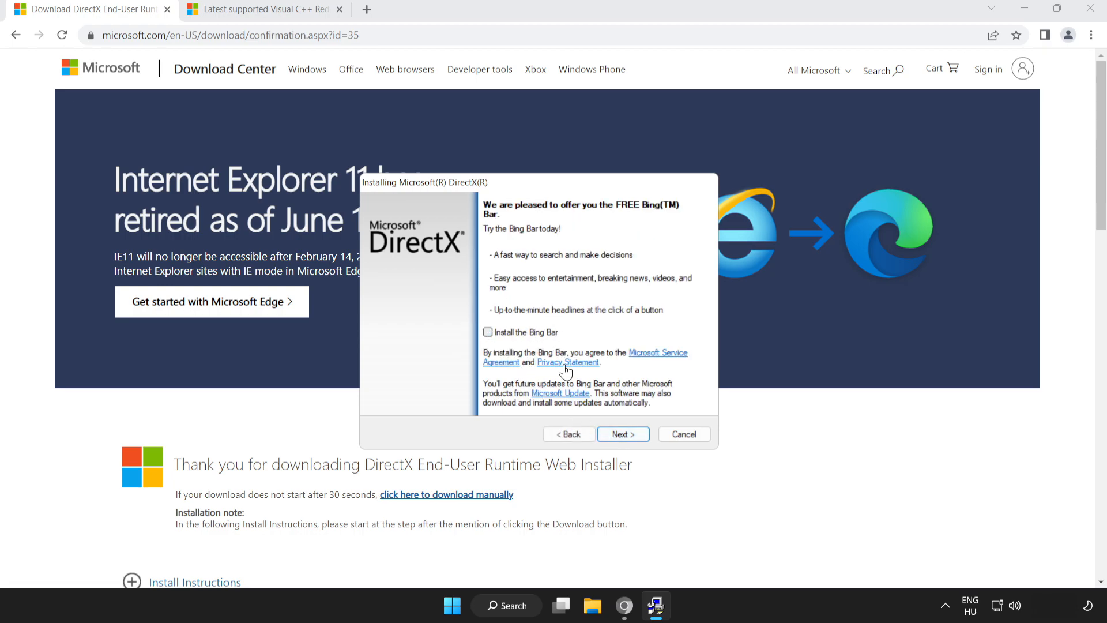
pyautogui.click(621, 434)
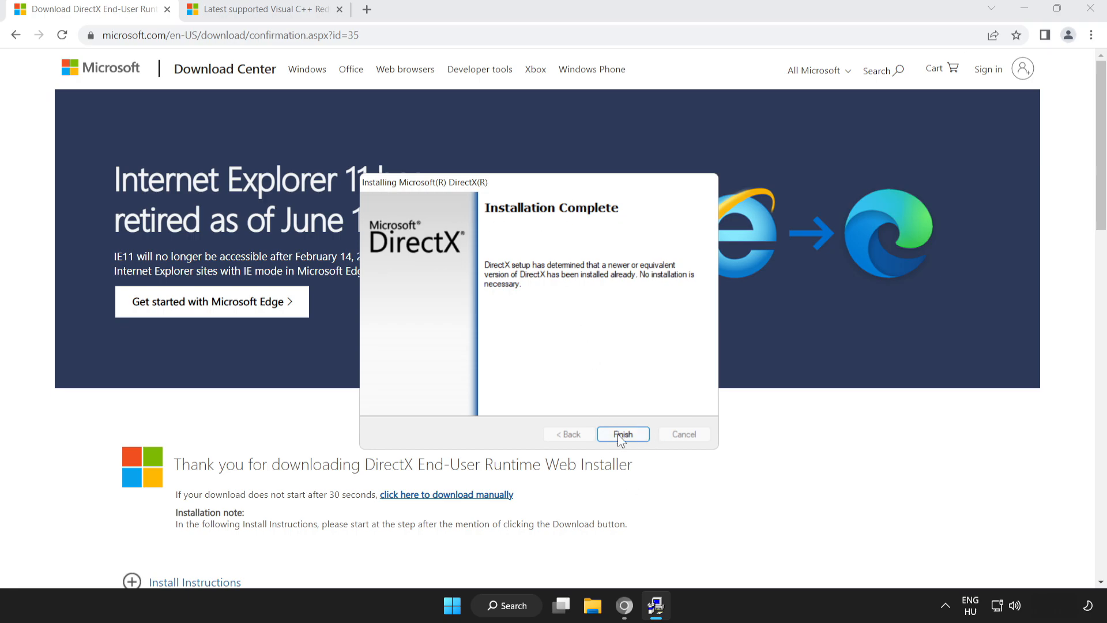
pyautogui.click(622, 434)
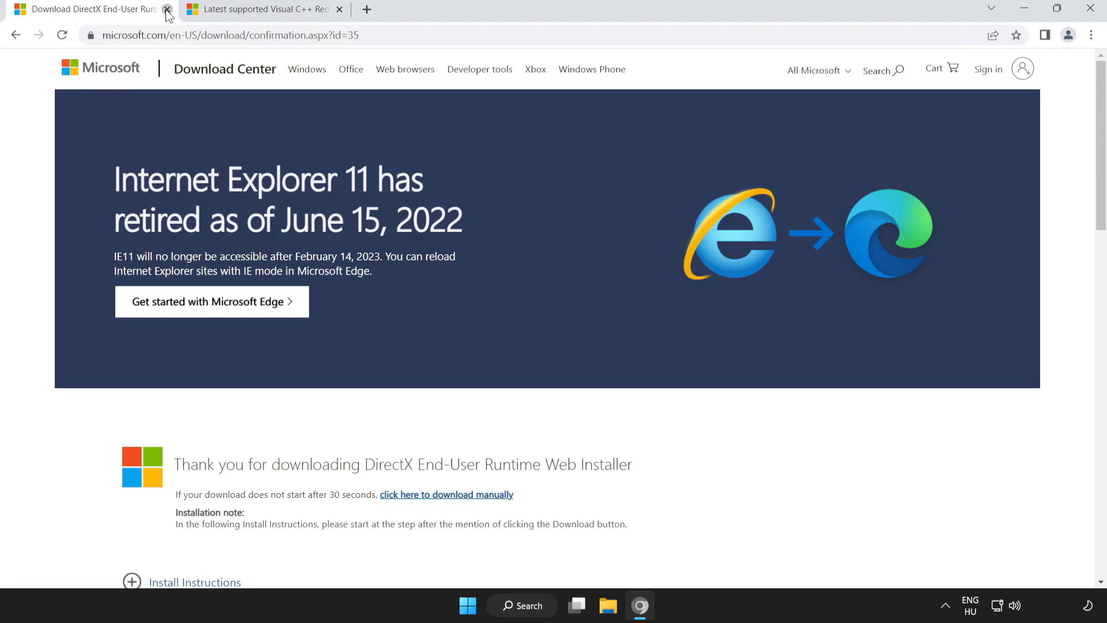
# Download the ARM64, x86 and x64 Visual C++ redistributables from the Microsoft page
pyautogui.click(168, 8)
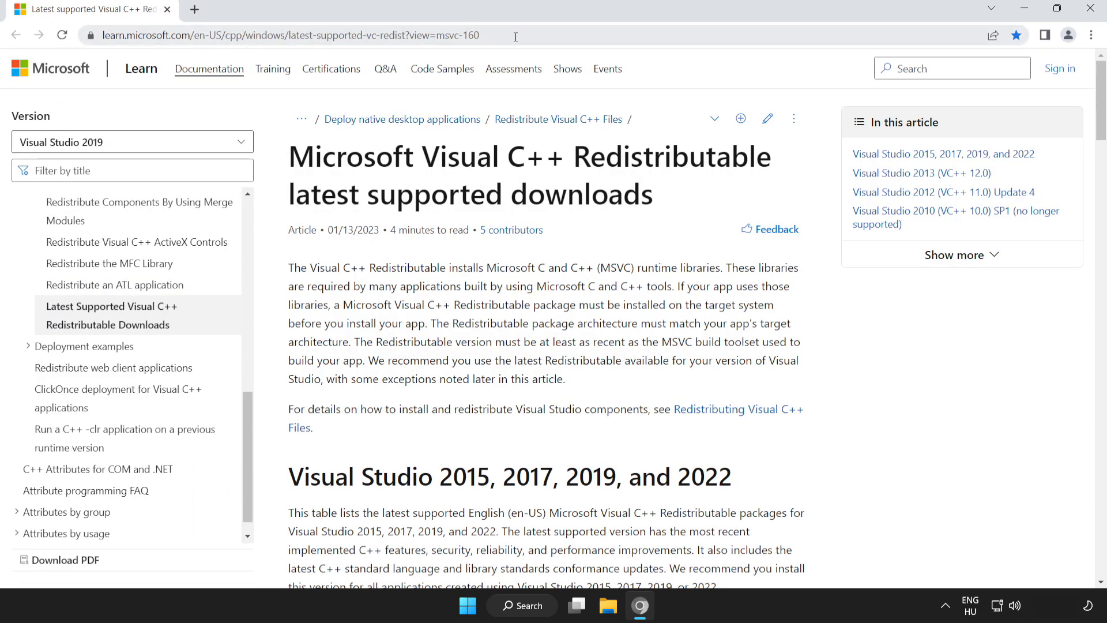
pyautogui.click(283, 36)
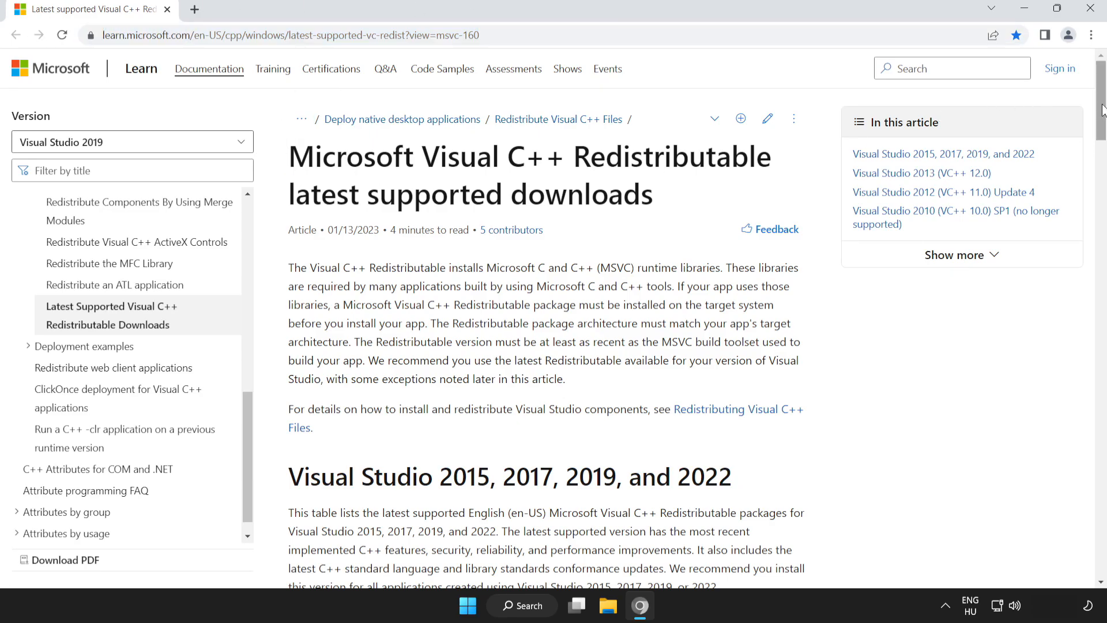
pyautogui.scroll(-3)
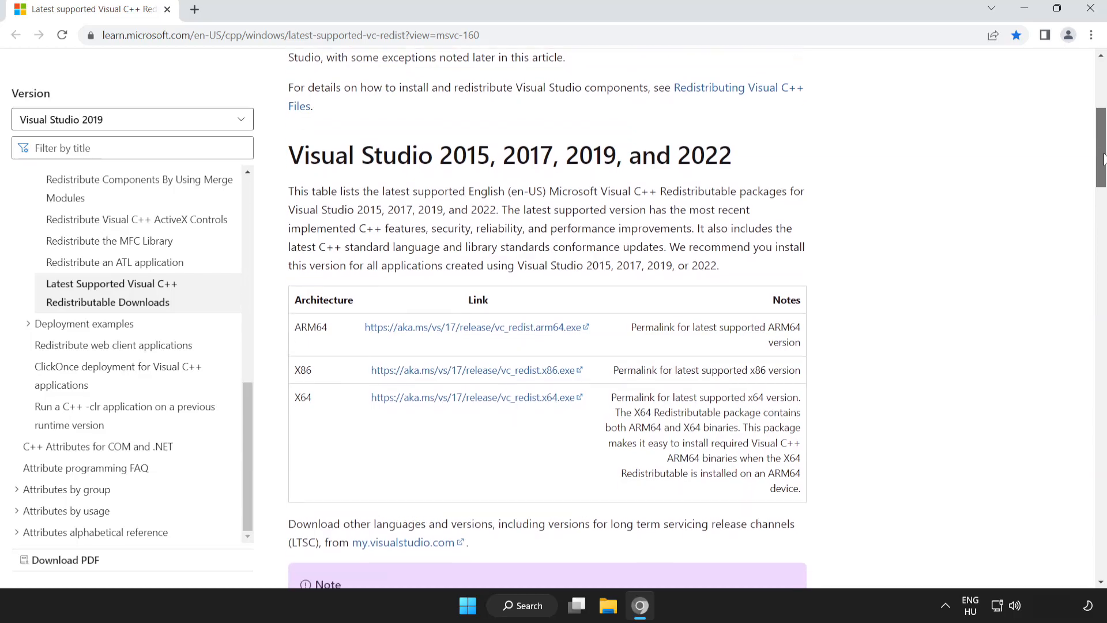
pyautogui.scroll(-3)
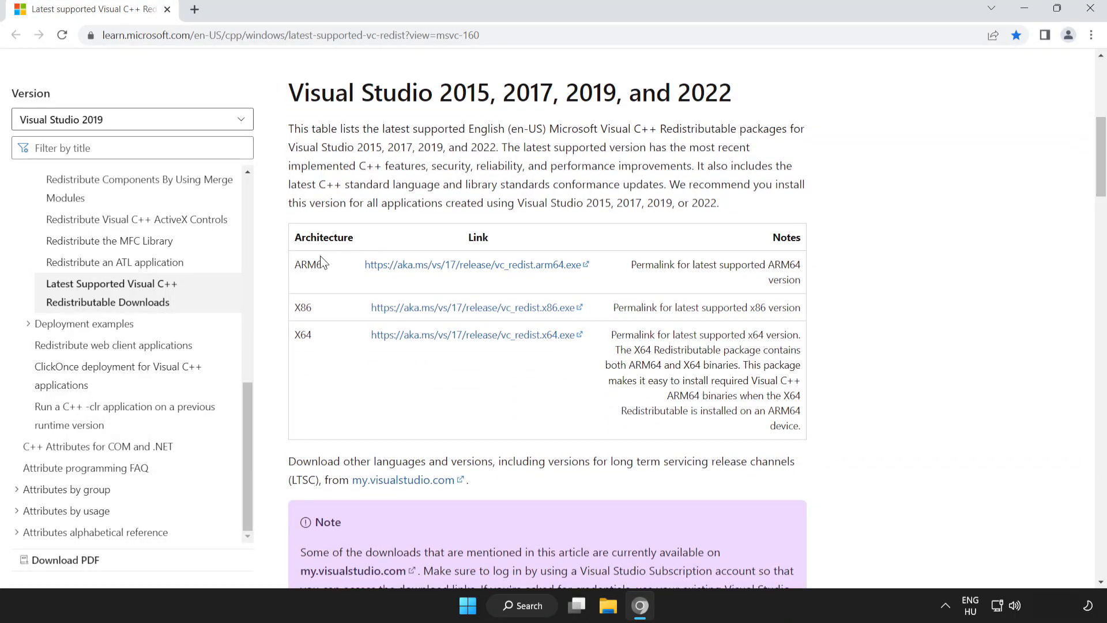
pyautogui.moveTo(660, 345)
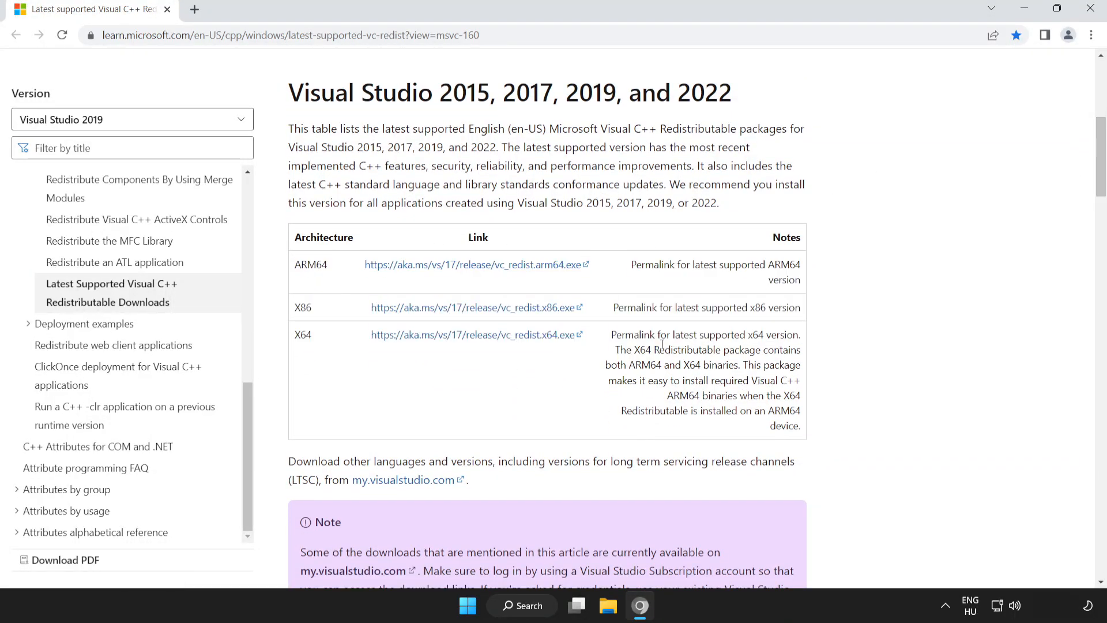
pyautogui.moveTo(459, 272)
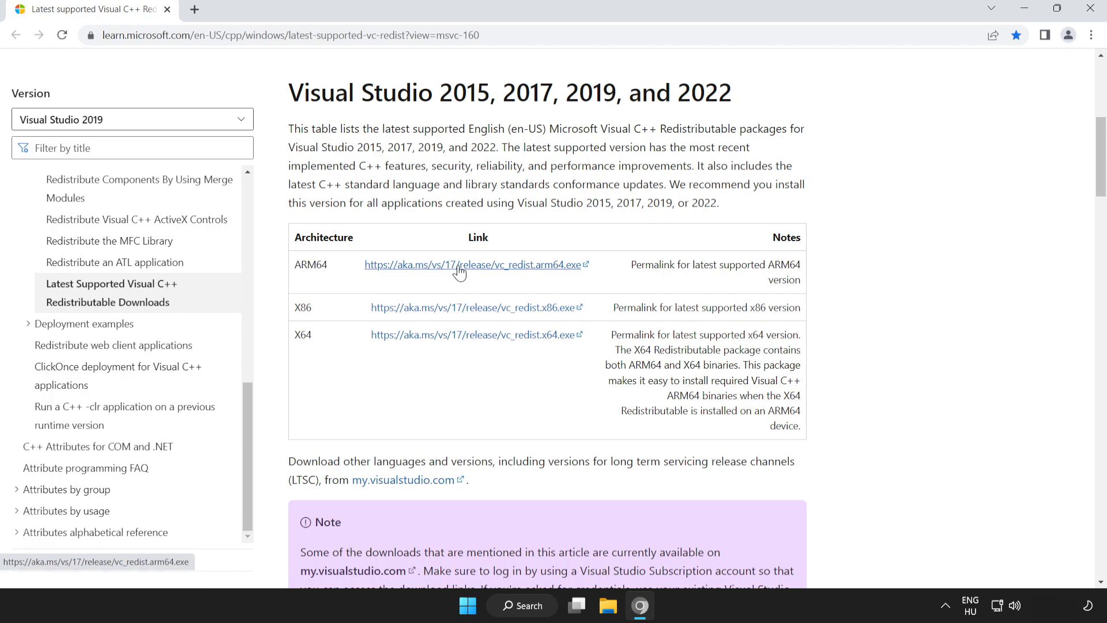
pyautogui.click(472, 264)
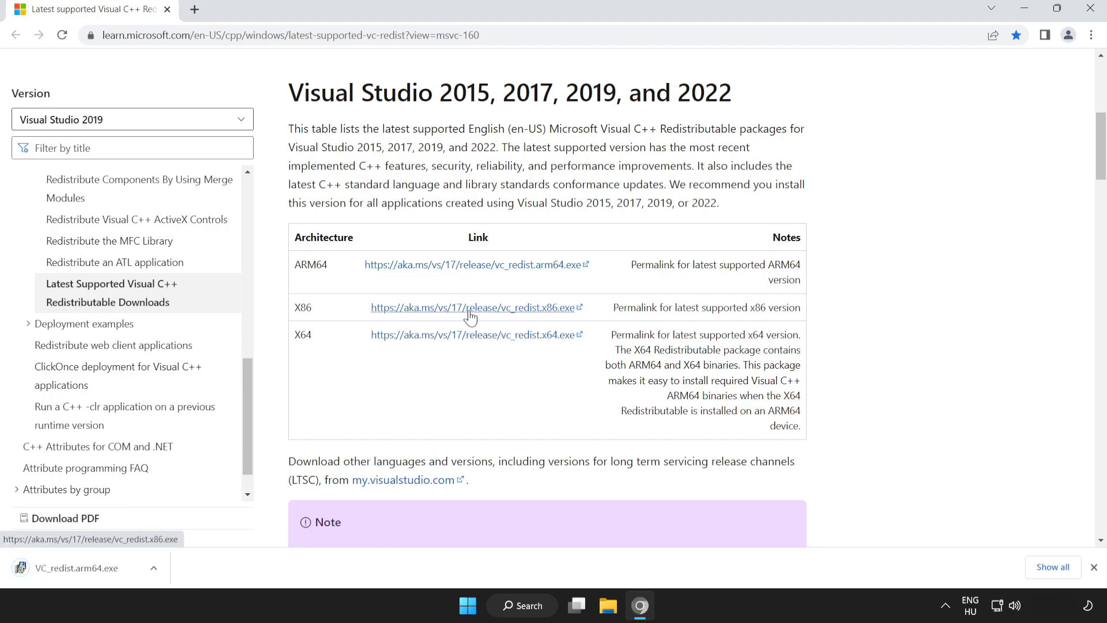
pyautogui.click(471, 307)
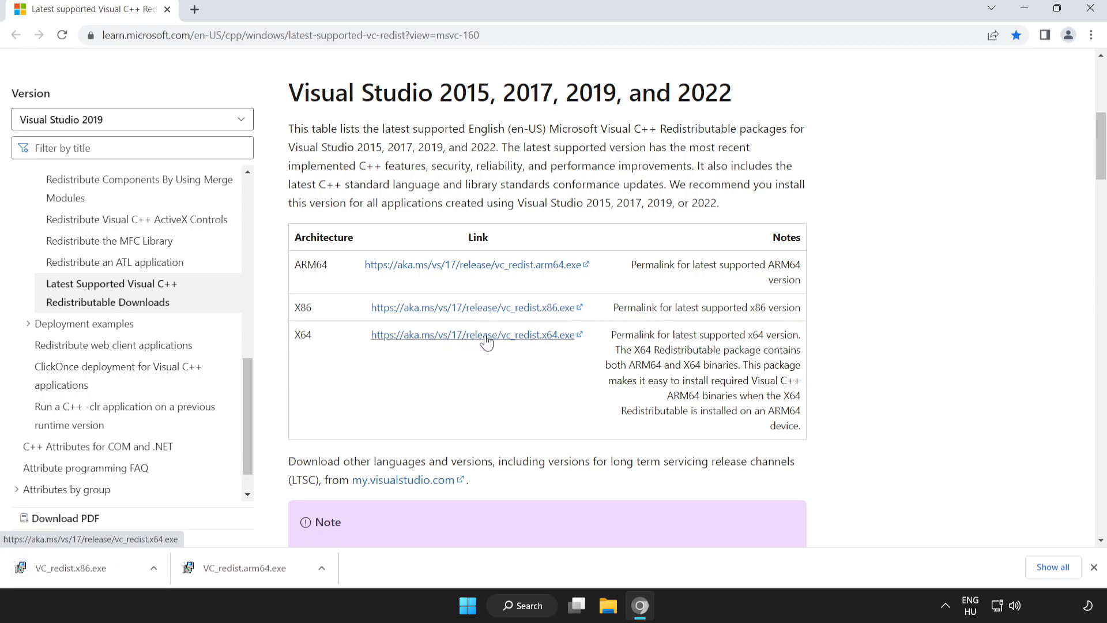
pyautogui.click(474, 334)
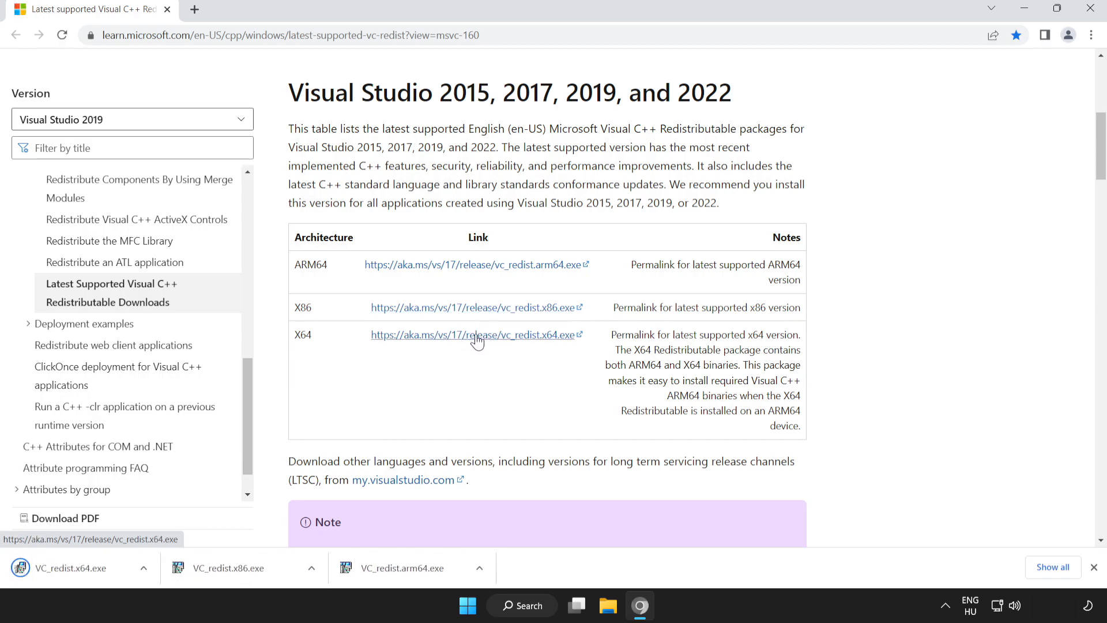
pyautogui.moveTo(175, 567)
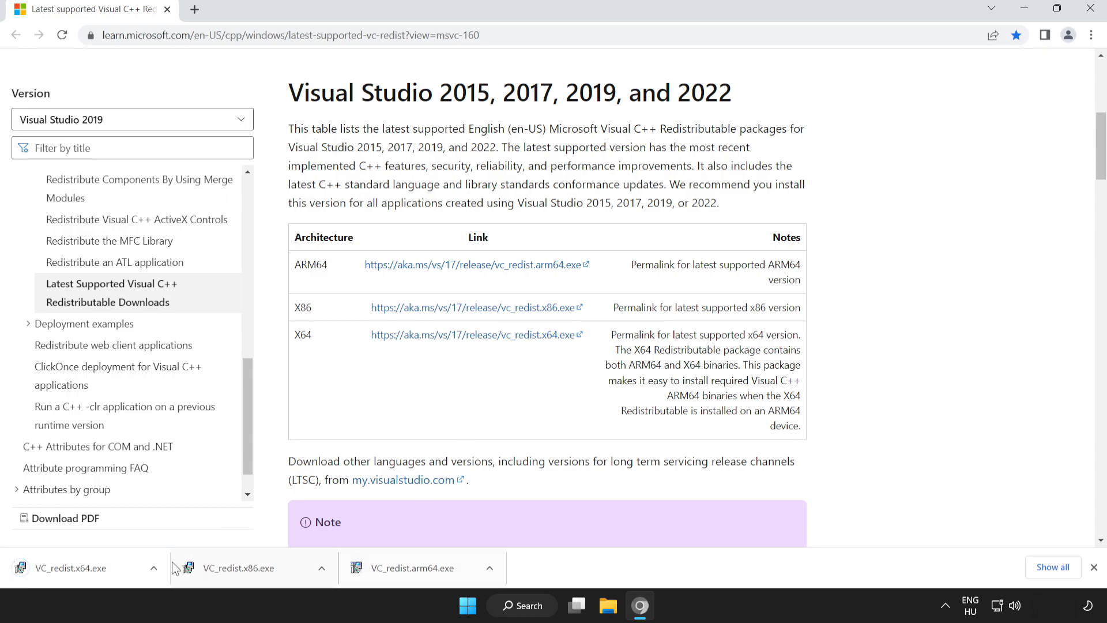
# Run VC_redist.arm64.exe, agree to the licence and start its installation
pyautogui.click(420, 568)
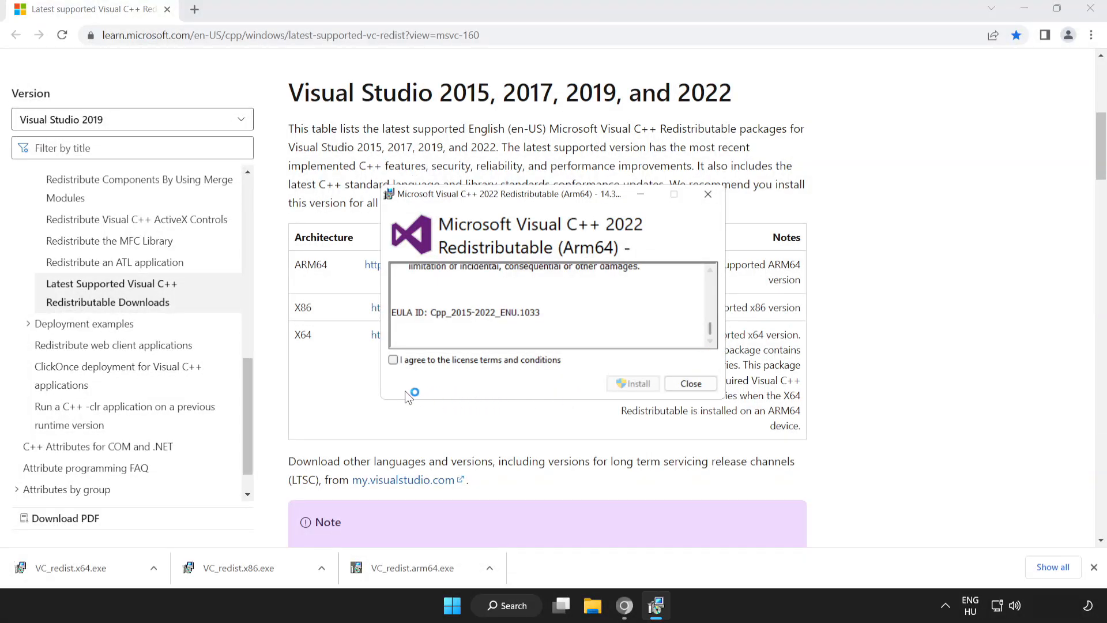
pyautogui.click(393, 360)
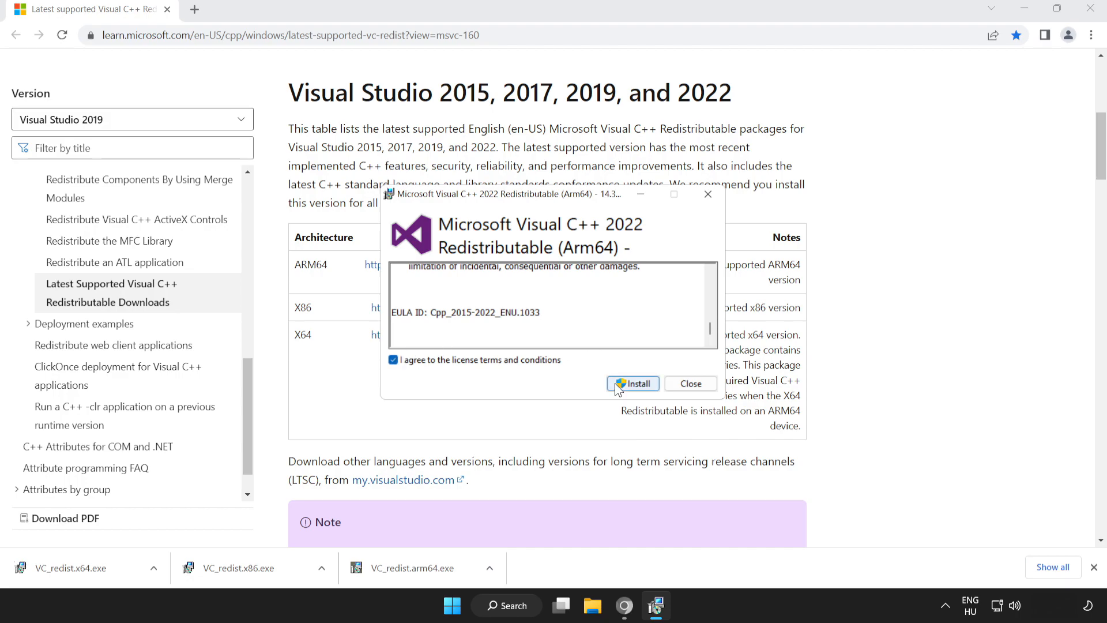
pyautogui.click(633, 383)
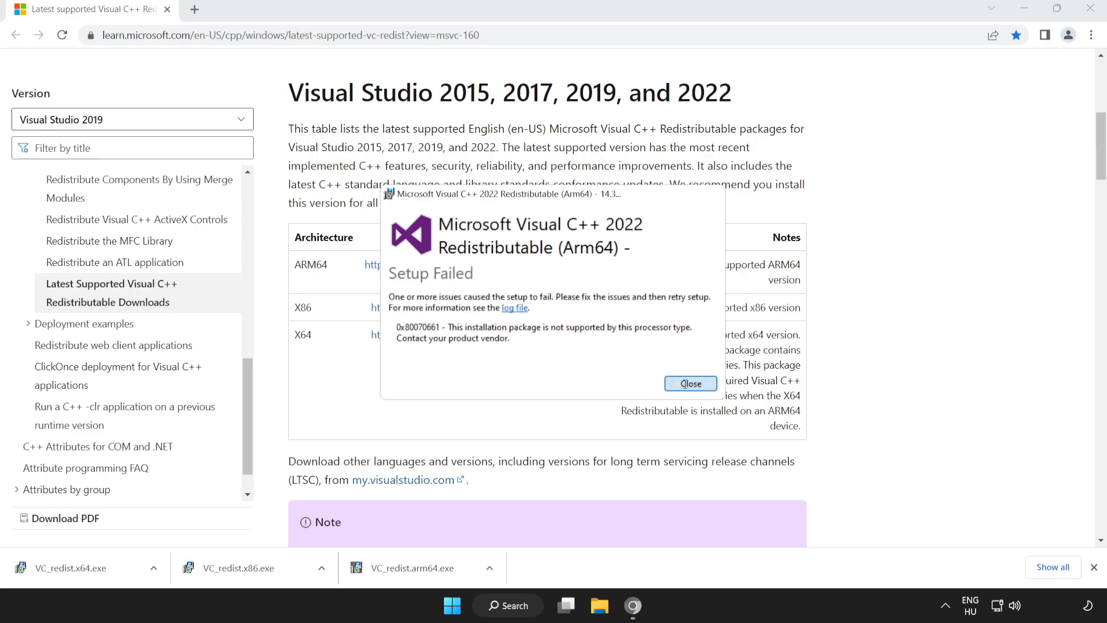
# Dismiss the failed ARM64 setup, then install the x86 and x64 redistributables without restarting
pyautogui.click(691, 383)
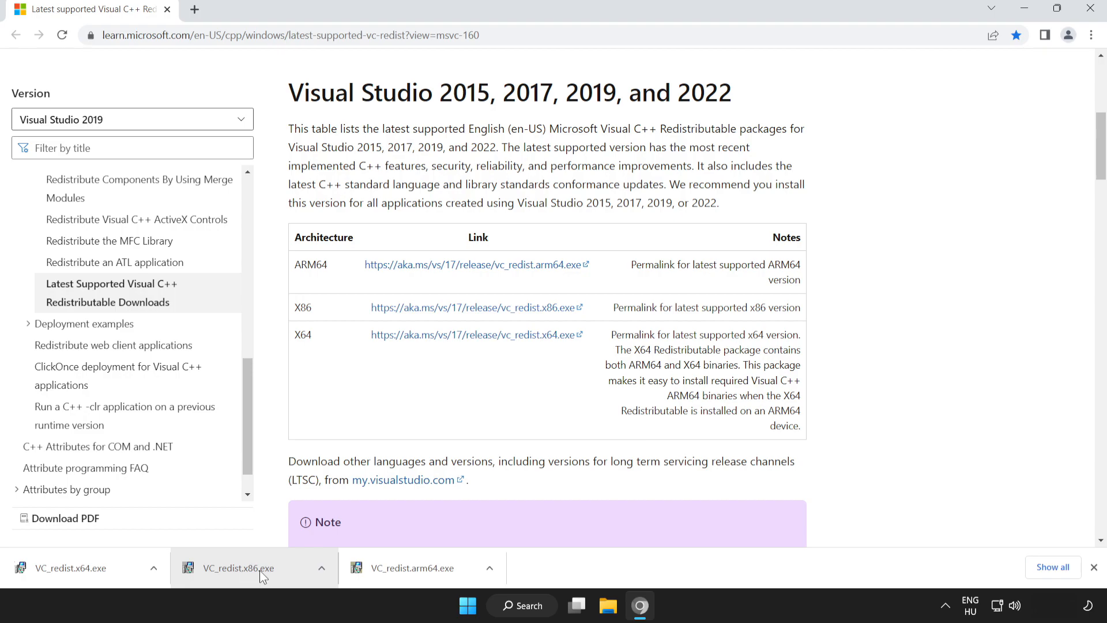
pyautogui.click(238, 567)
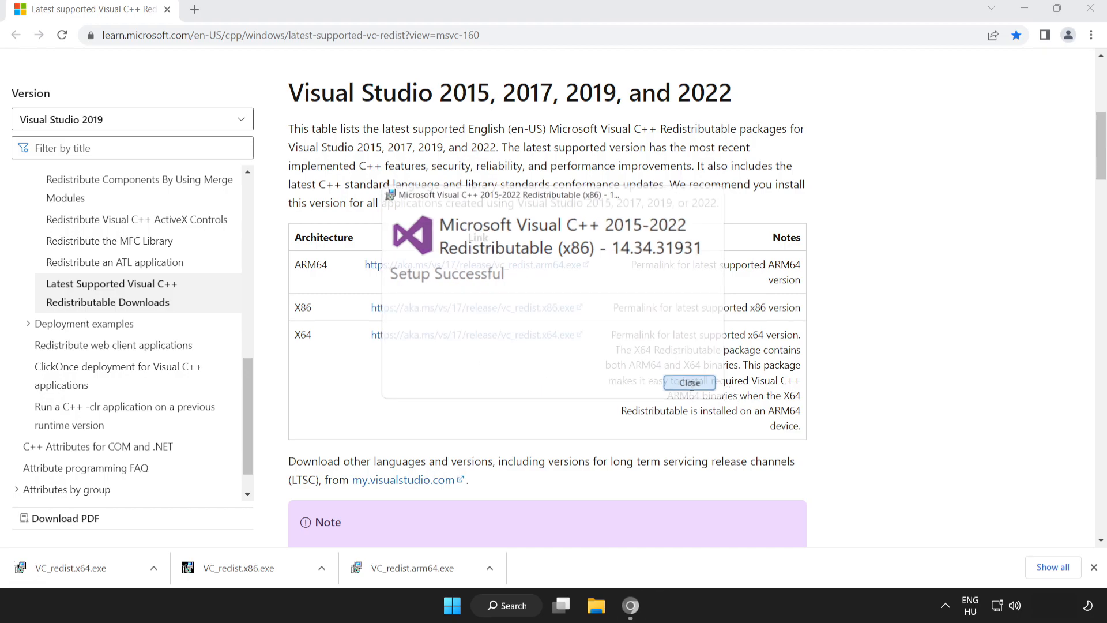
pyautogui.click(689, 383)
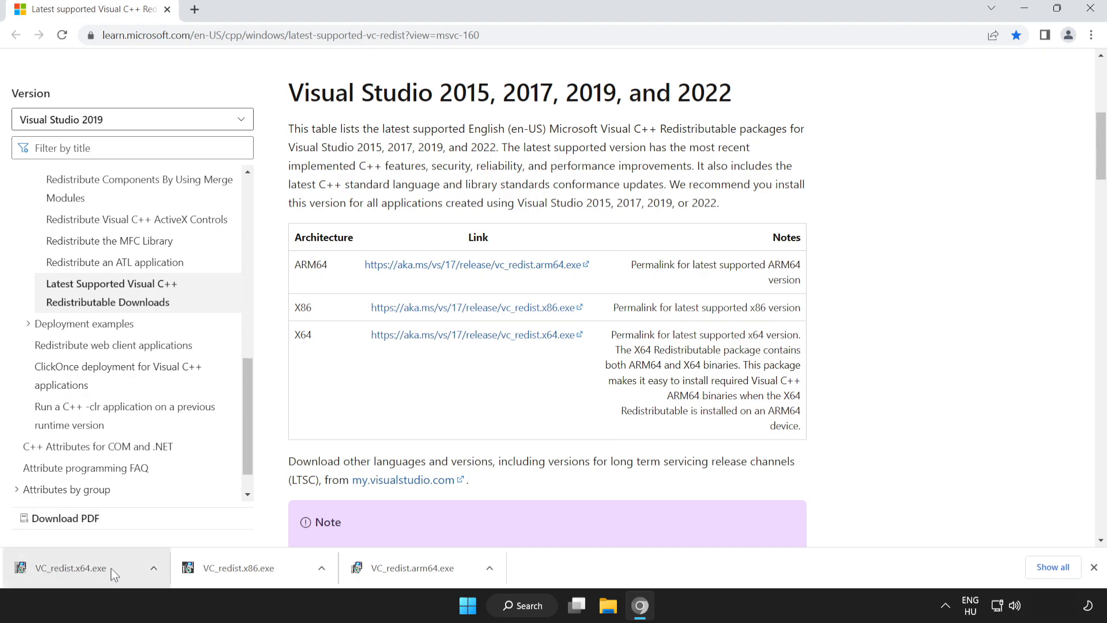
pyautogui.click(71, 567)
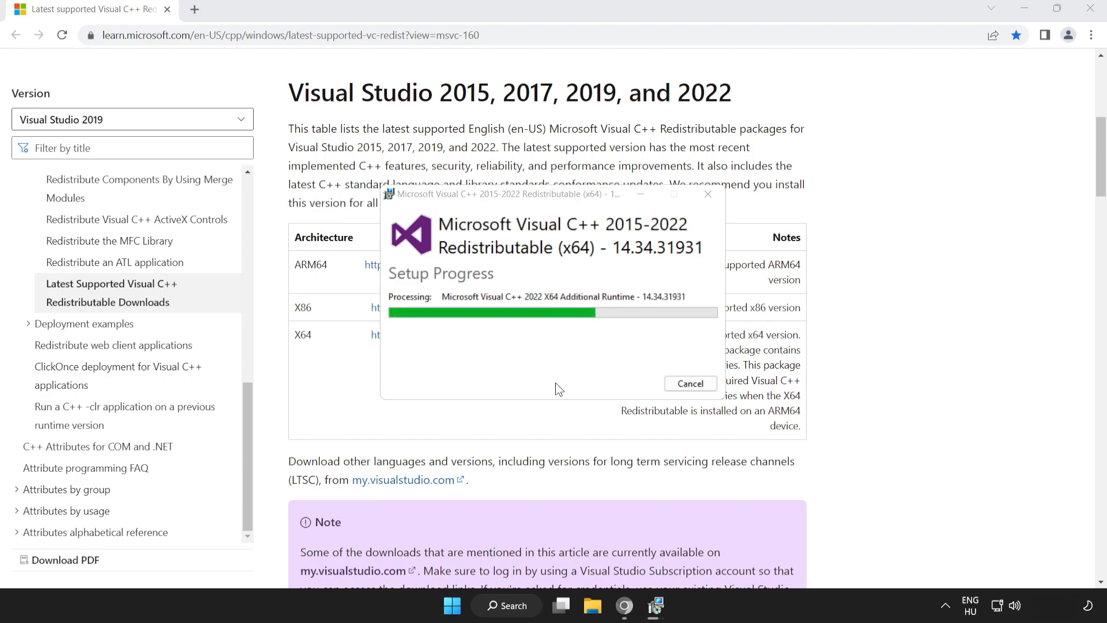
pyautogui.moveTo(545, 381)
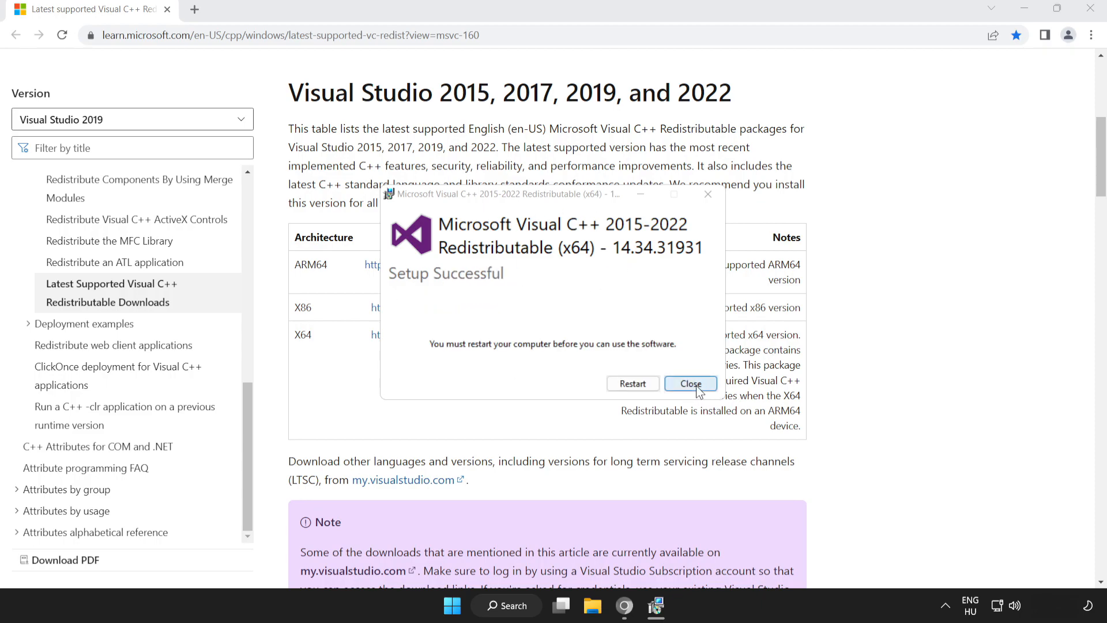
pyautogui.click(690, 383)
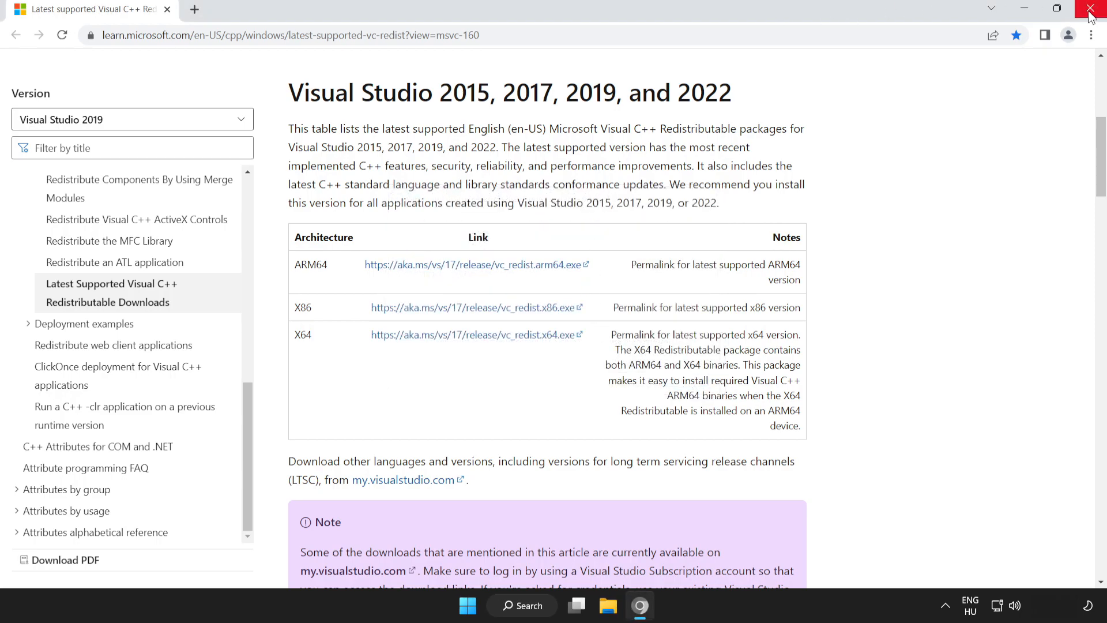
# Close Chrome and bring up the Start menu power options
pyautogui.click(1094, 9)
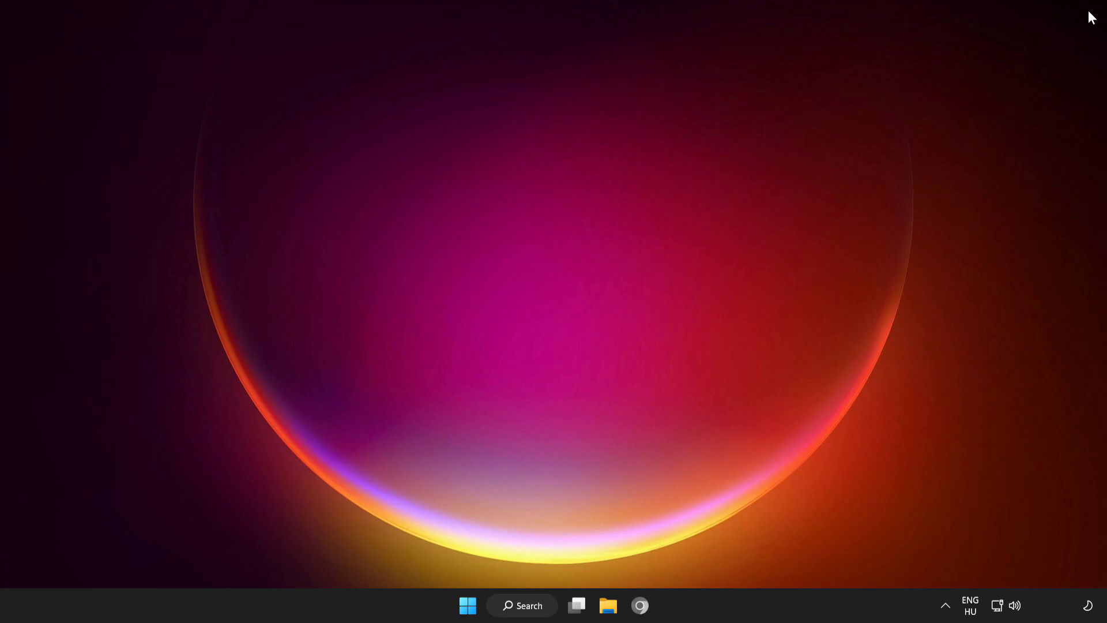
pyautogui.moveTo(467, 605)
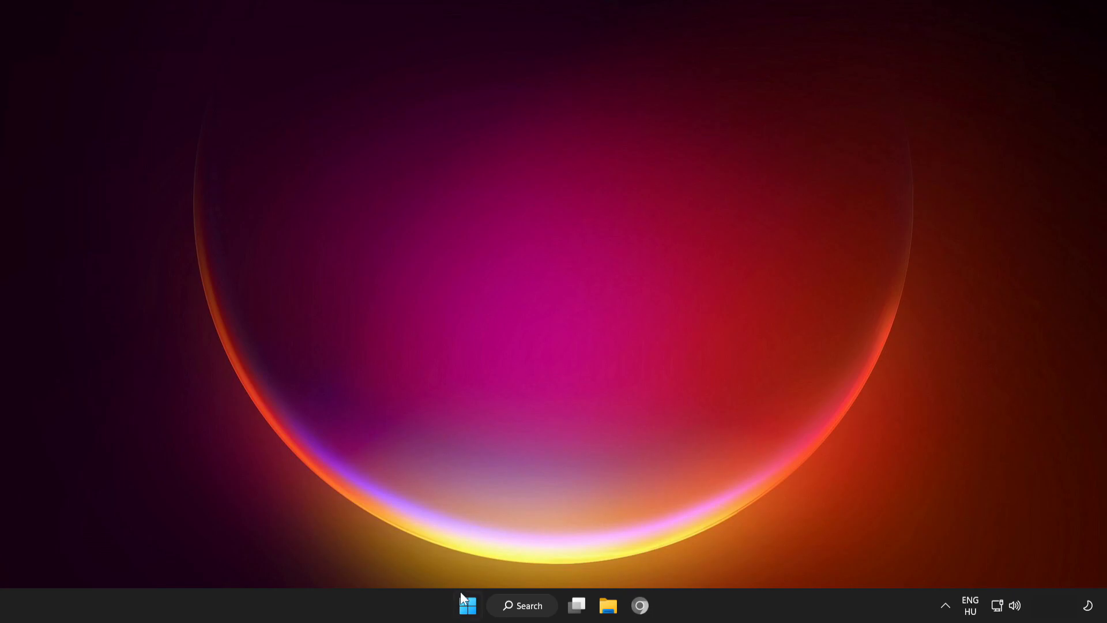
pyautogui.click(468, 605)
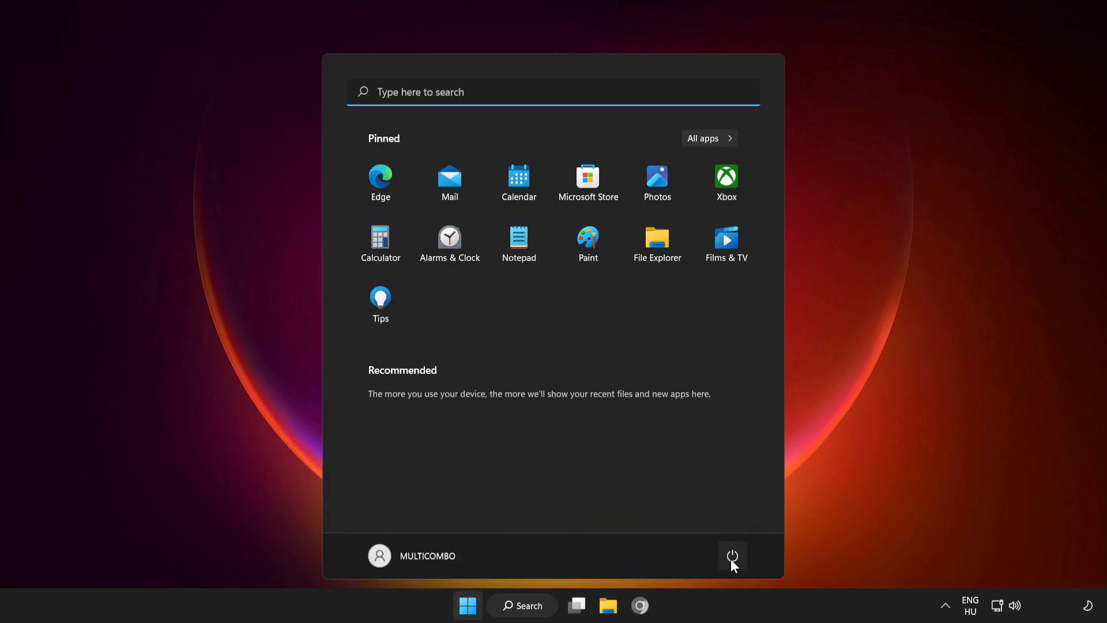
pyautogui.click(733, 556)
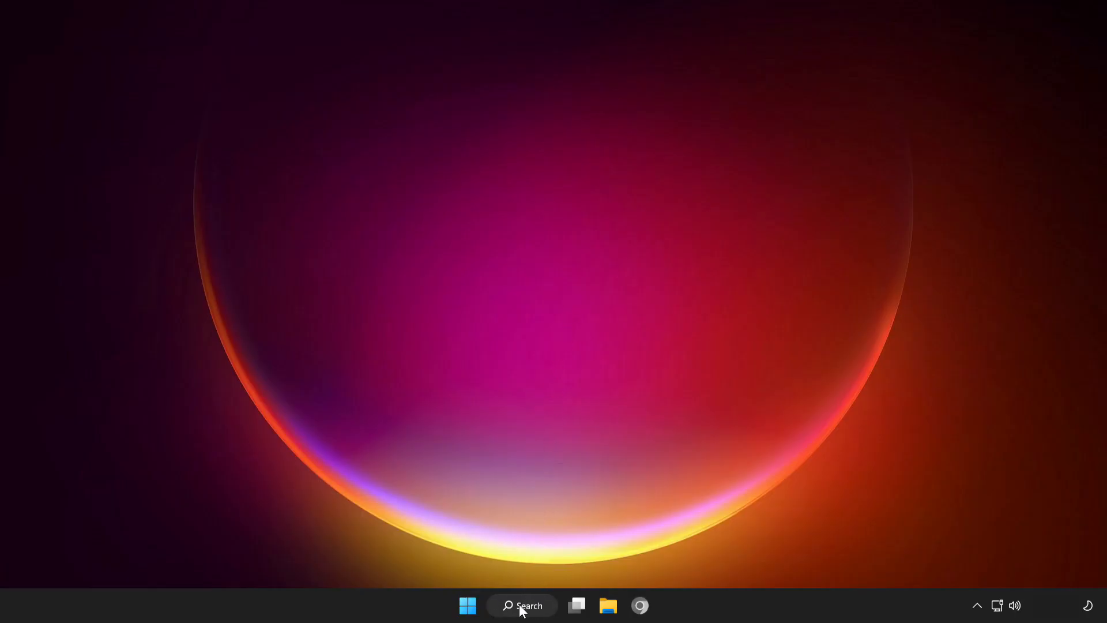
# Search for cmd and launch Command Prompt as administrator
pyautogui.click(522, 606)
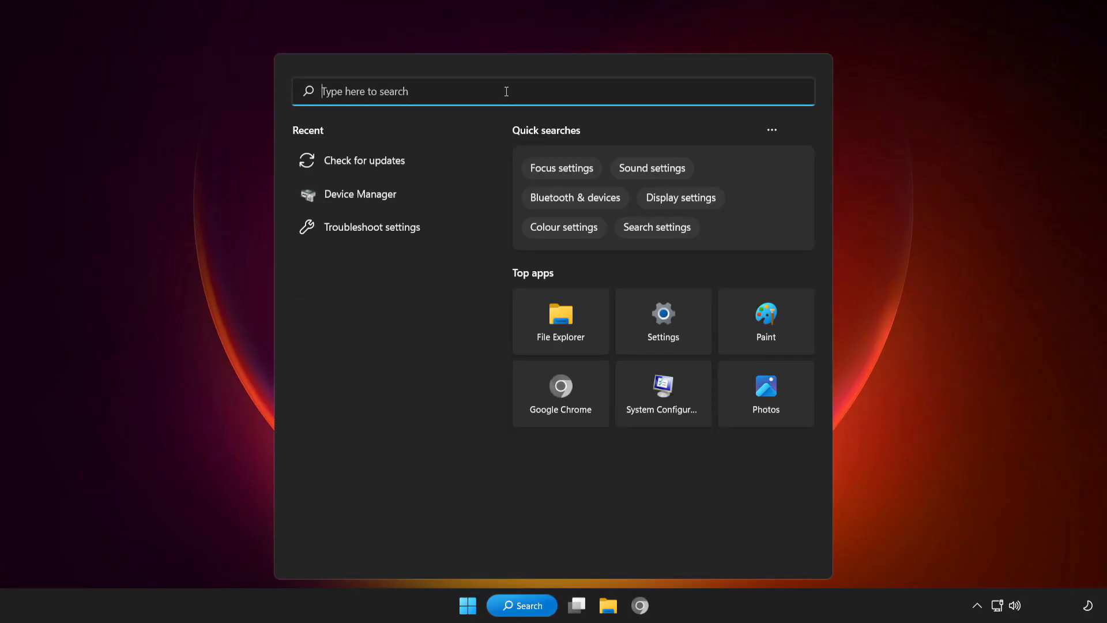
pyautogui.write('cmd')
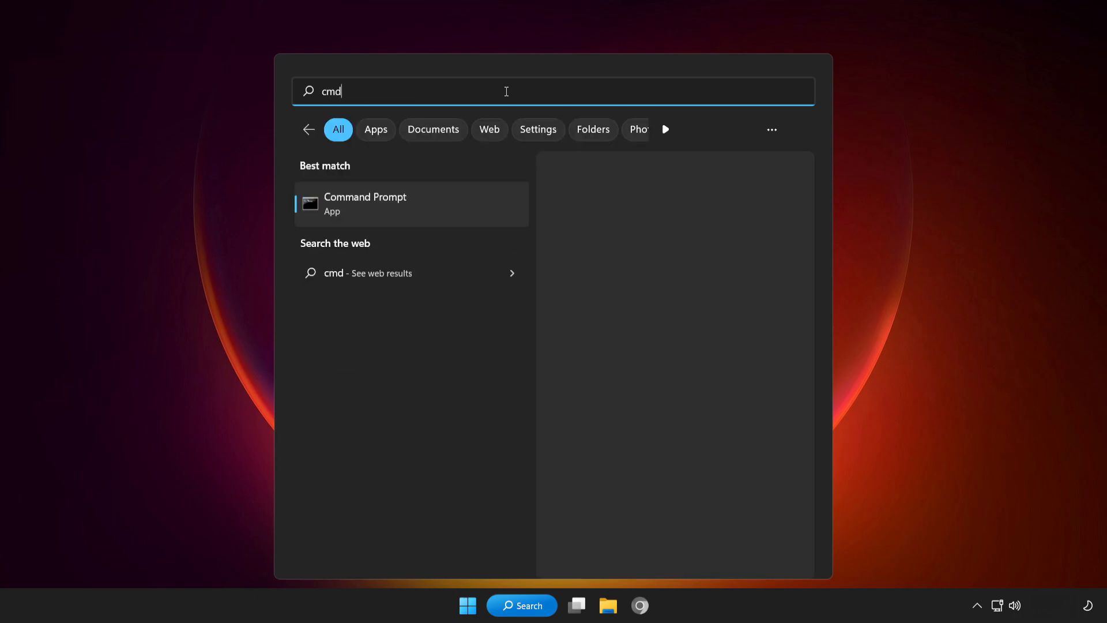
pyautogui.moveTo(412, 203)
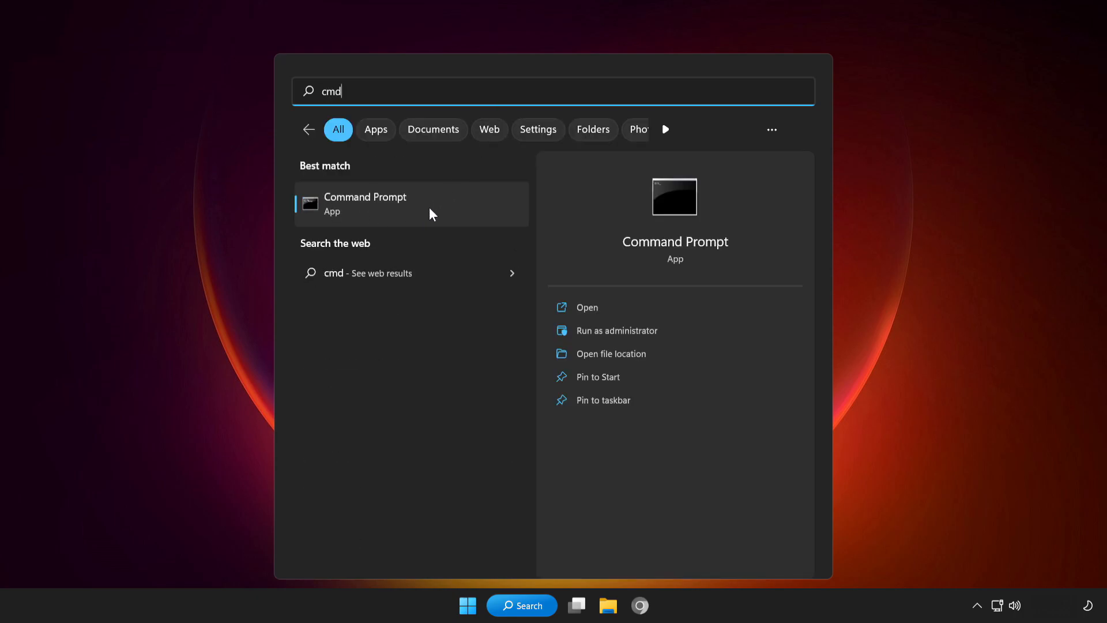
pyautogui.rightClick(365, 204)
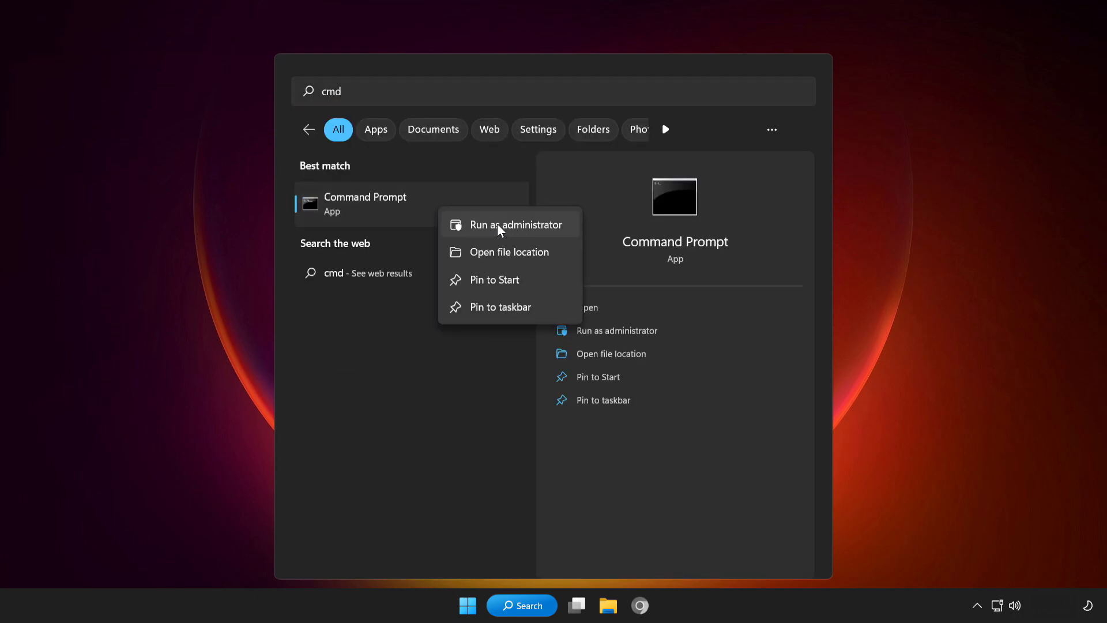
pyautogui.click(514, 225)
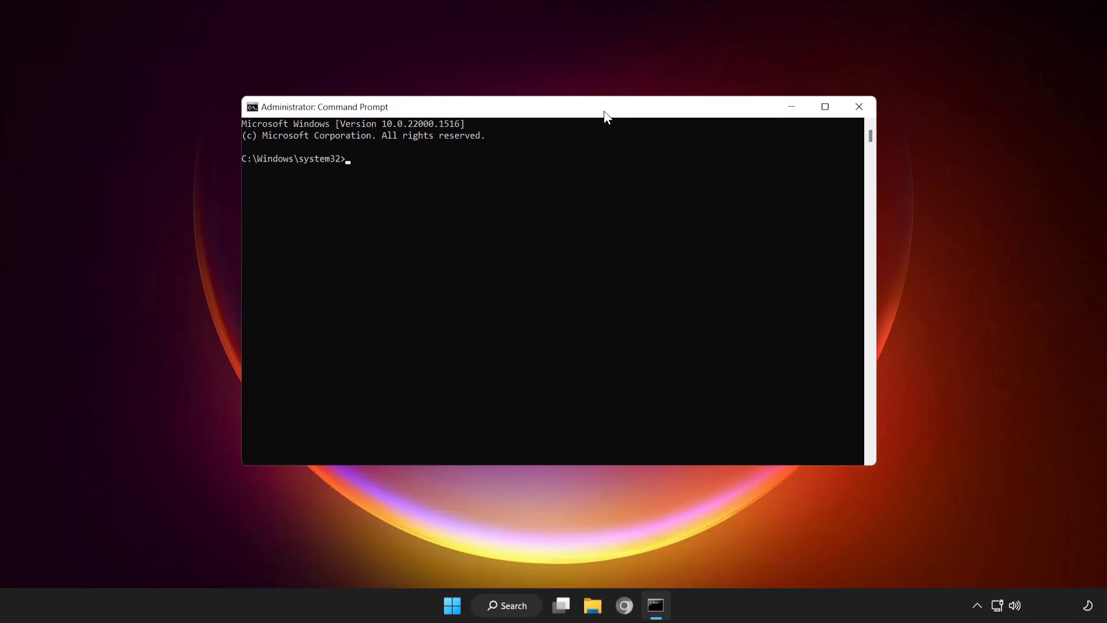
# Run sfc /scannow to repair system files, then close Command Prompt
pyautogui.write('s')
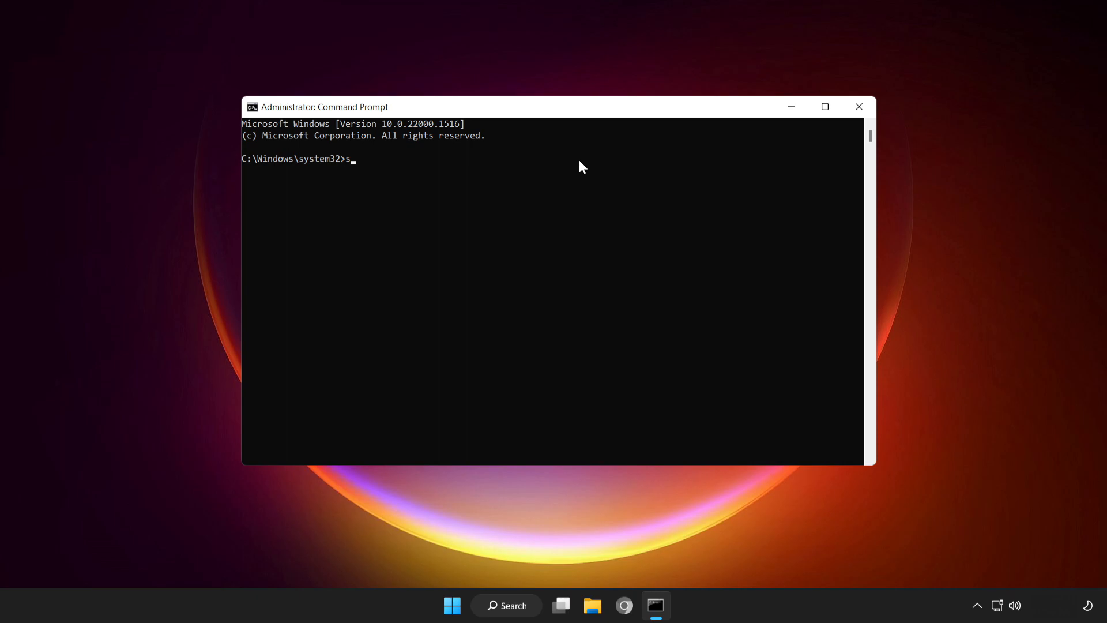
pyautogui.write('fc /')
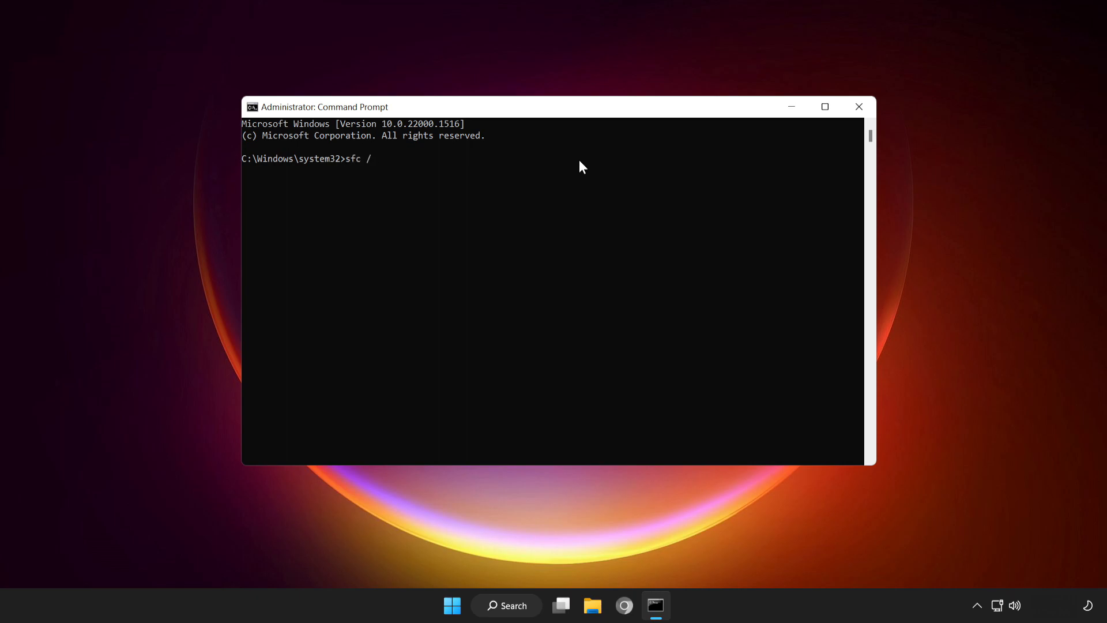
pyautogui.write('scannow')
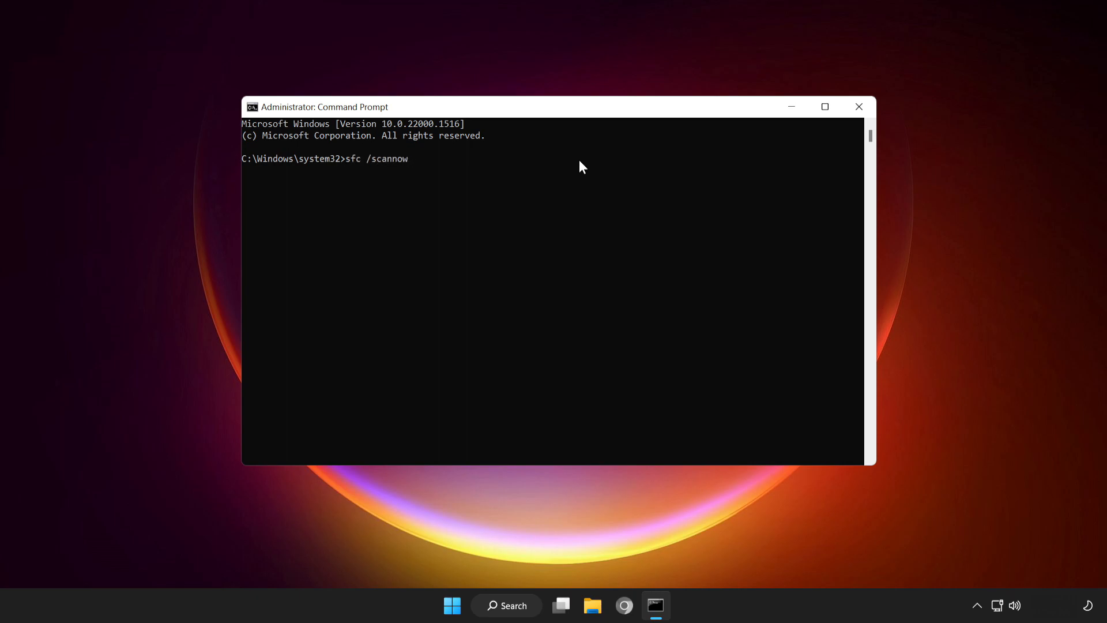
pyautogui.press('Enter')
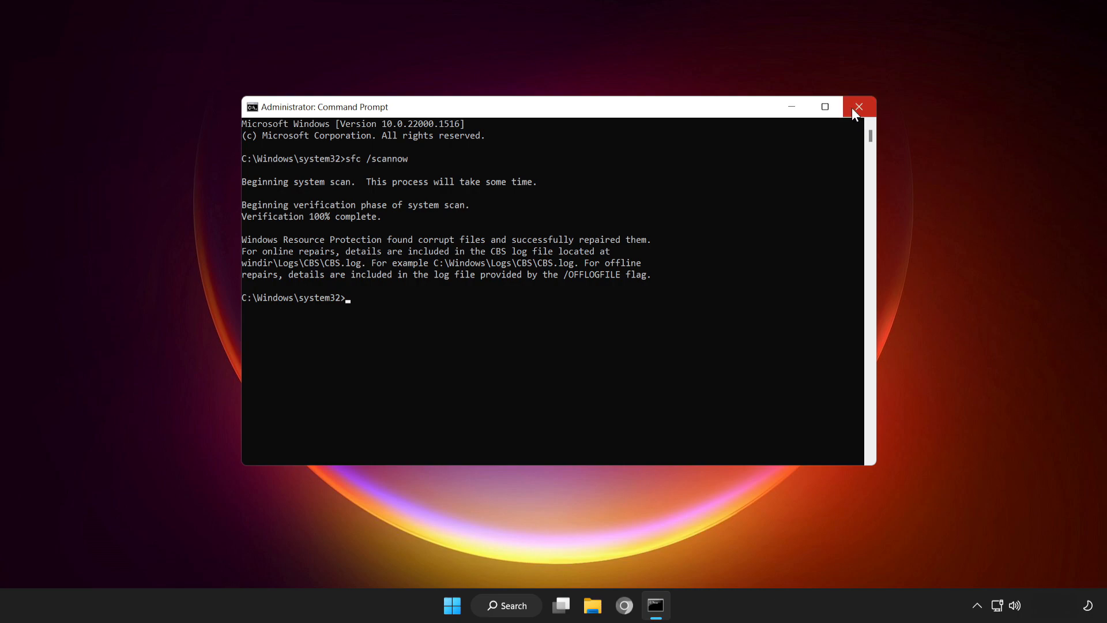
pyautogui.click(858, 106)
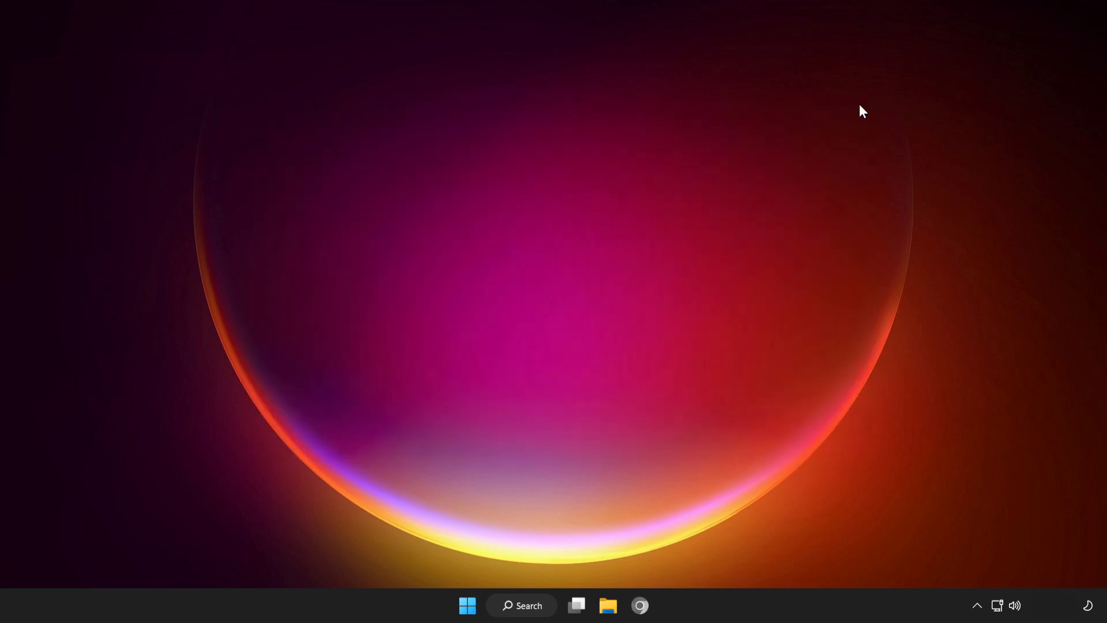
pyautogui.moveTo(531, 606)
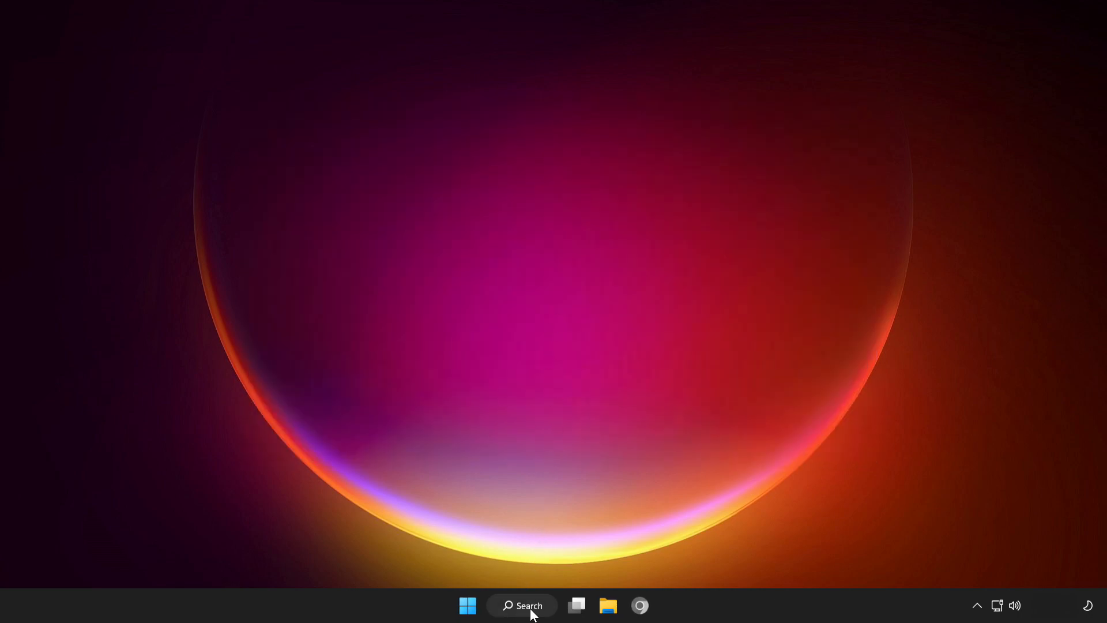
# Open Windows Security's Virus & threat protection settings and scroll to Exclusions
pyautogui.click(521, 605)
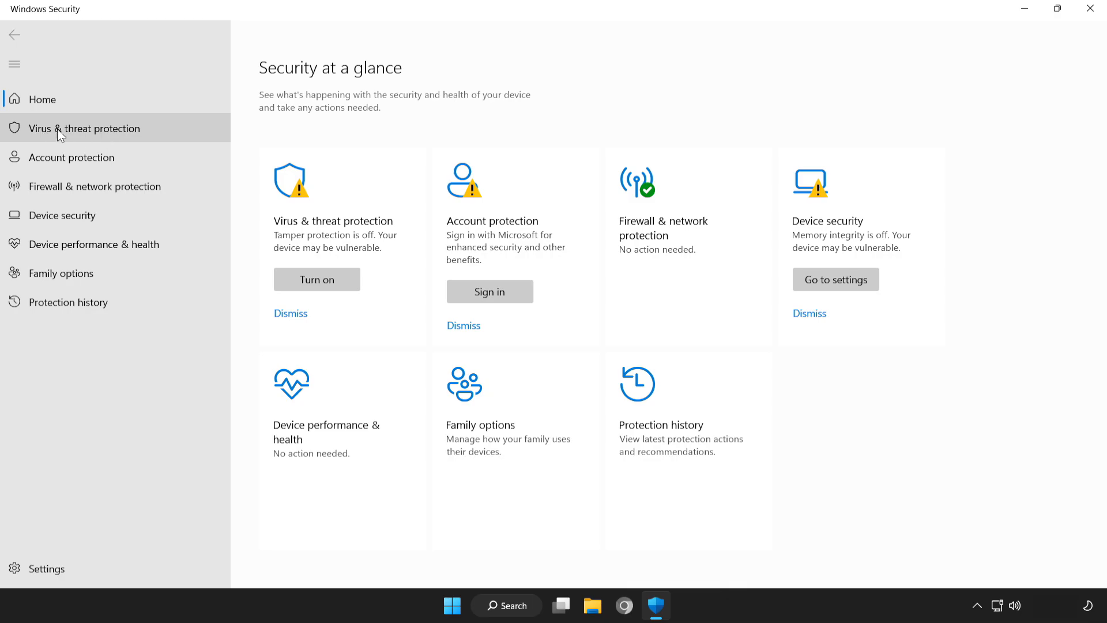
pyautogui.moveTo(157, 133)
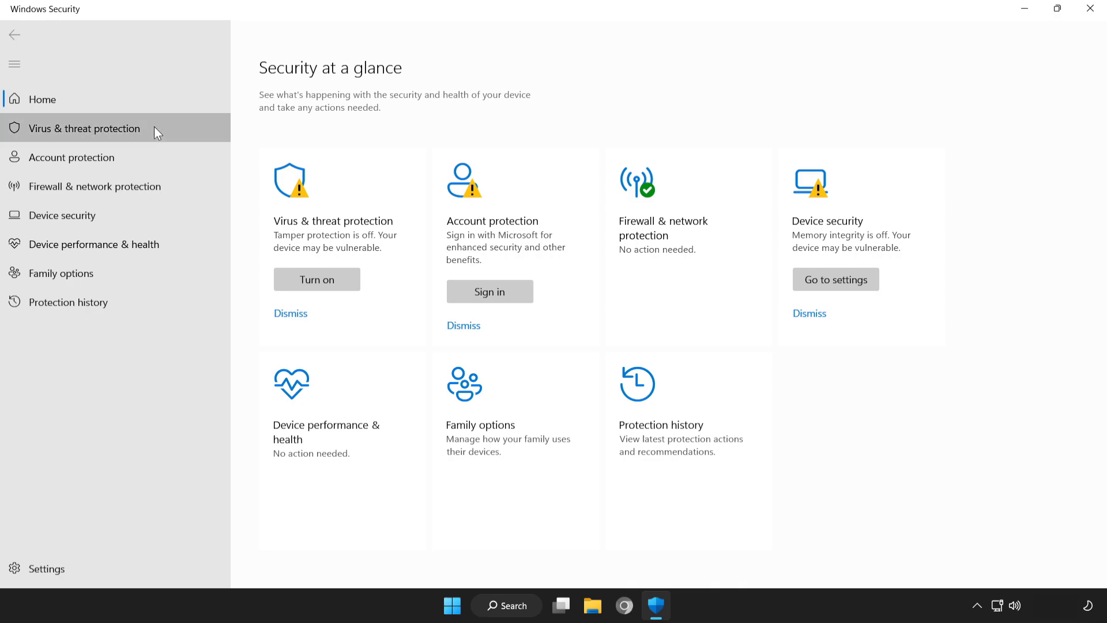
pyautogui.click(83, 128)
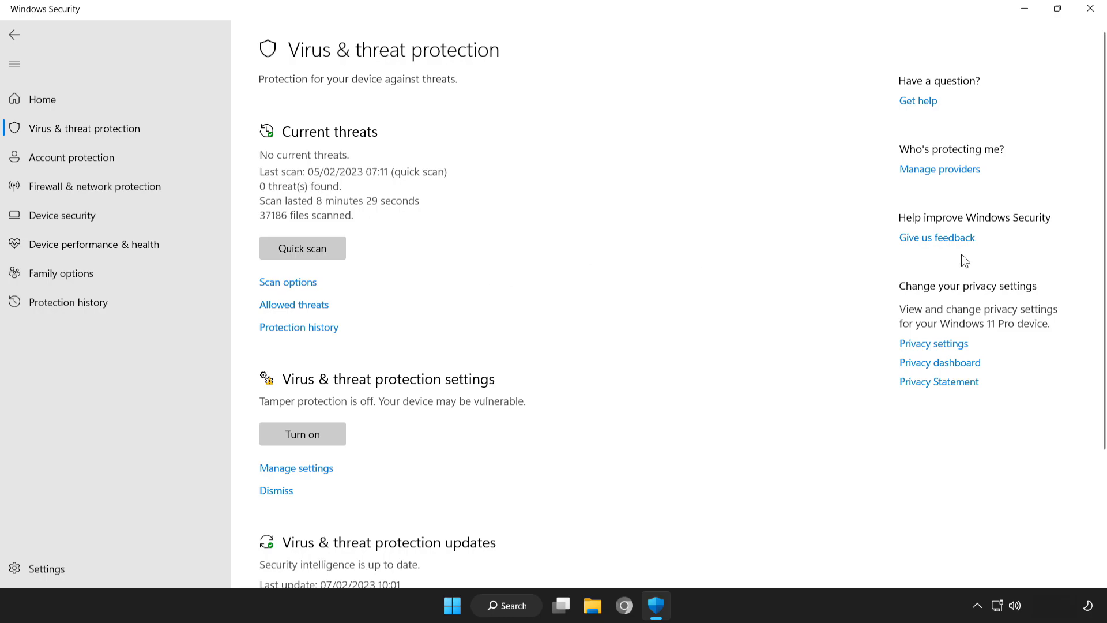
pyautogui.scroll(-3)
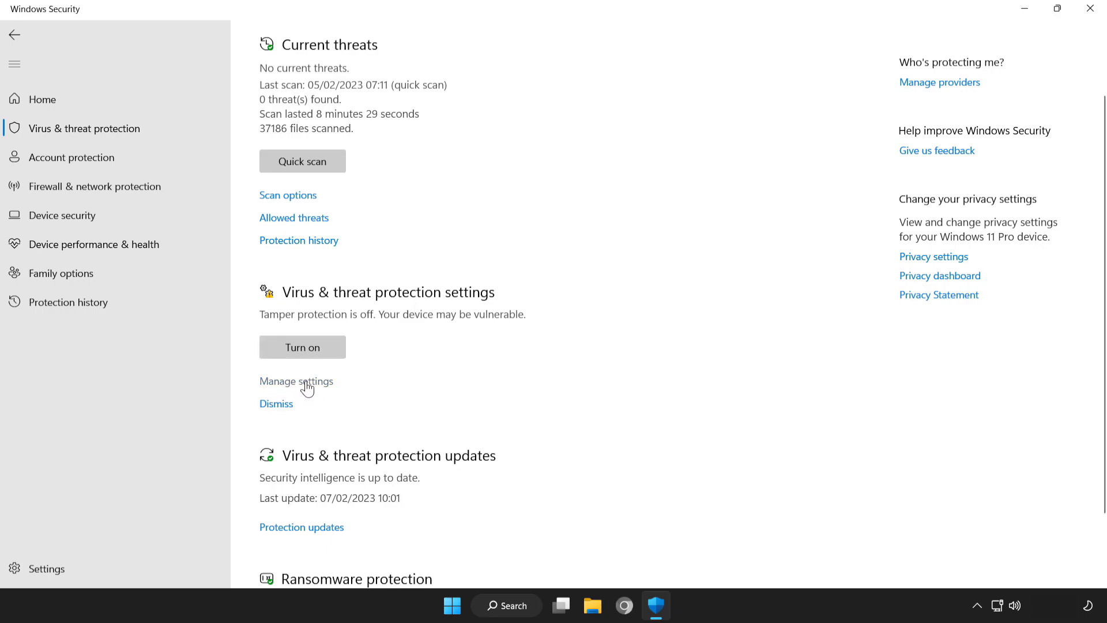
pyautogui.click(296, 382)
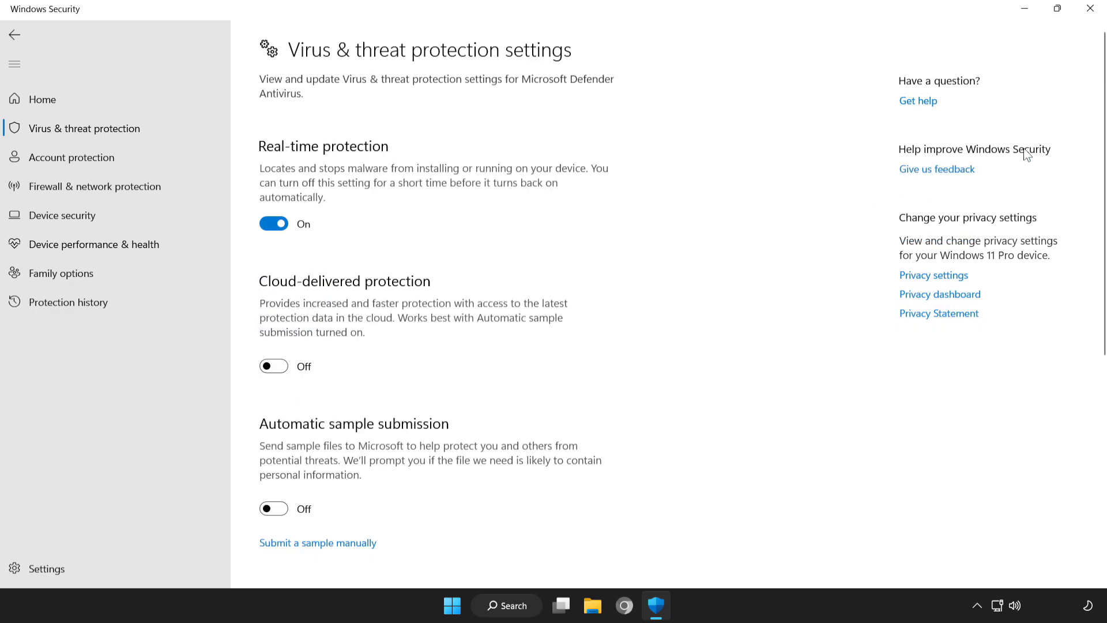
pyautogui.scroll(-3)
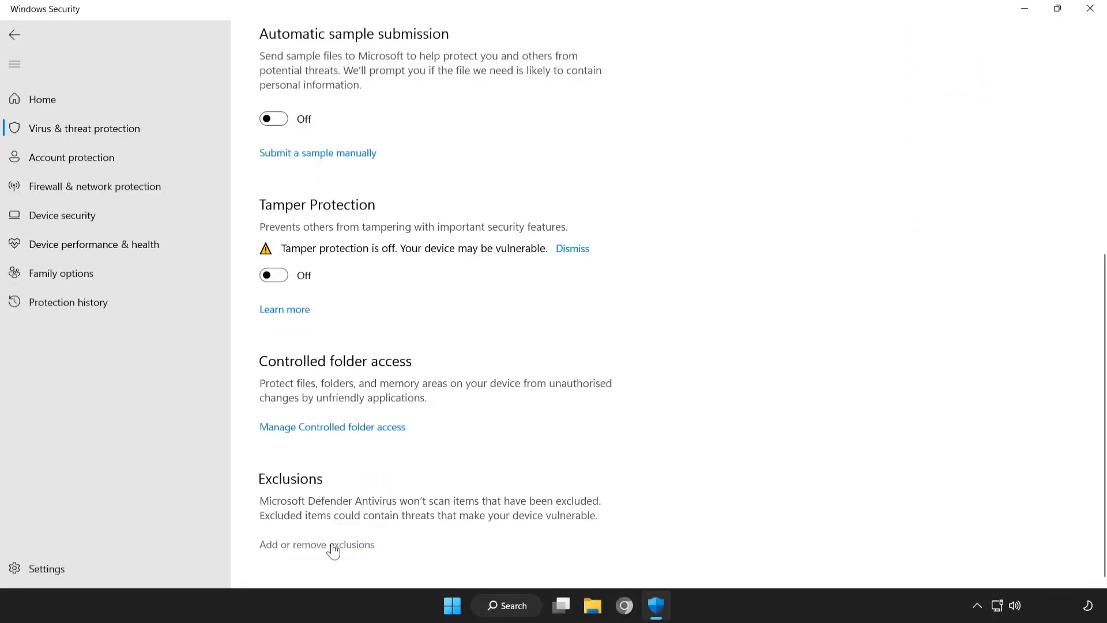
# Add the NOT WORKING APP shortcut as a file exclusion, then close Windows Security
pyautogui.click(316, 544)
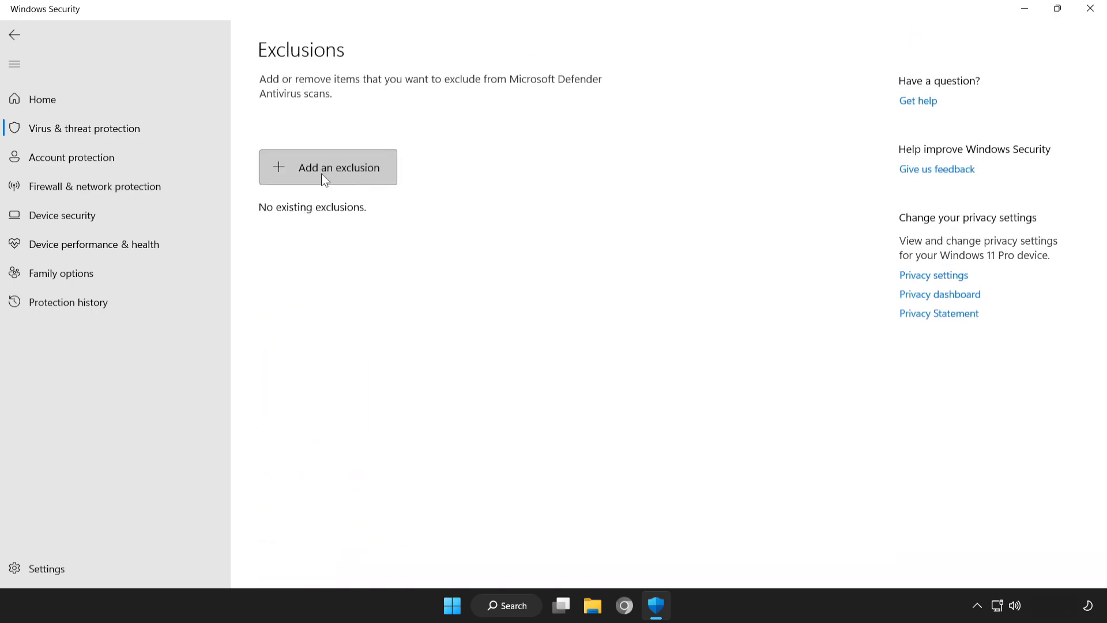
pyautogui.click(327, 167)
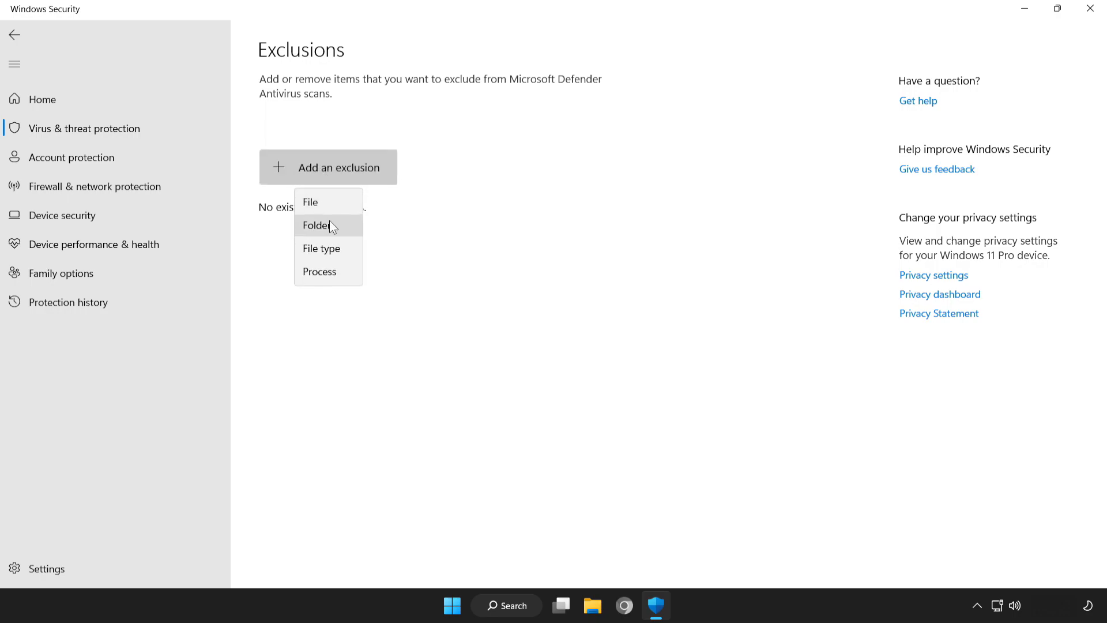
pyautogui.moveTo(338, 206)
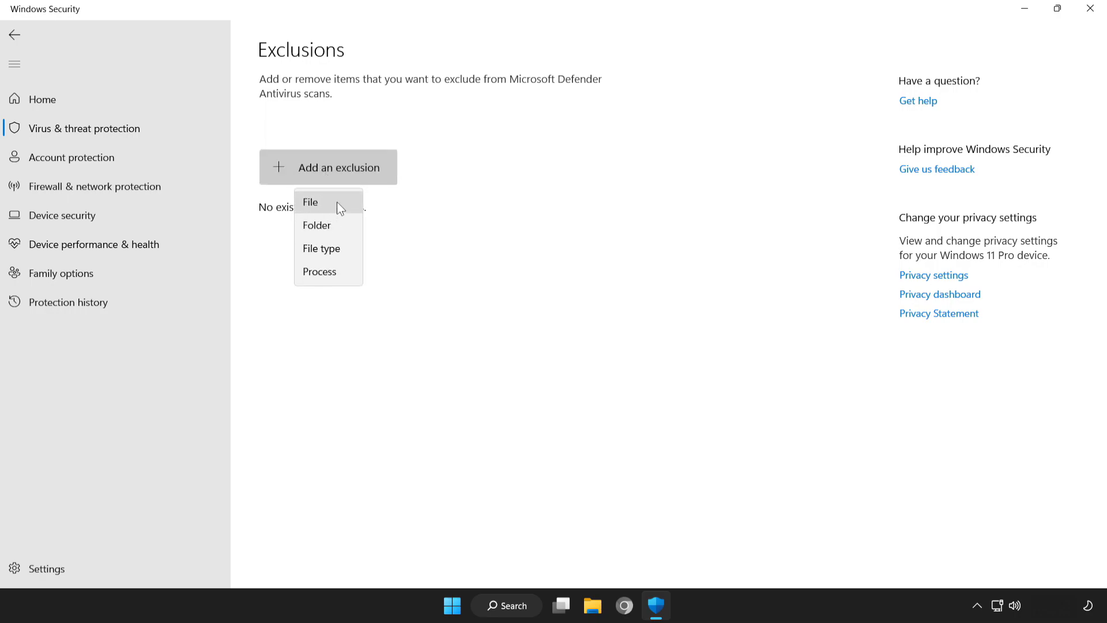
pyautogui.click(309, 202)
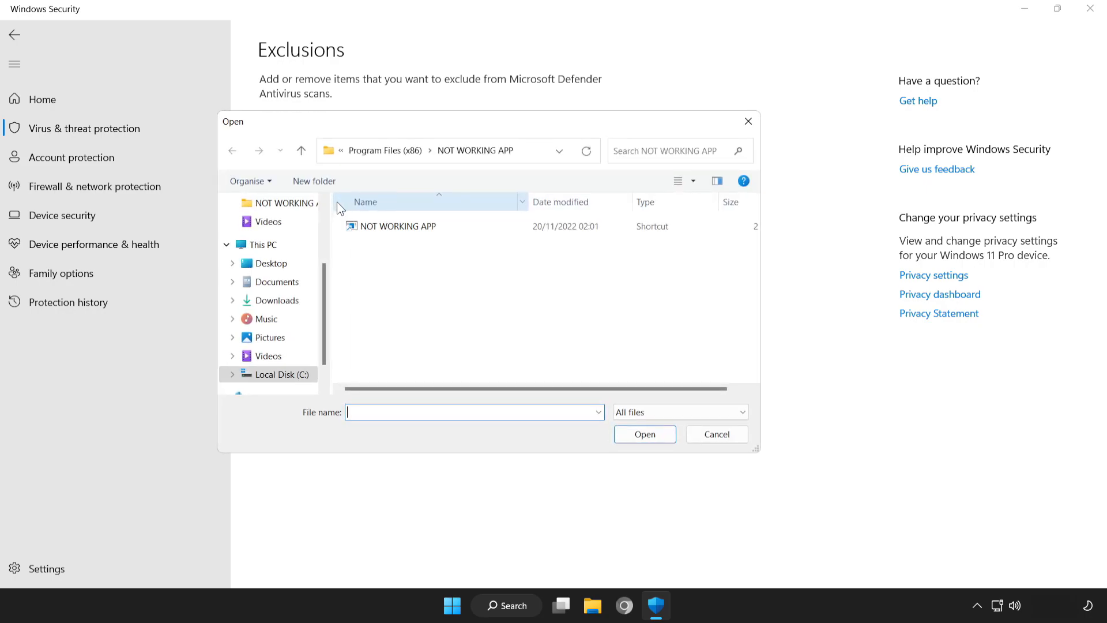
pyautogui.click(399, 226)
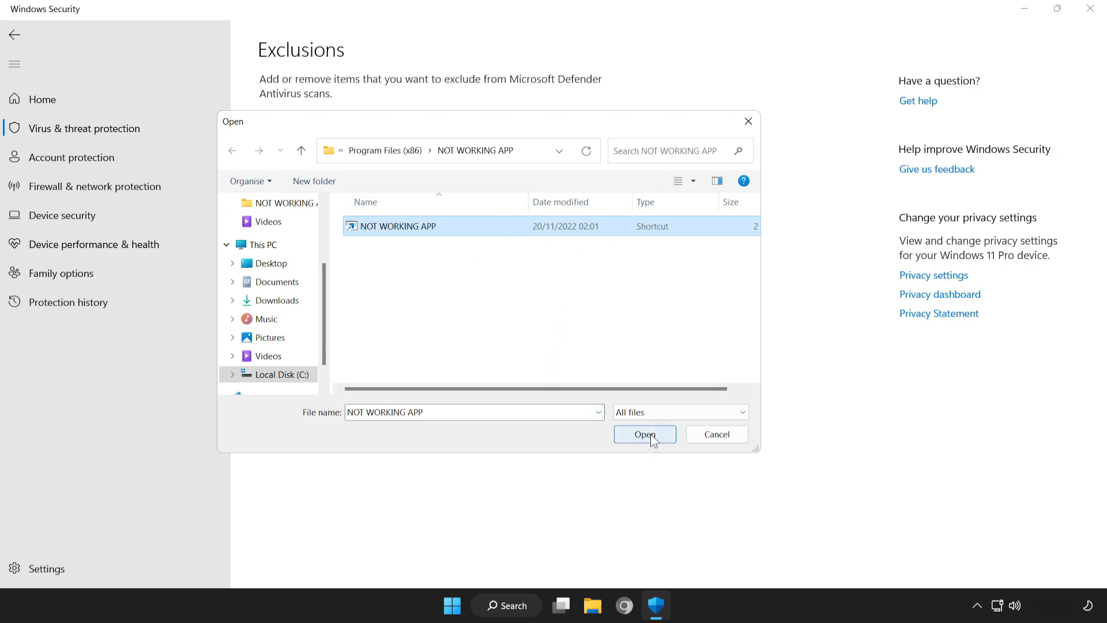
pyautogui.click(644, 435)
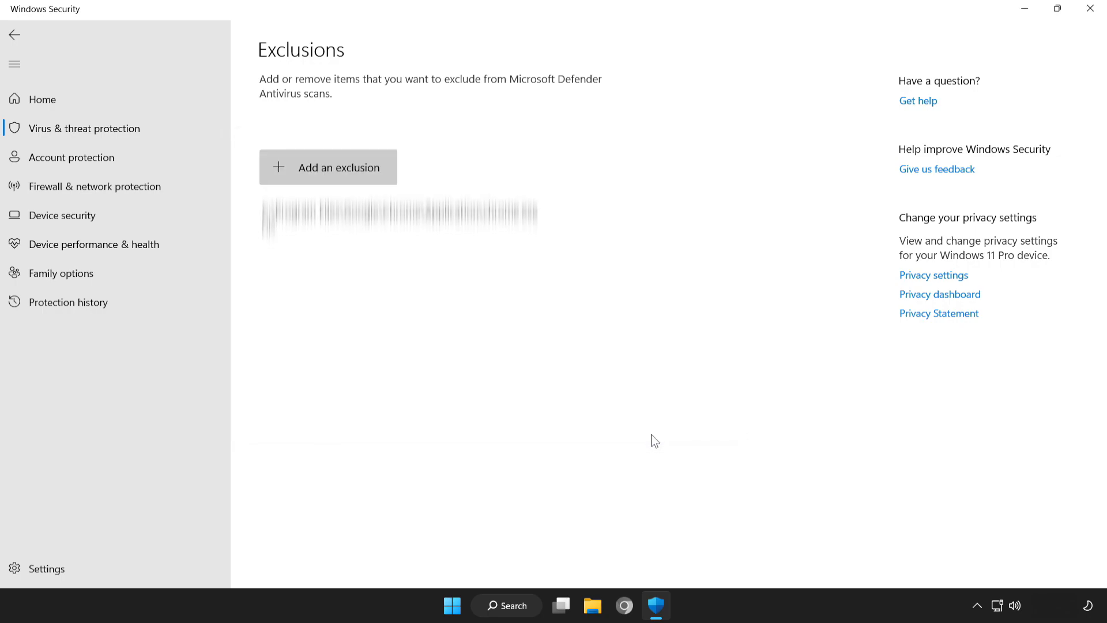
pyautogui.moveTo(557, 313)
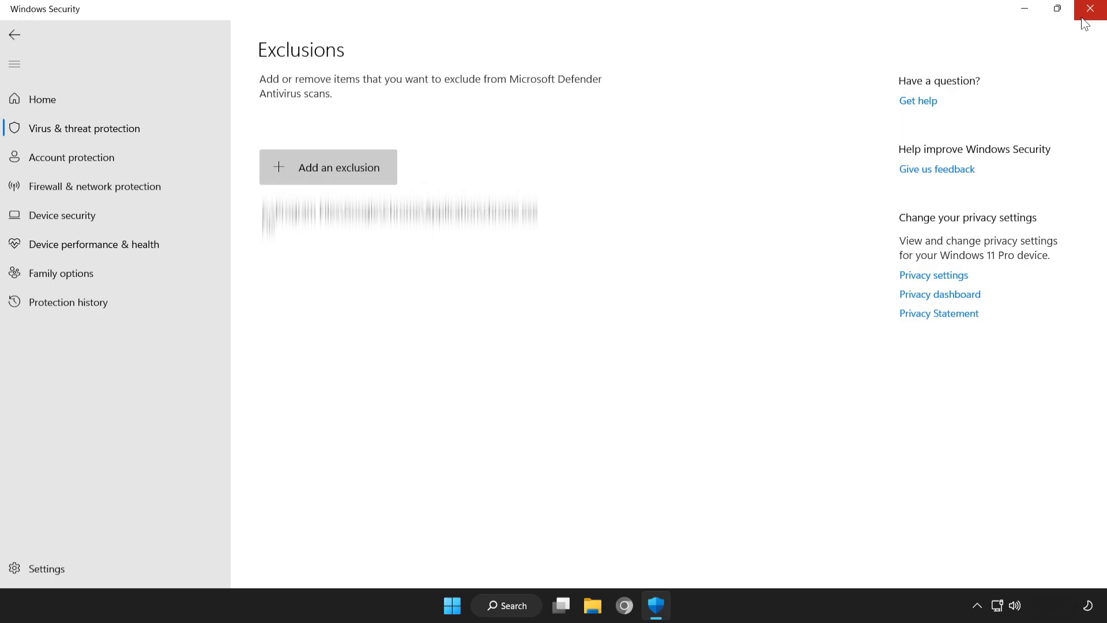
pyautogui.click(1090, 8)
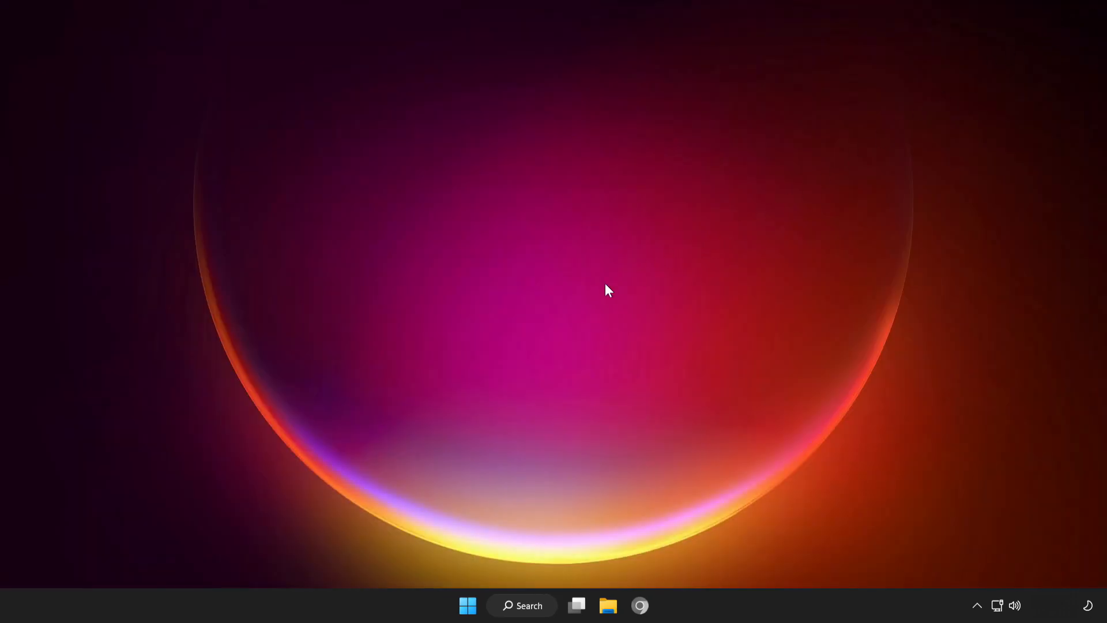